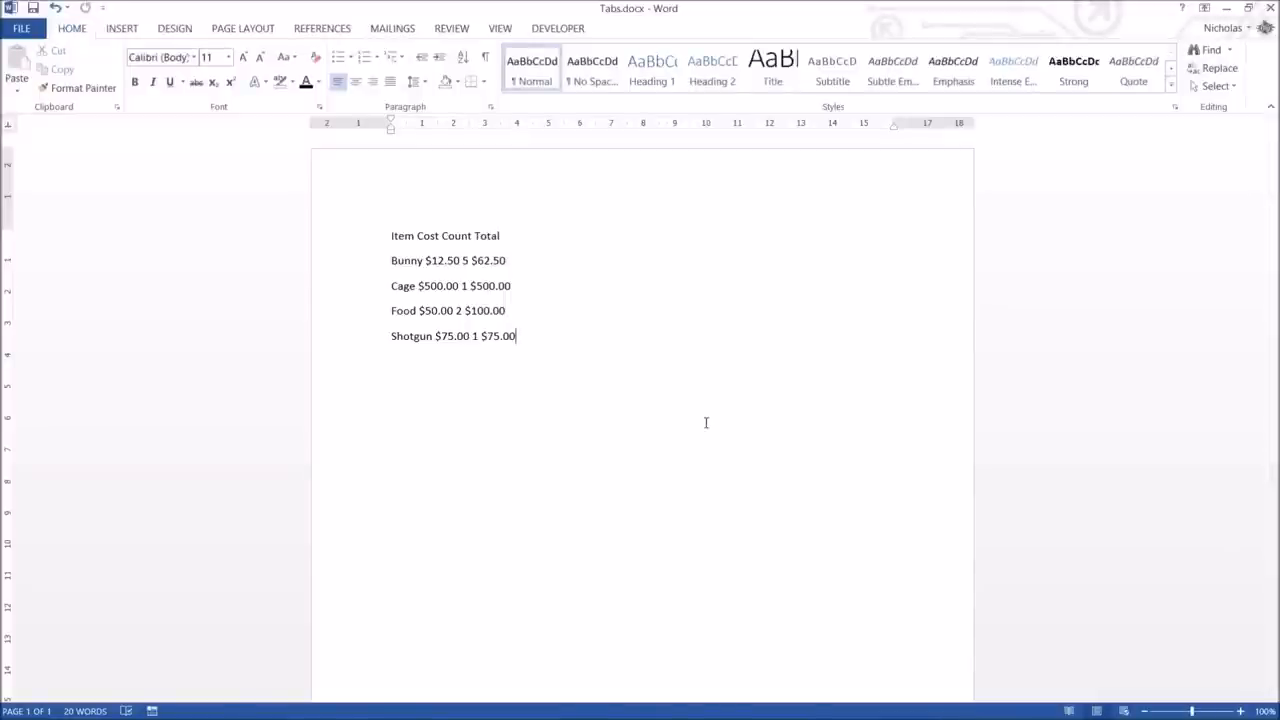
{"action": "mouse_move", "coordinate": [700, 422]}
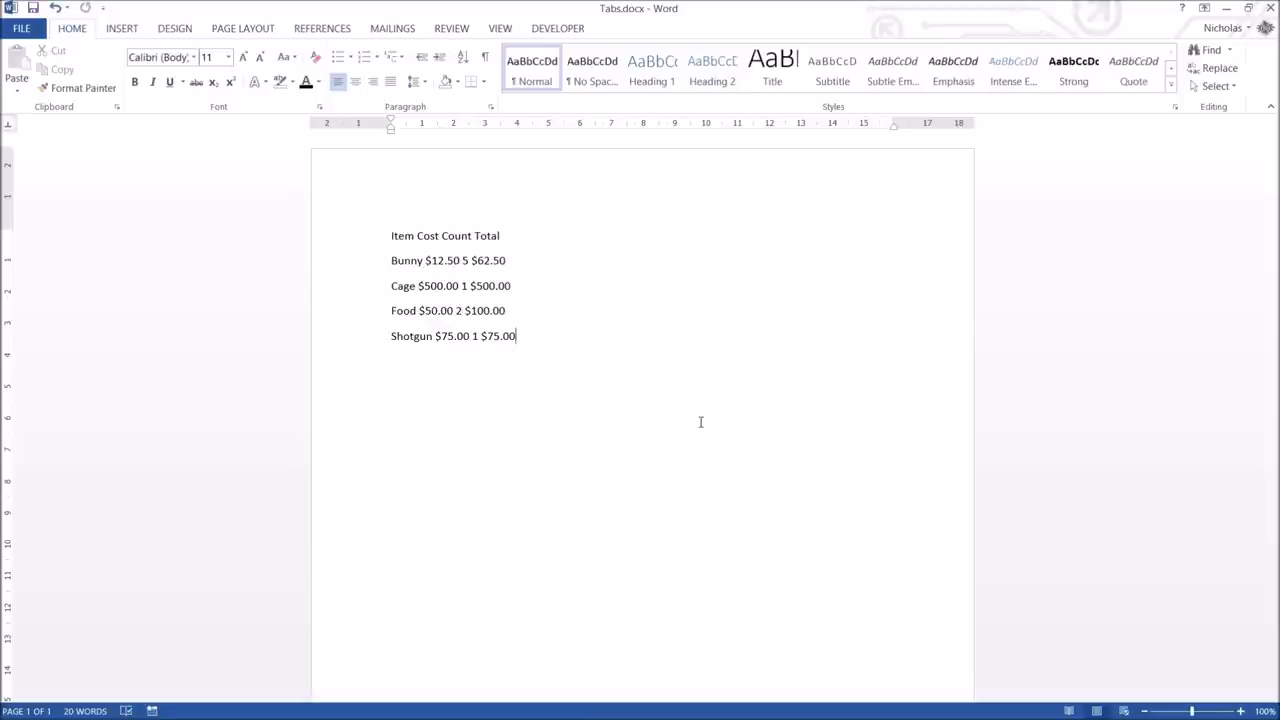
{"action": "mouse_move", "coordinate": [656, 128]}
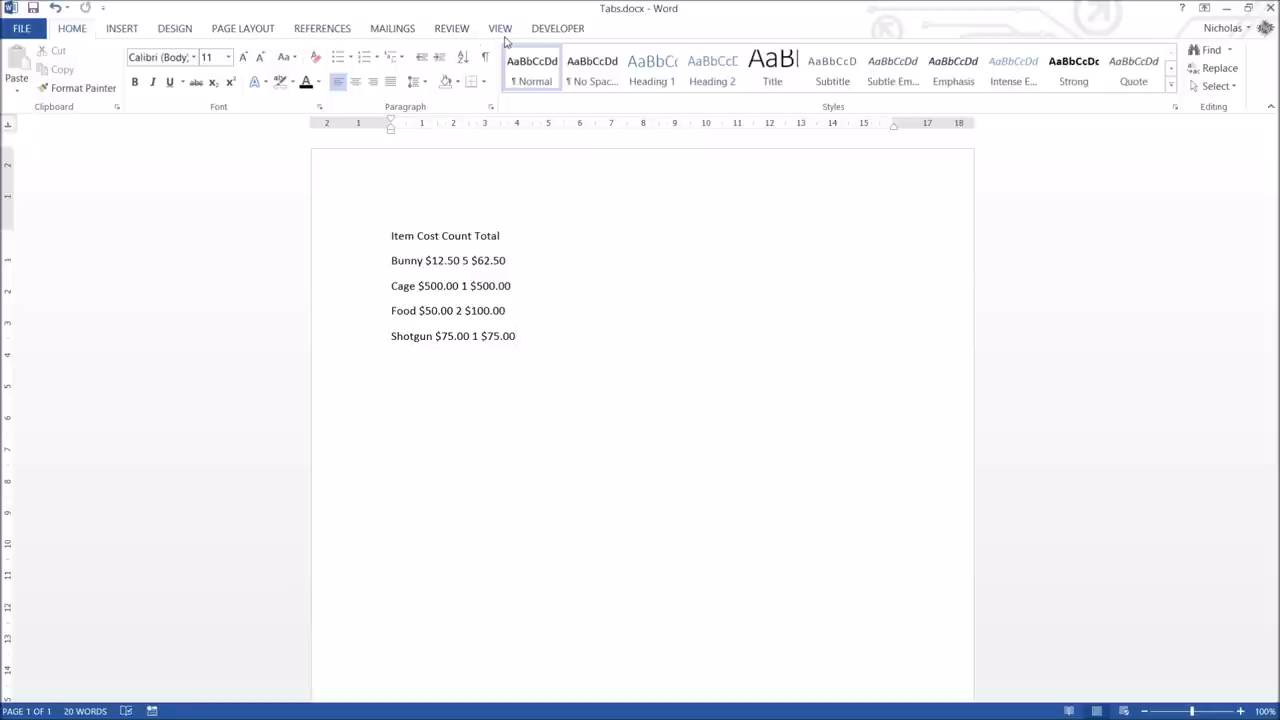
Step: Hide and re-show the ruler, then place the cursor in the Shotgun line
{"action": "left_click", "coordinate": [516, 336]}
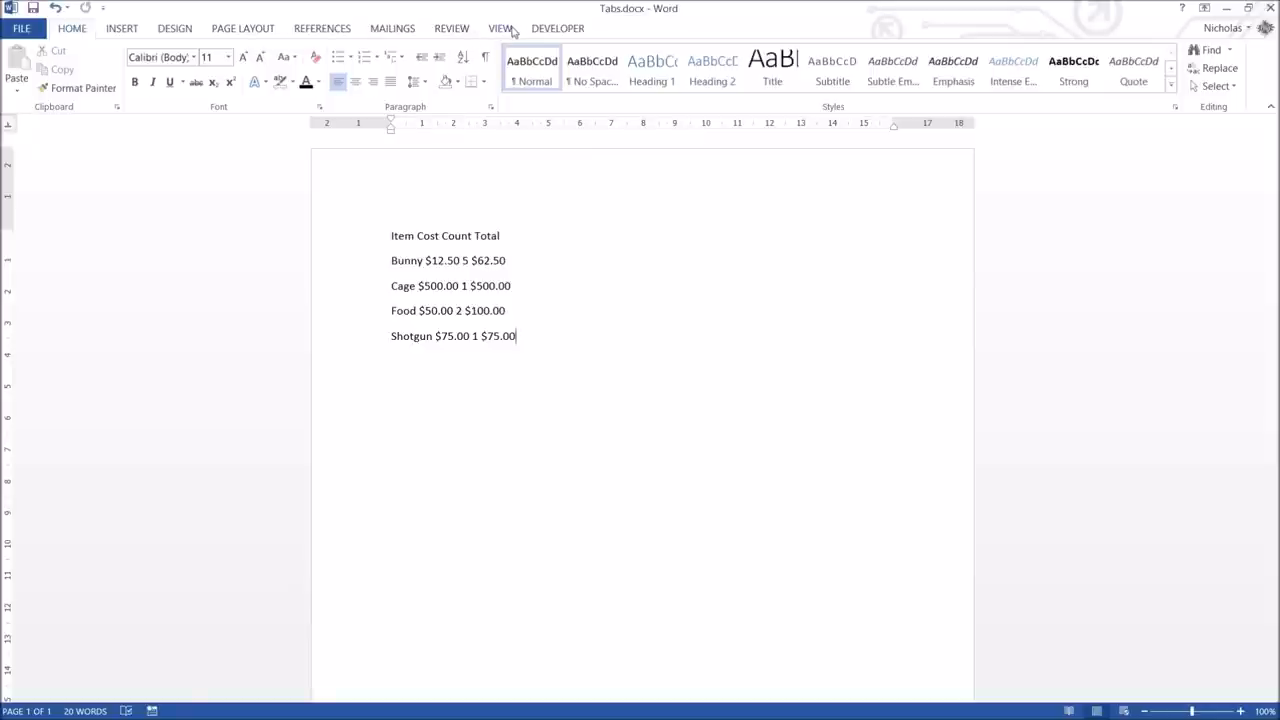
{"action": "left_click", "coordinate": [500, 28]}
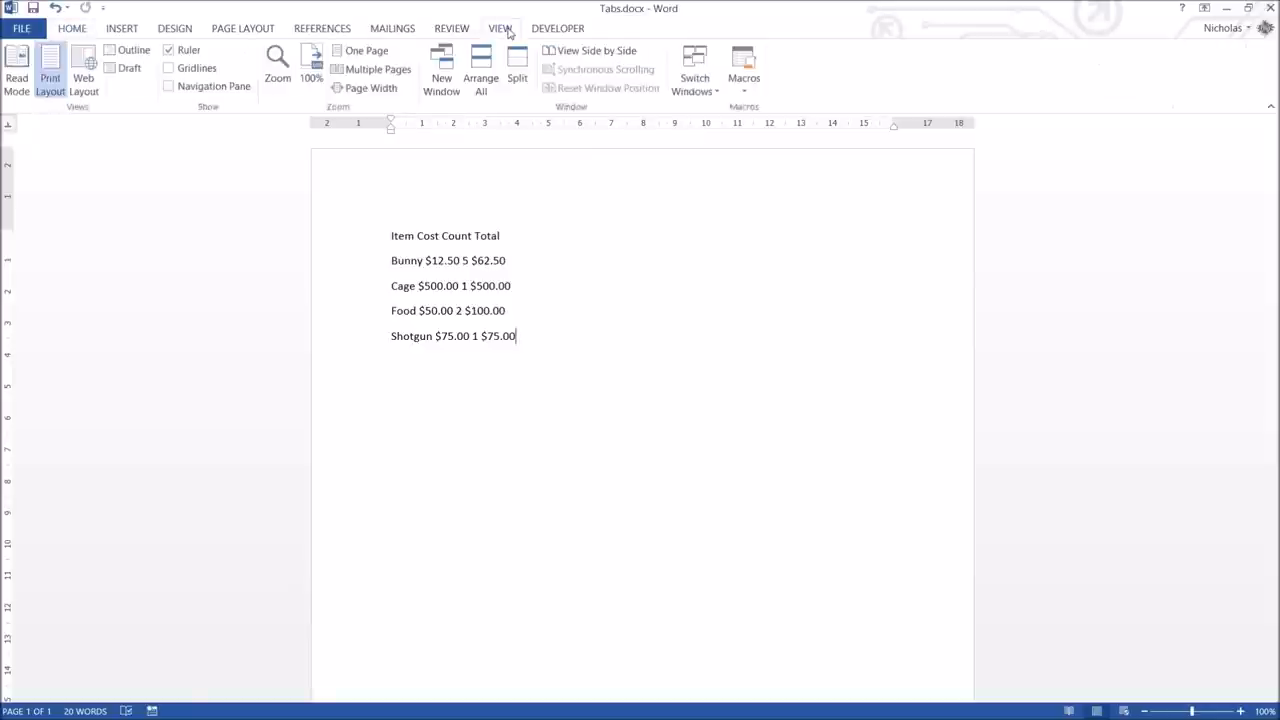
{"action": "left_click", "coordinate": [169, 49]}
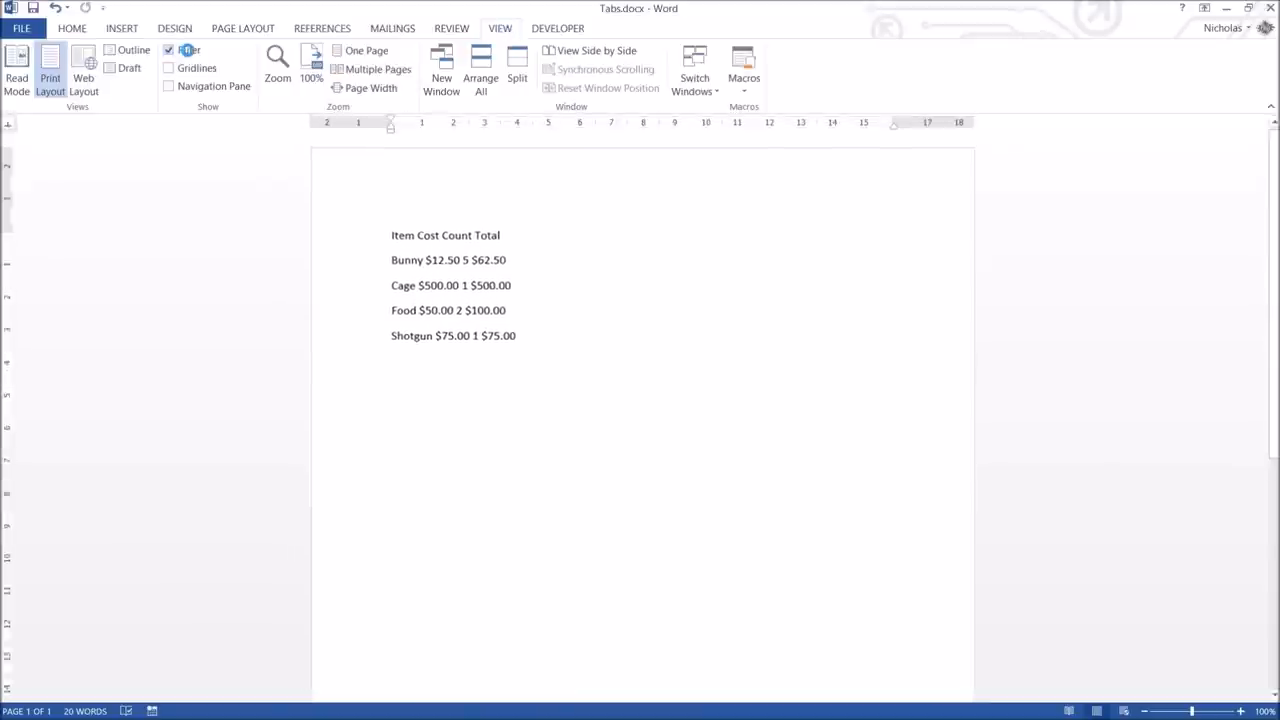
{"action": "left_click", "coordinate": [169, 49]}
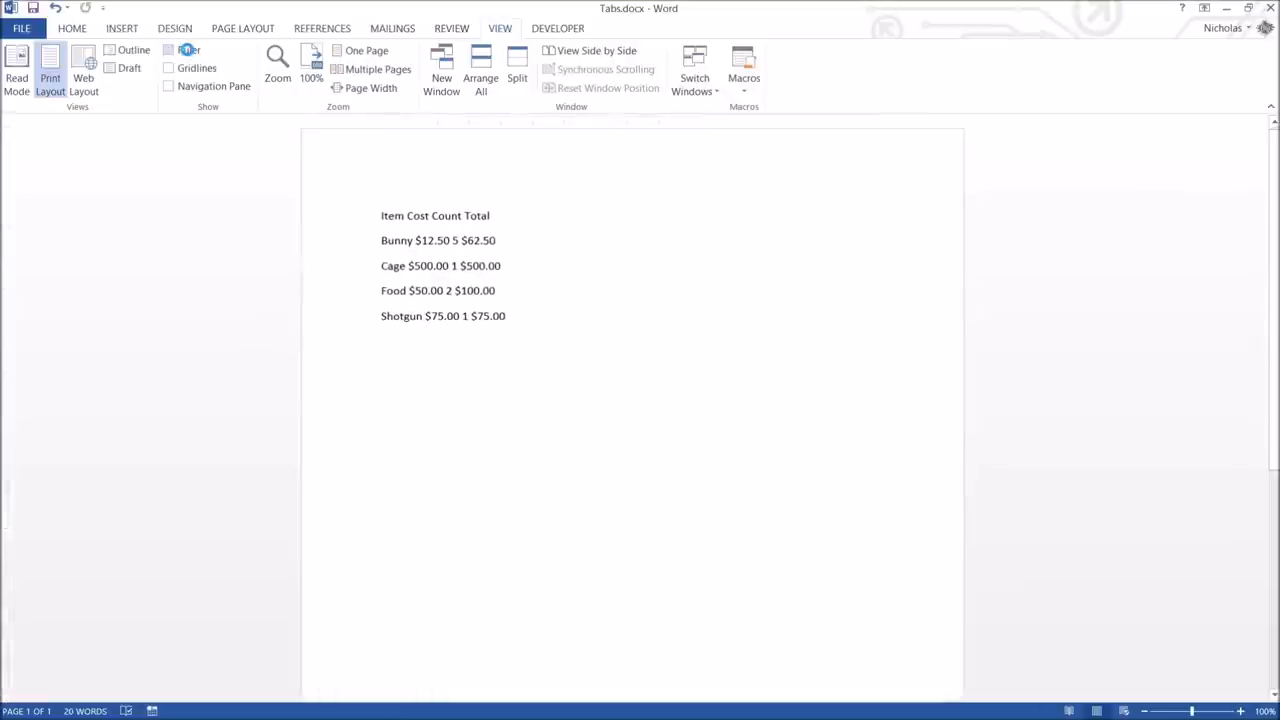
{"action": "left_click", "coordinate": [71, 28]}
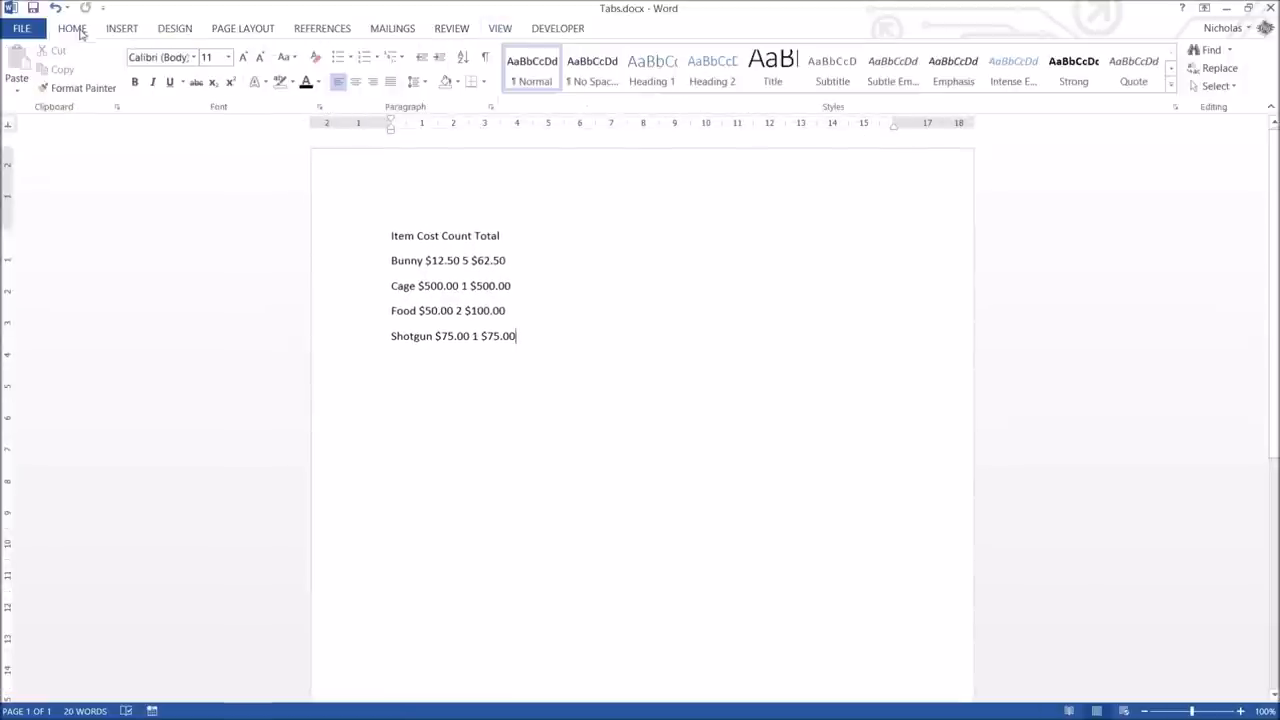
{"action": "mouse_move", "coordinate": [169, 148]}
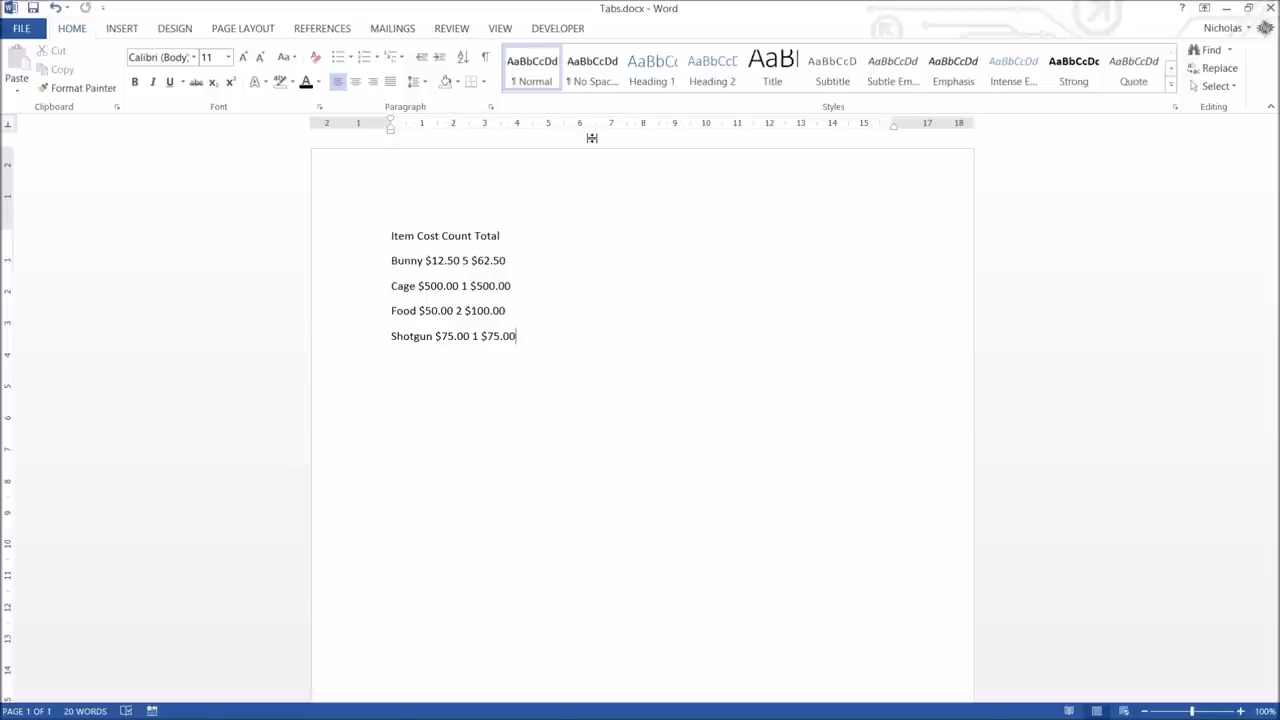
{"action": "mouse_move", "coordinate": [380, 102]}
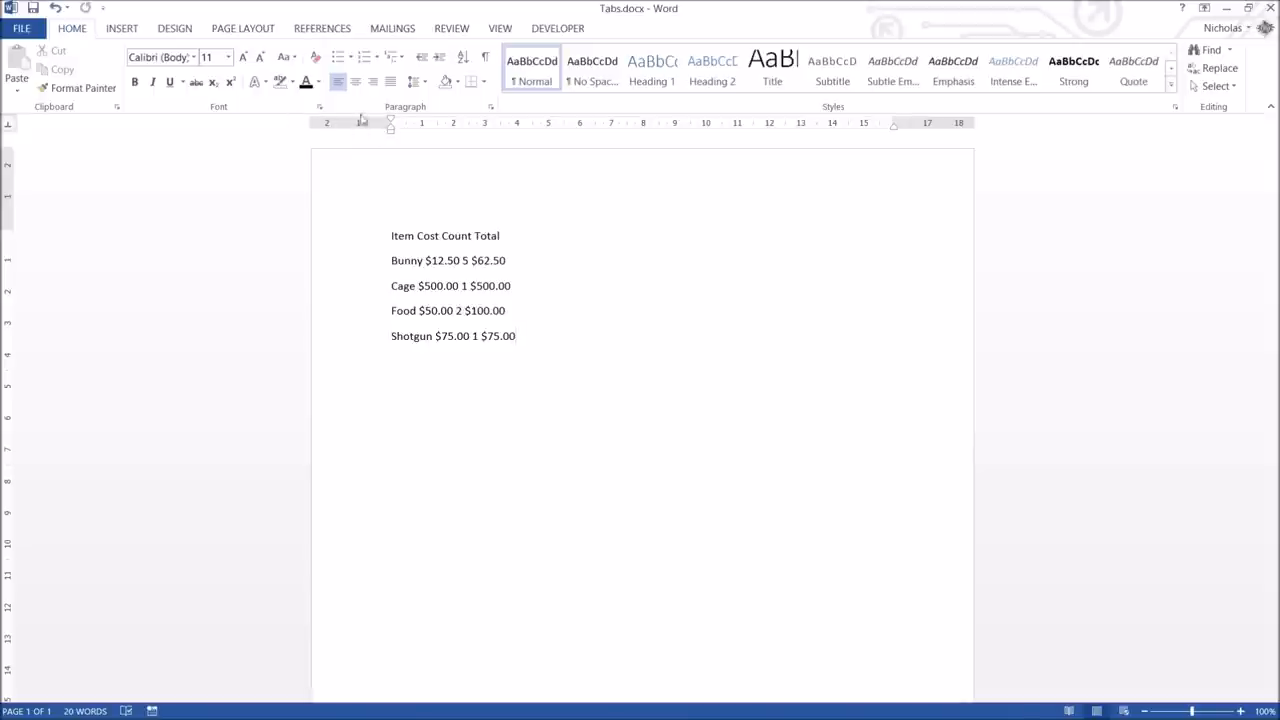
{"action": "mouse_move", "coordinate": [293, 127]}
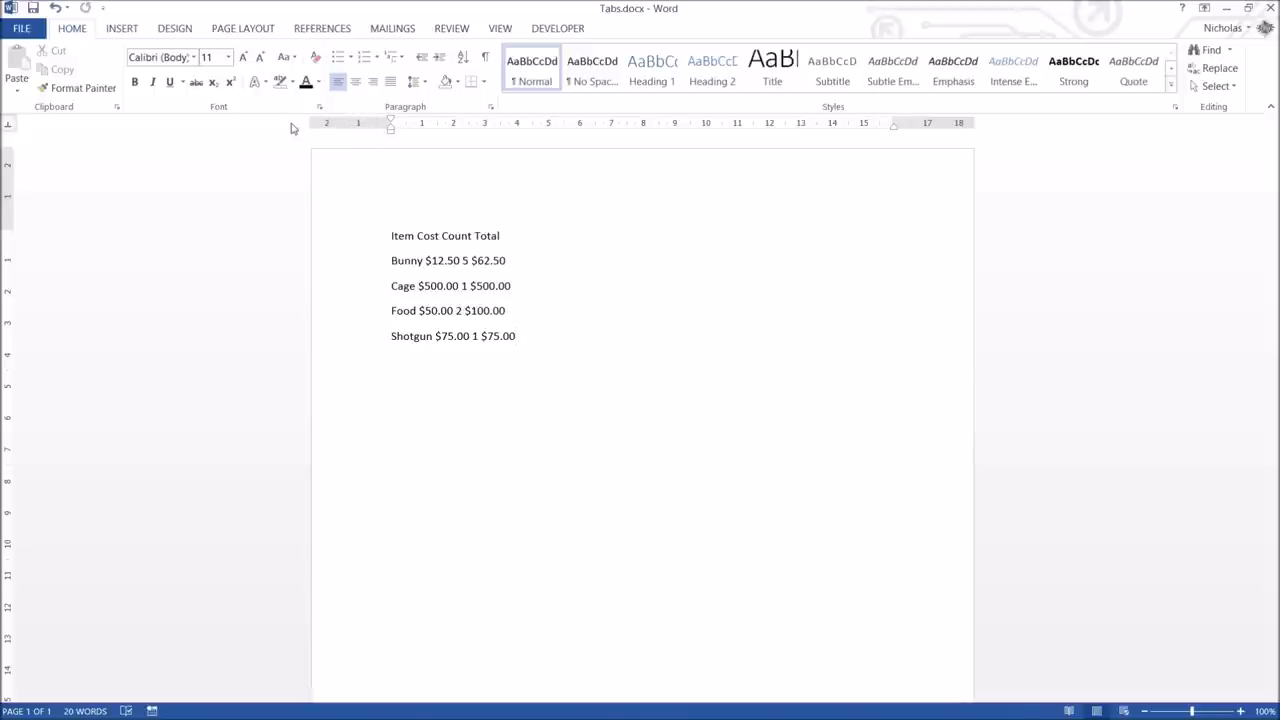
{"action": "left_click", "coordinate": [517, 336]}
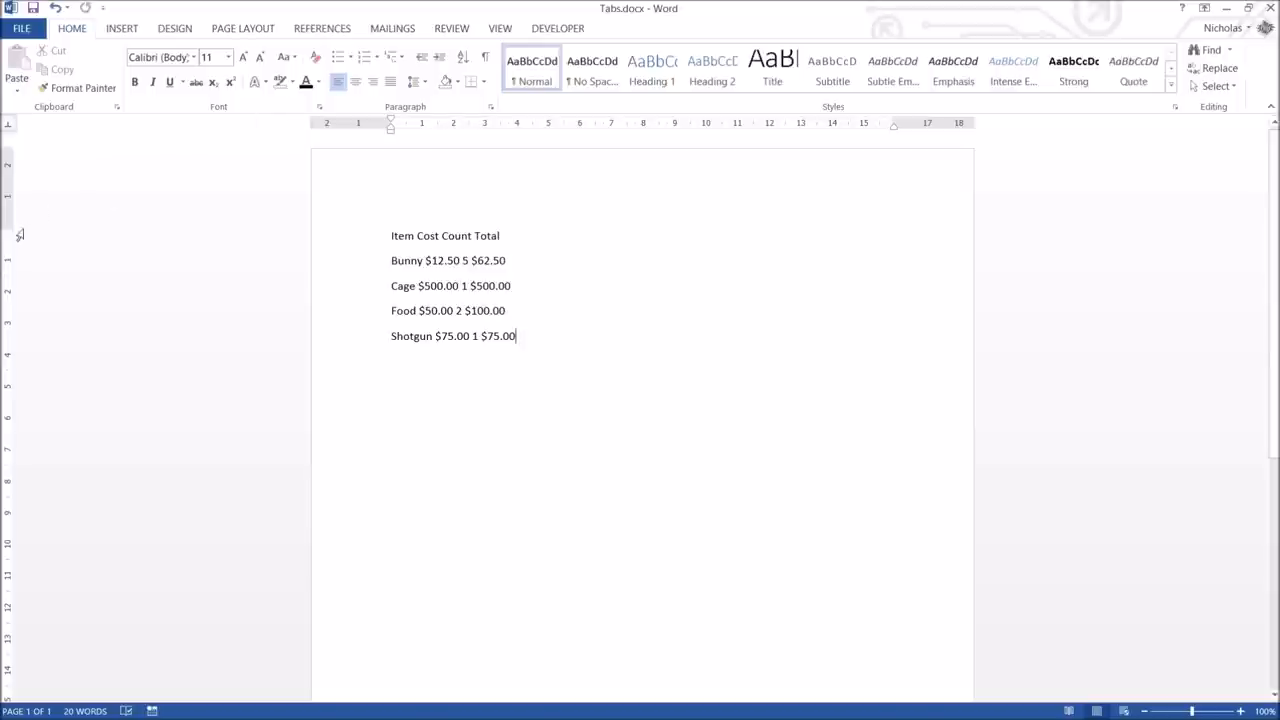
{"action": "scroll", "scroll_direction": "down", "scroll_amount": 3}
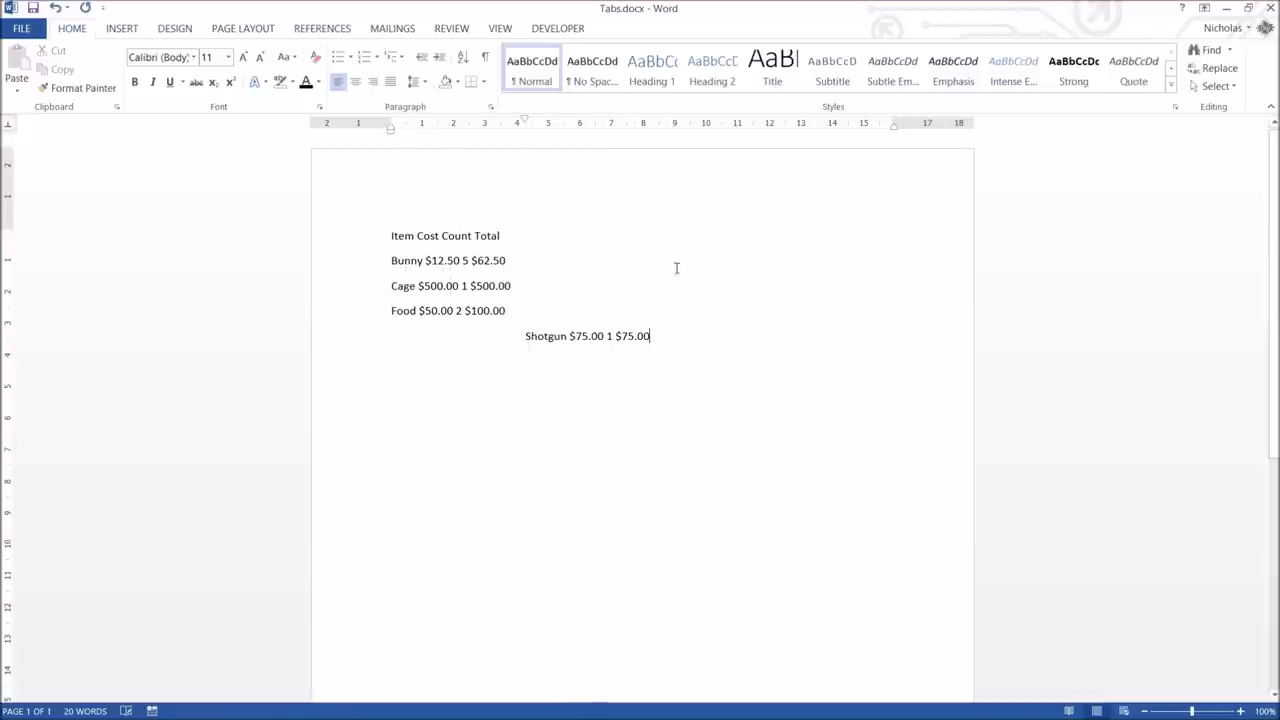
{"action": "mouse_move", "coordinate": [584, 191]}
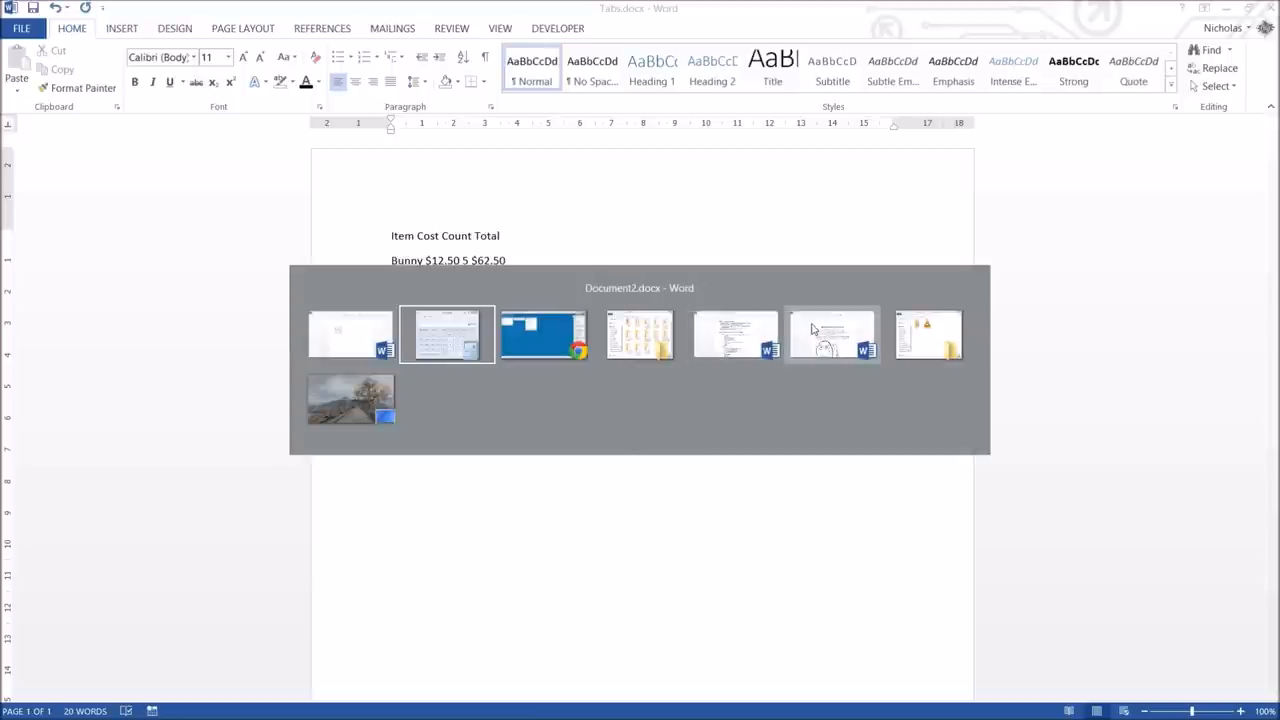
Step: In Document2, drag the left and right indents to narrow the Lorem quotation
{"action": "left_click", "coordinate": [446, 334]}
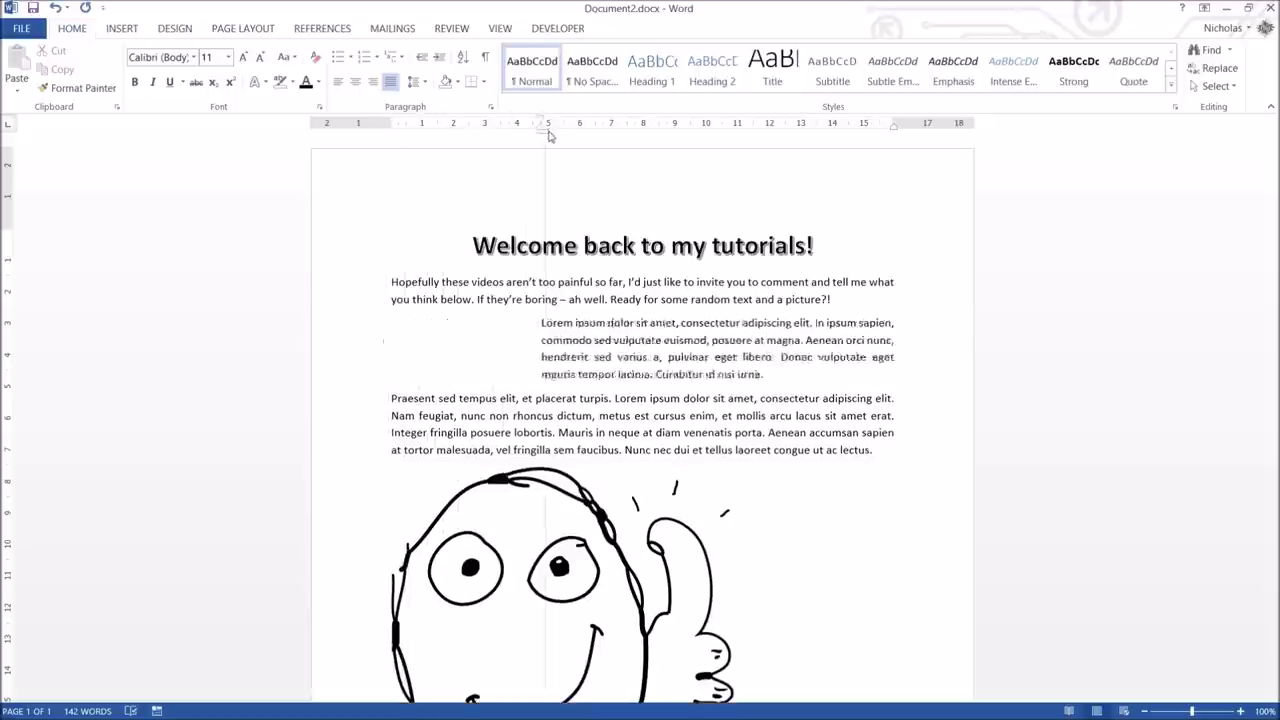
{"action": "left_click_drag", "start_coordinate": [547, 122], "coordinate": [478, 122]}
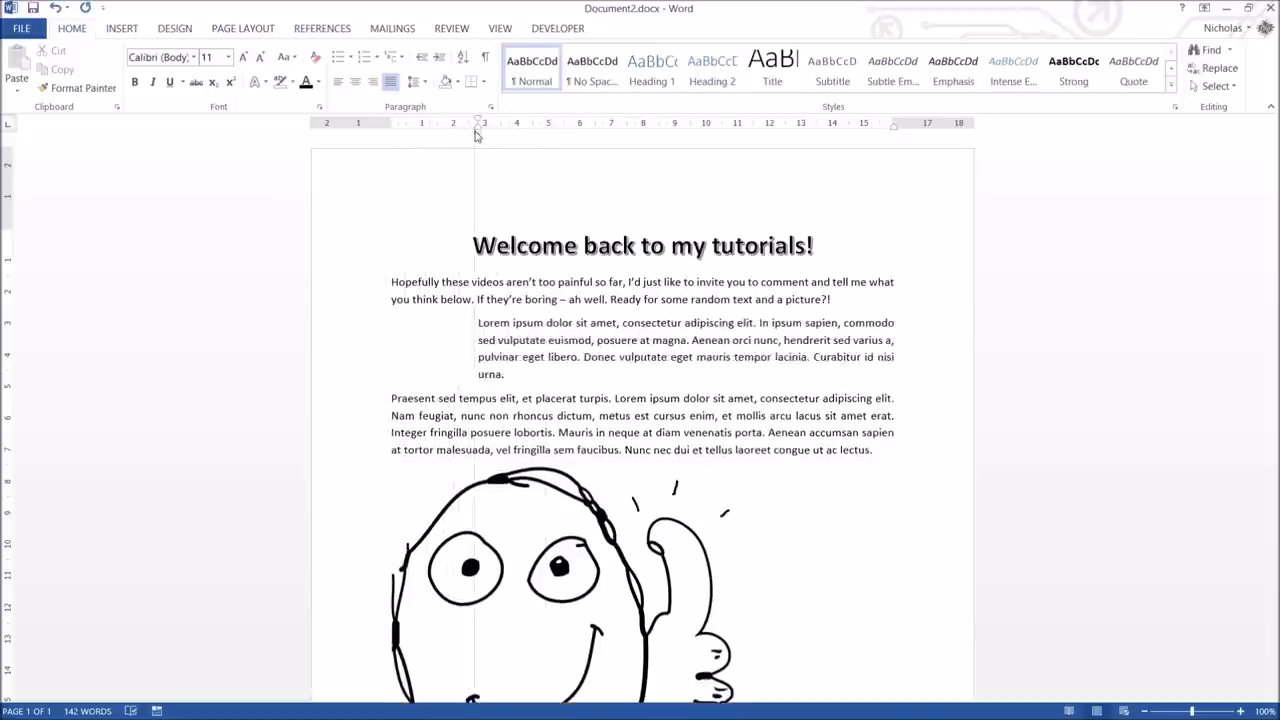
{"action": "left_click_drag", "start_coordinate": [483, 123], "coordinate": [470, 123]}
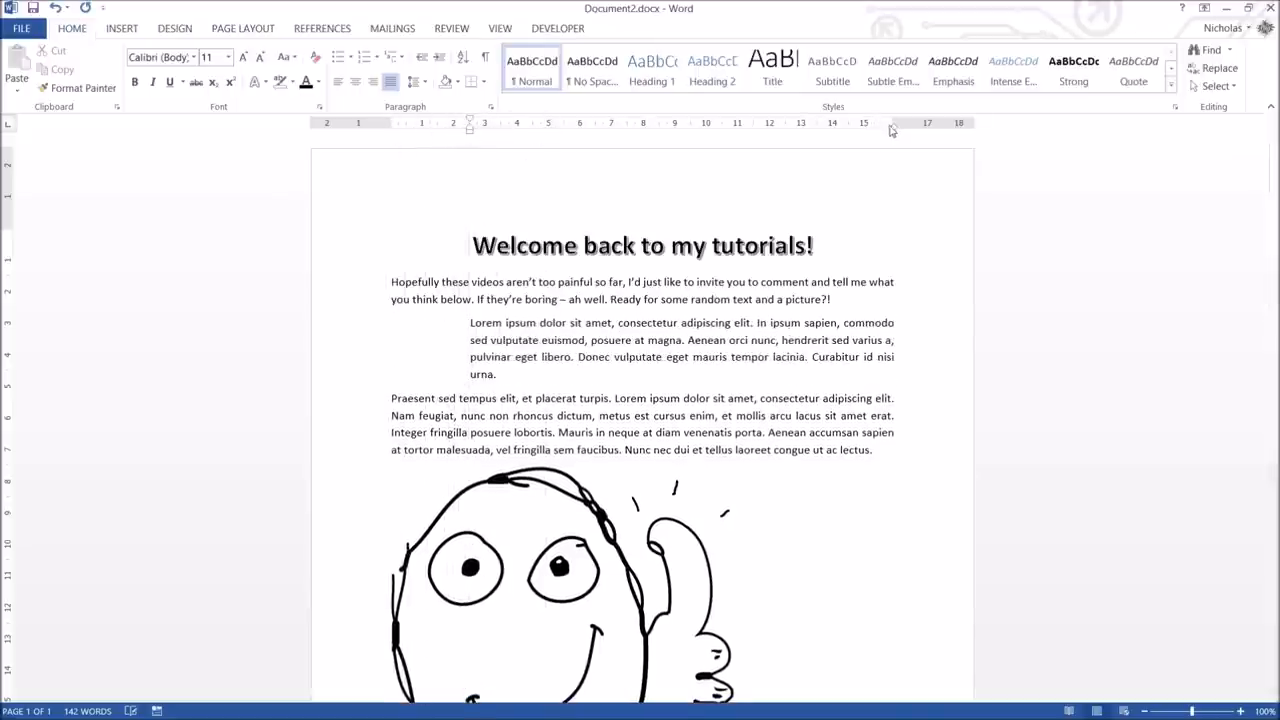
{"action": "left_click_drag", "start_coordinate": [863, 122], "coordinate": [795, 122]}
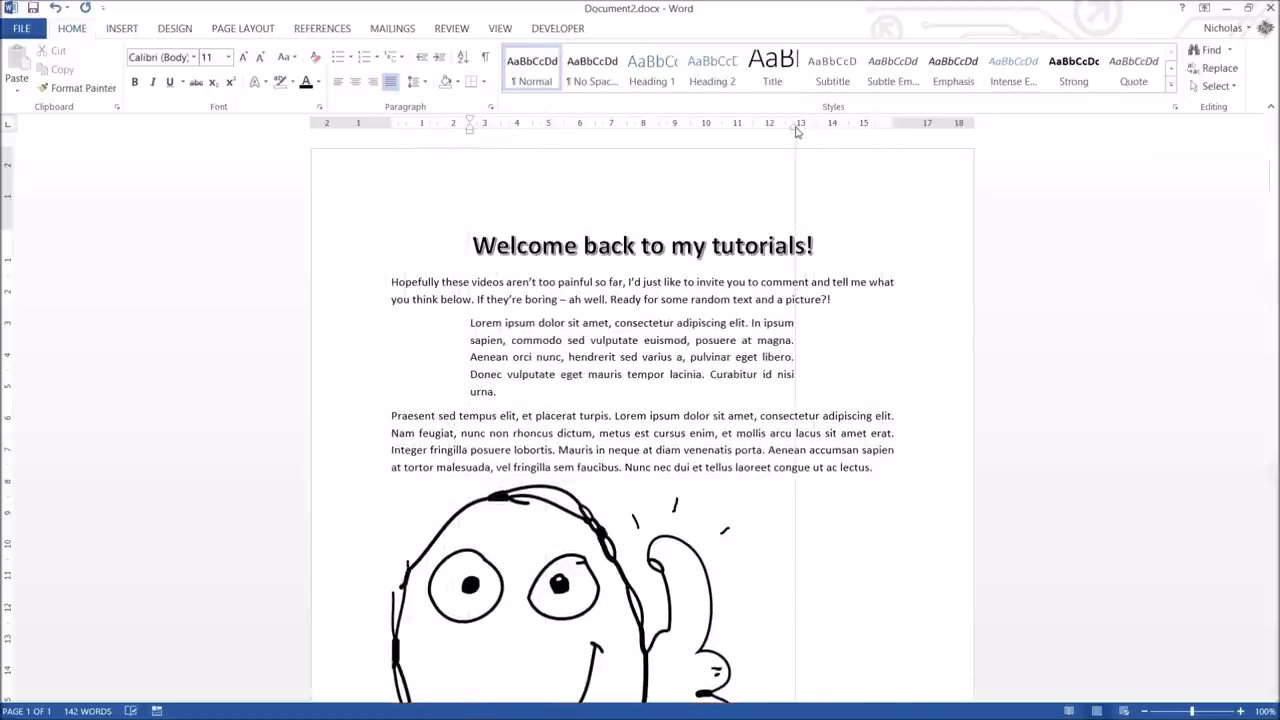
{"action": "left_click_drag", "start_coordinate": [470, 322], "coordinate": [795, 374]}
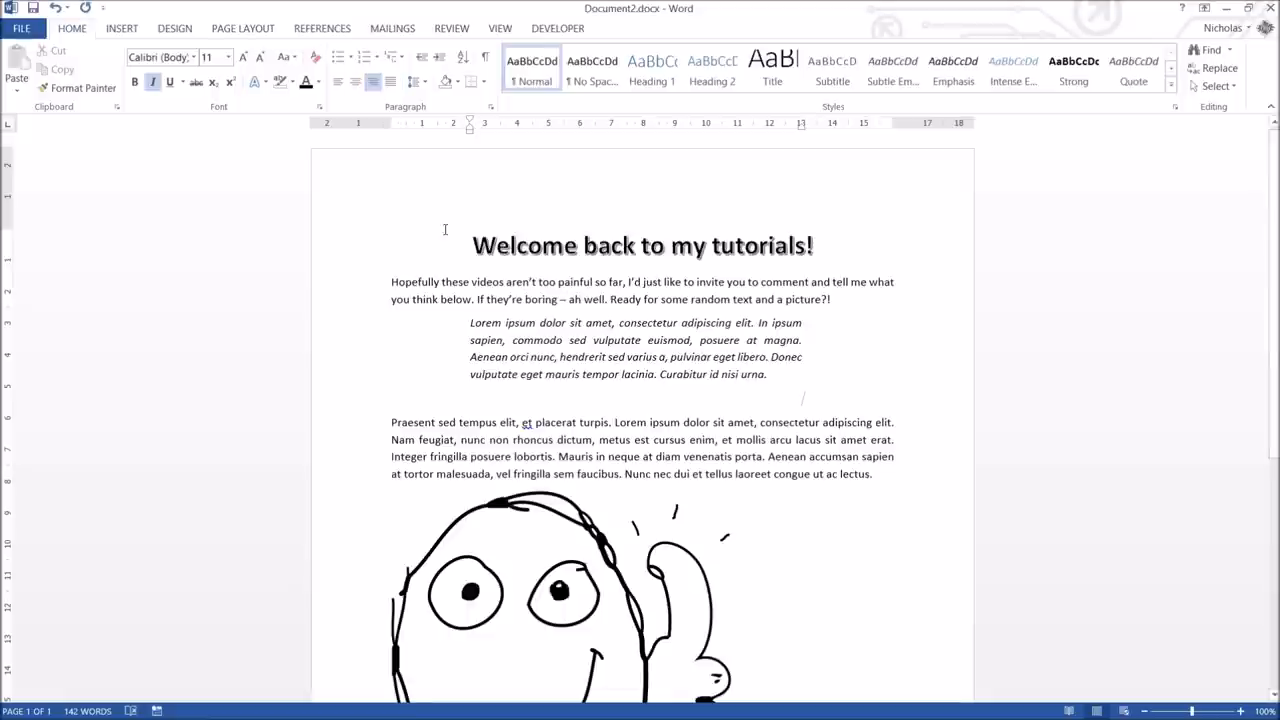
Step: Type the signature 'Mr Dingle' with 2015 below the quotation
{"action": "type", "text": "Mr Dingle"}
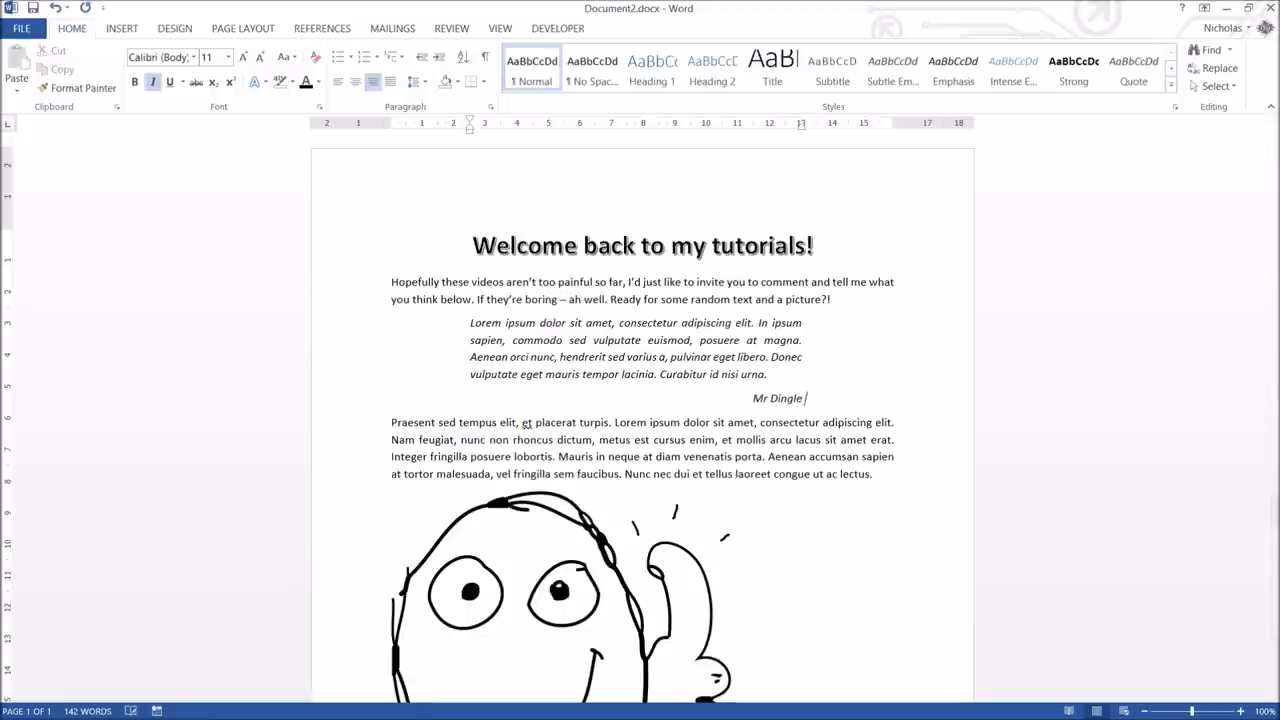
{"action": "type", "text": "2015"}
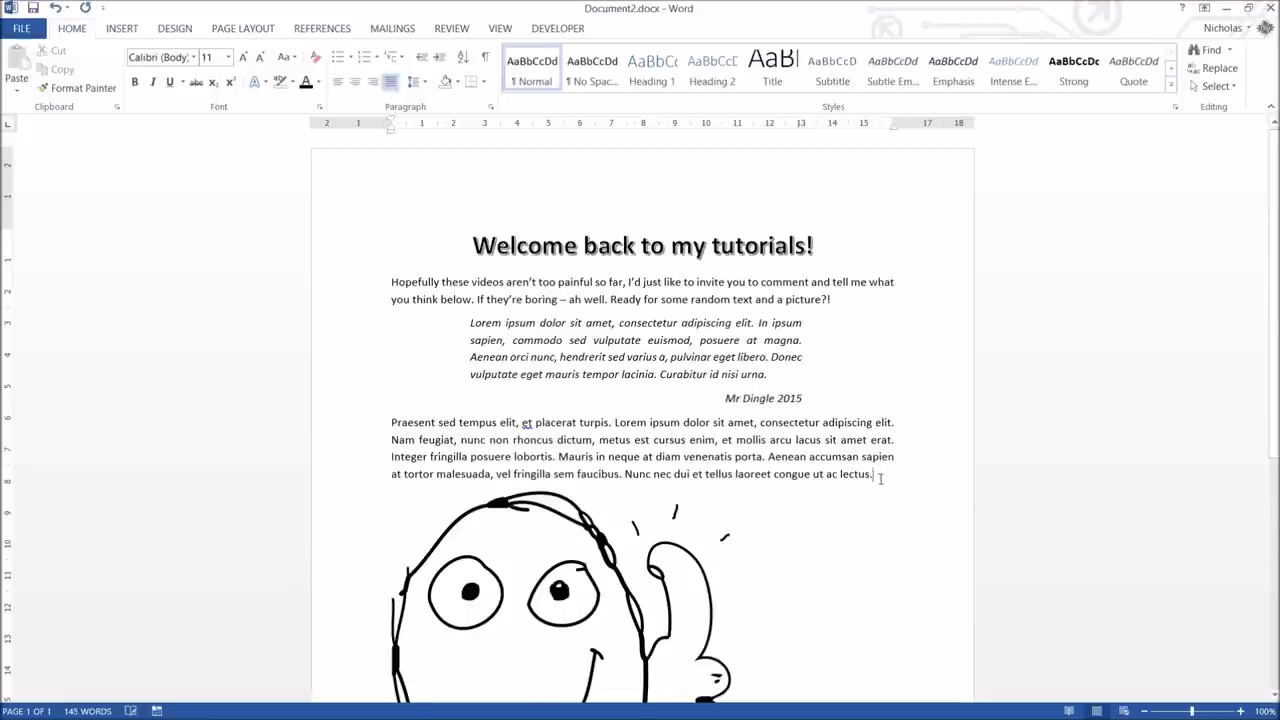
{"action": "left_click", "coordinate": [770, 374]}
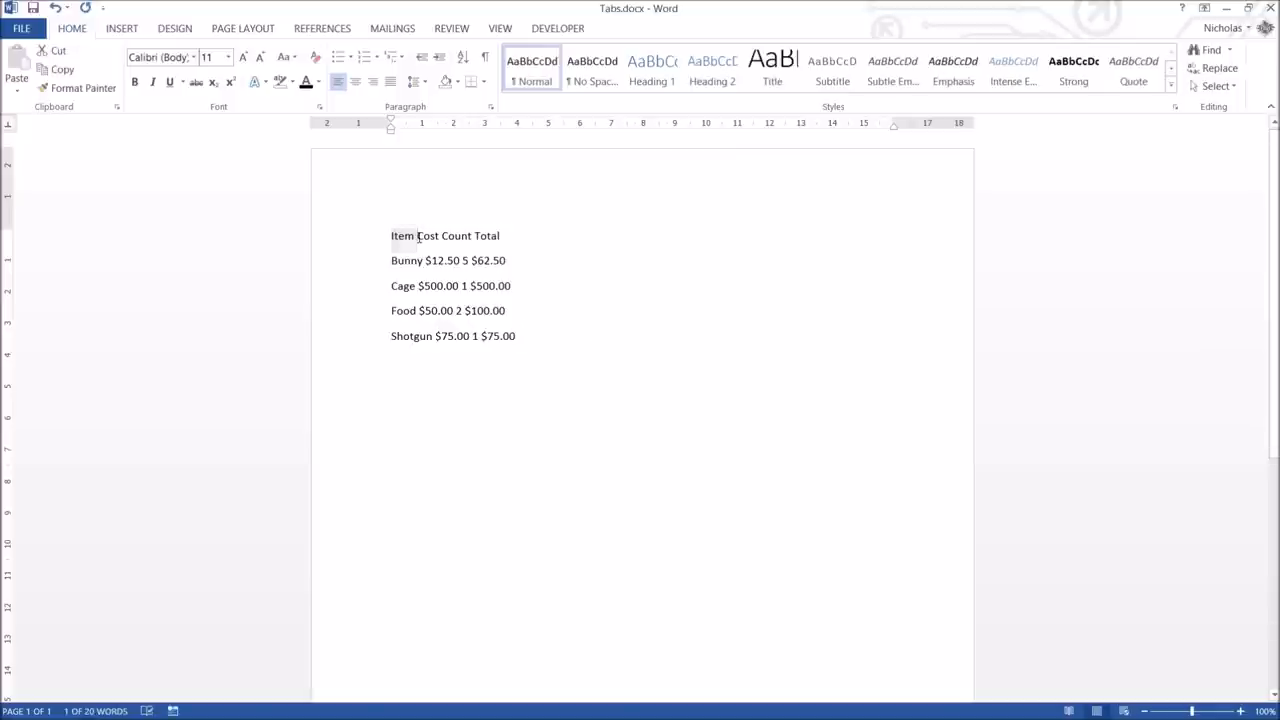
Step: Double-click the header word Item in the Tabs shopping list
{"action": "double_click", "coordinate": [486, 235]}
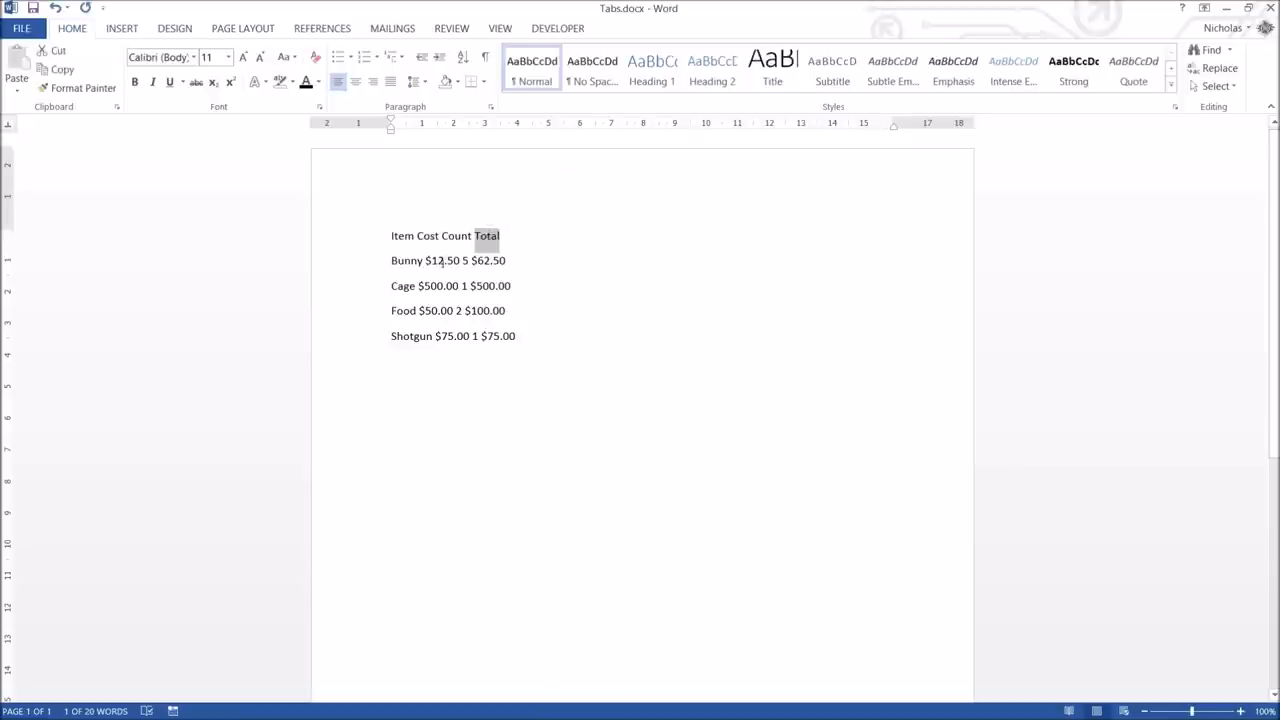
{"action": "left_click", "coordinate": [403, 343]}
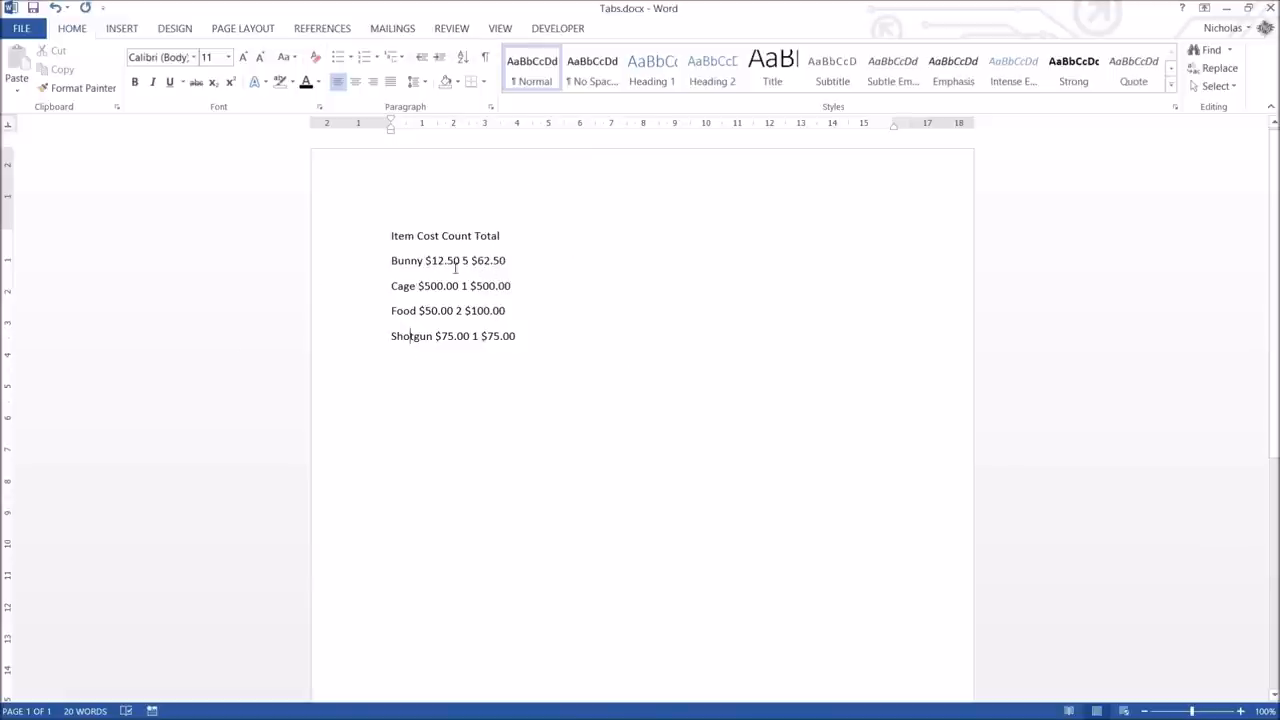
{"action": "mouse_move", "coordinate": [517, 356]}
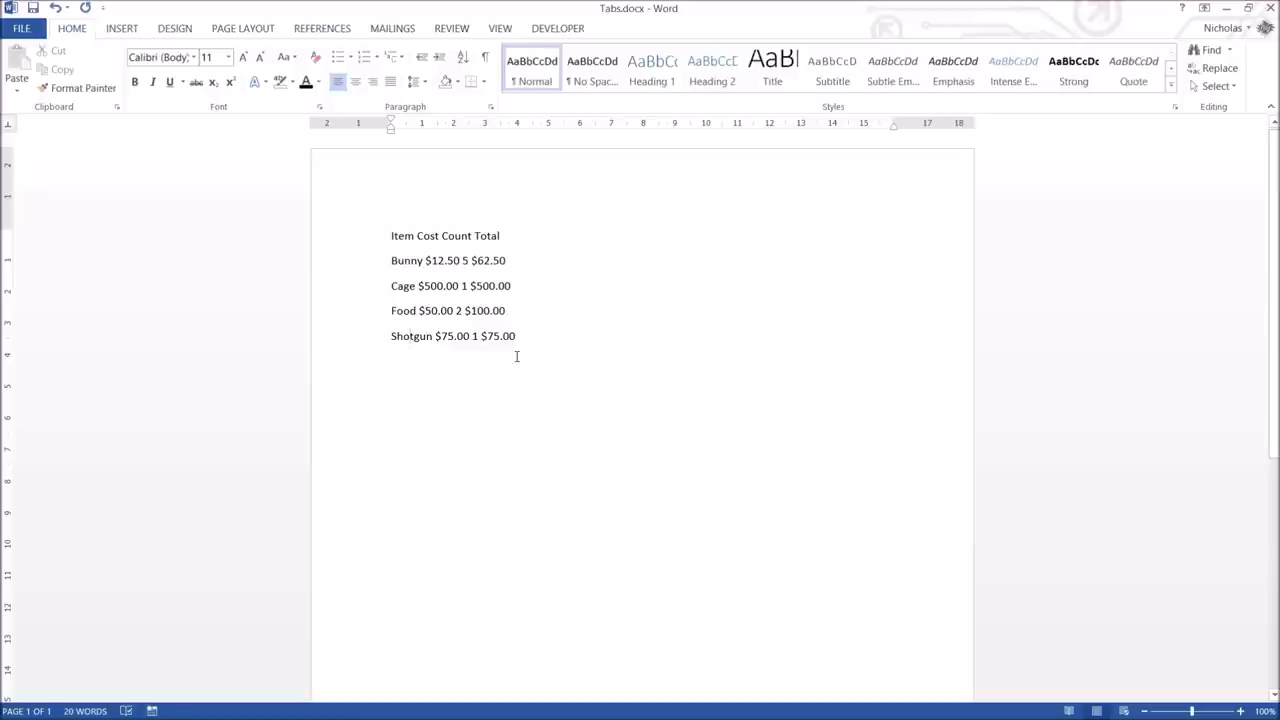
{"action": "mouse_move", "coordinate": [14, 131]}
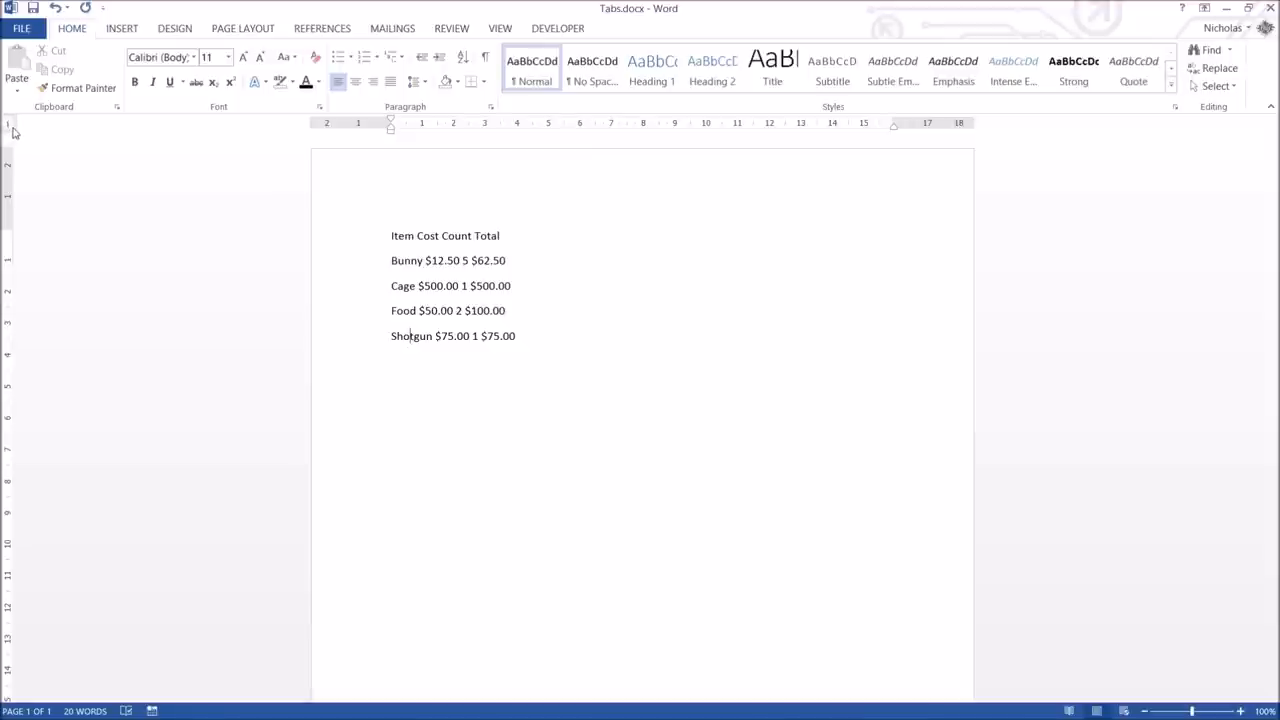
{"action": "mouse_move", "coordinate": [18, 133]}
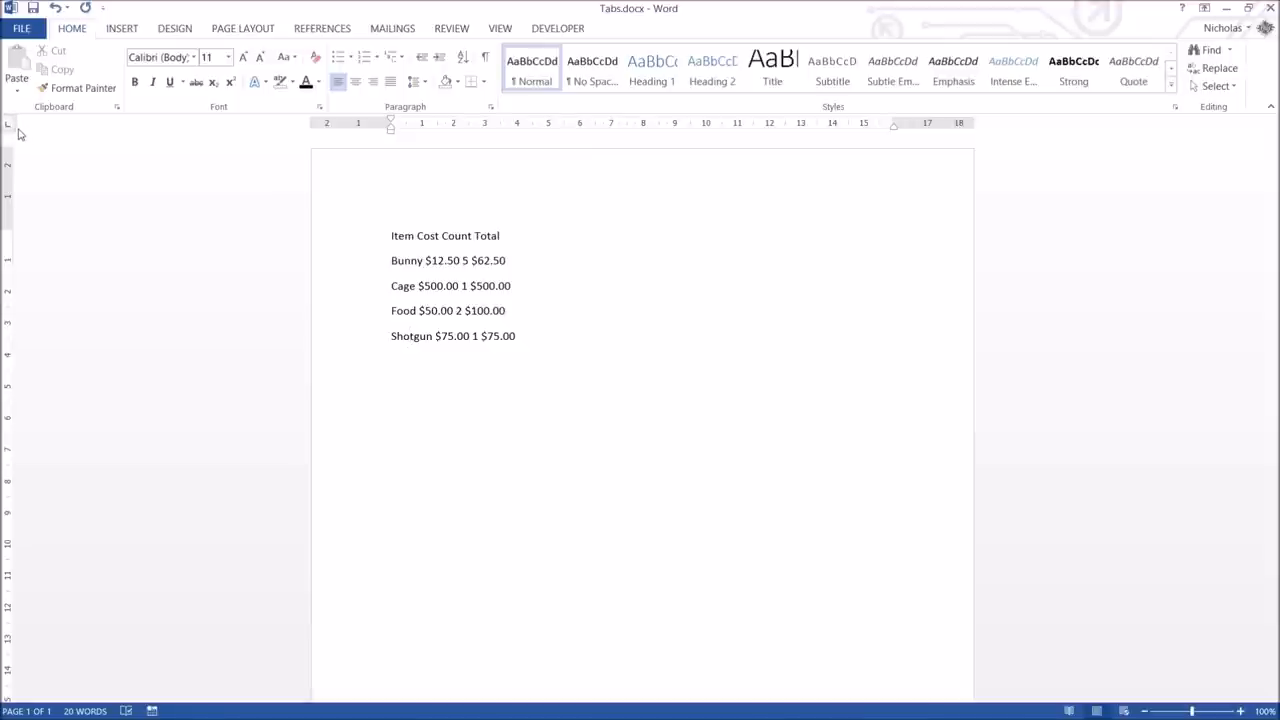
{"action": "mouse_move", "coordinate": [108, 130]}
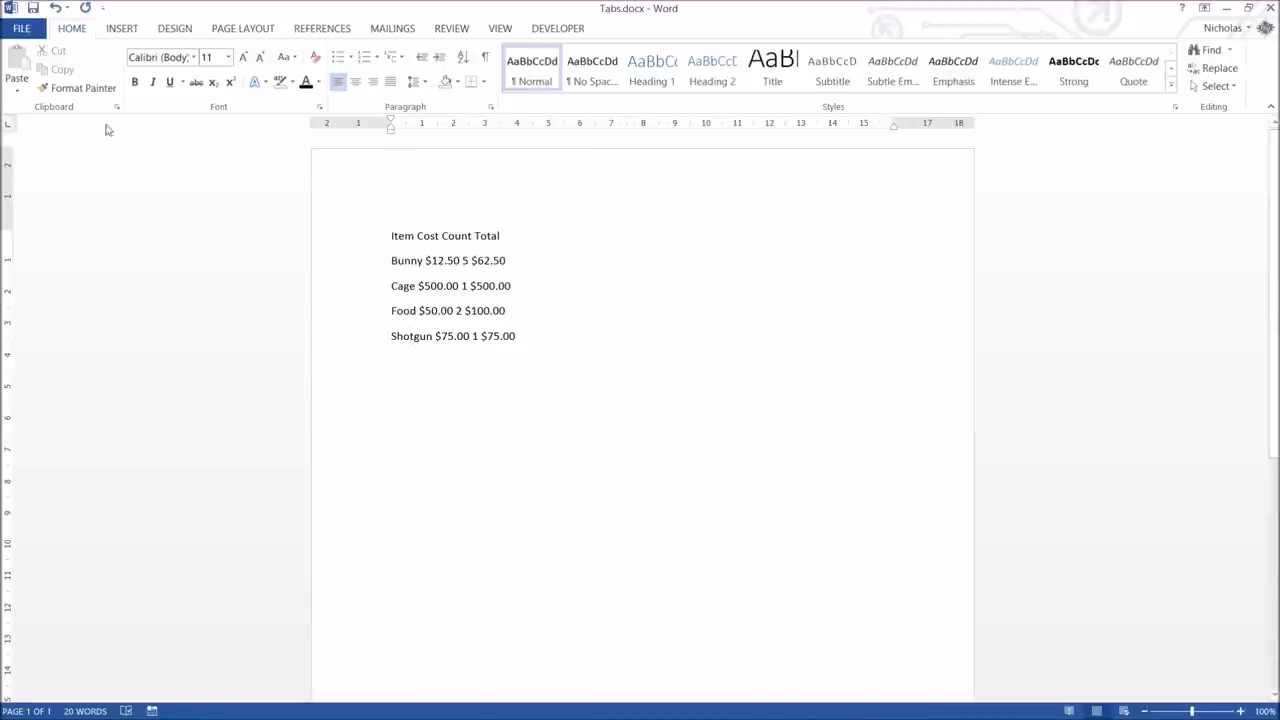
{"action": "mouse_move", "coordinate": [8, 128]}
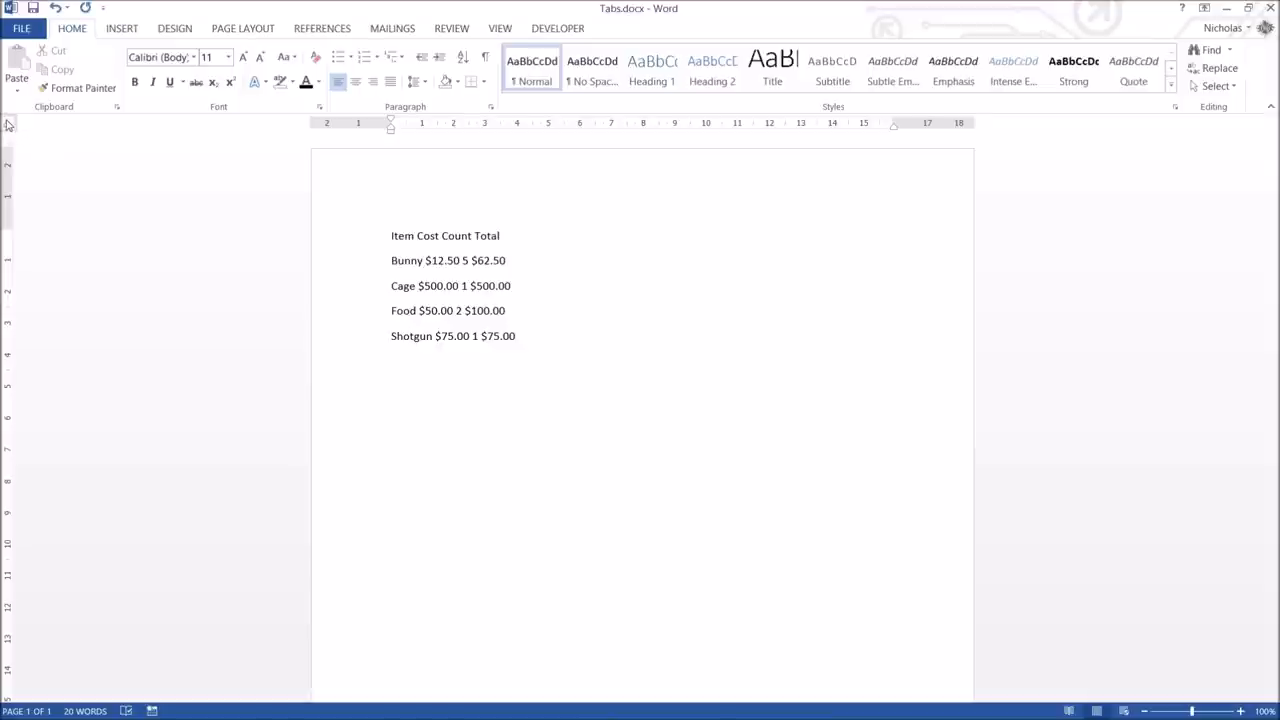
{"action": "mouse_move", "coordinate": [123, 237]}
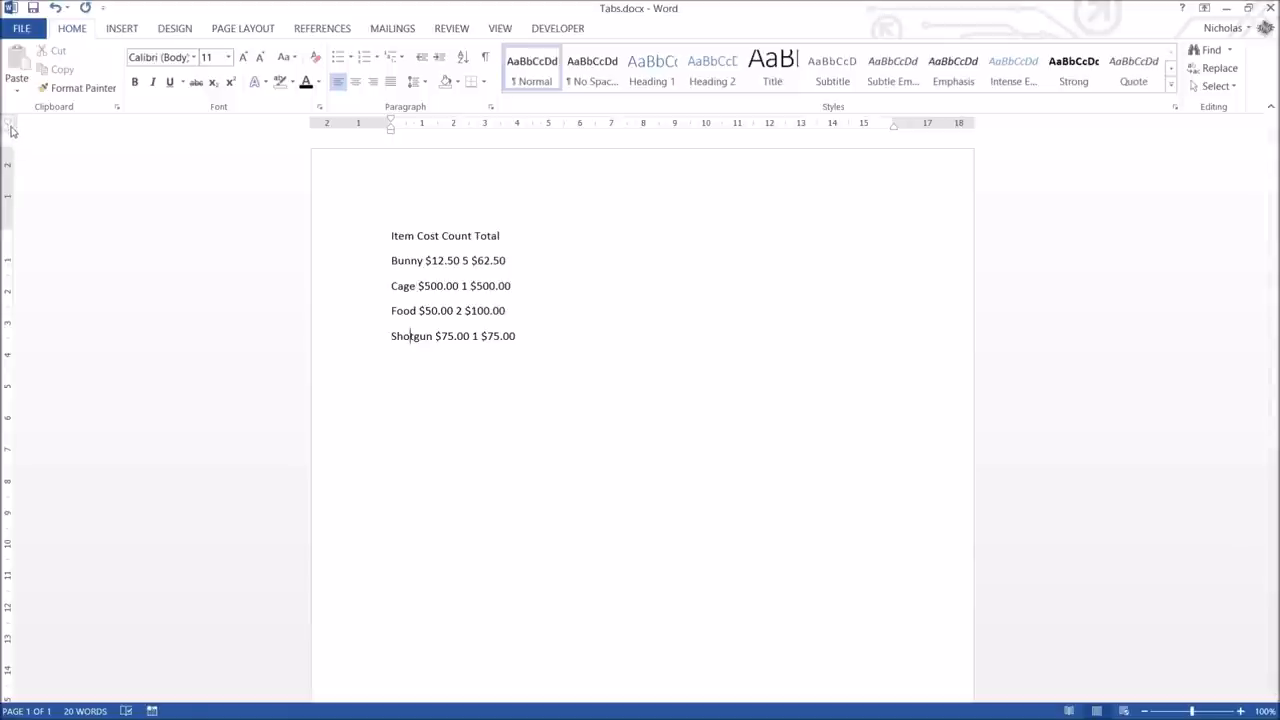
{"action": "mouse_move", "coordinate": [100, 170]}
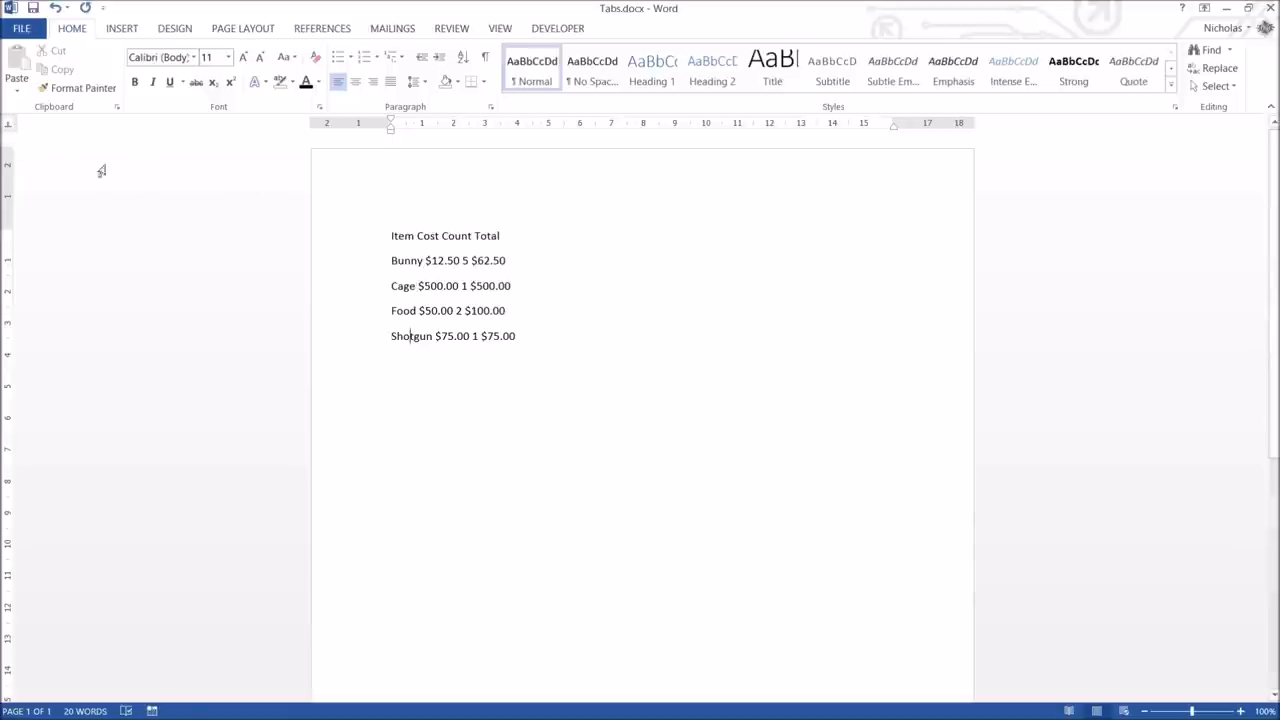
{"action": "mouse_move", "coordinate": [15, 130]}
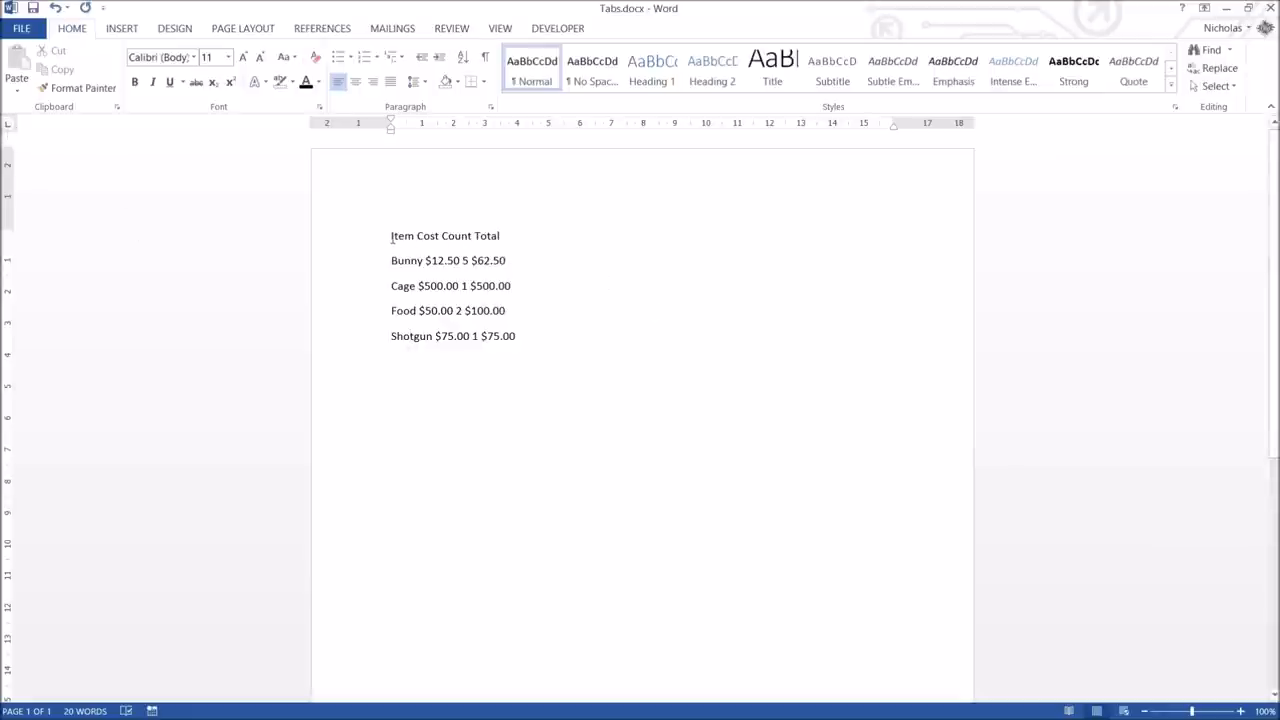
Step: Select the five-line list and place the cursor among the header words
{"action": "left_click_drag", "start_coordinate": [391, 235], "coordinate": [516, 336]}
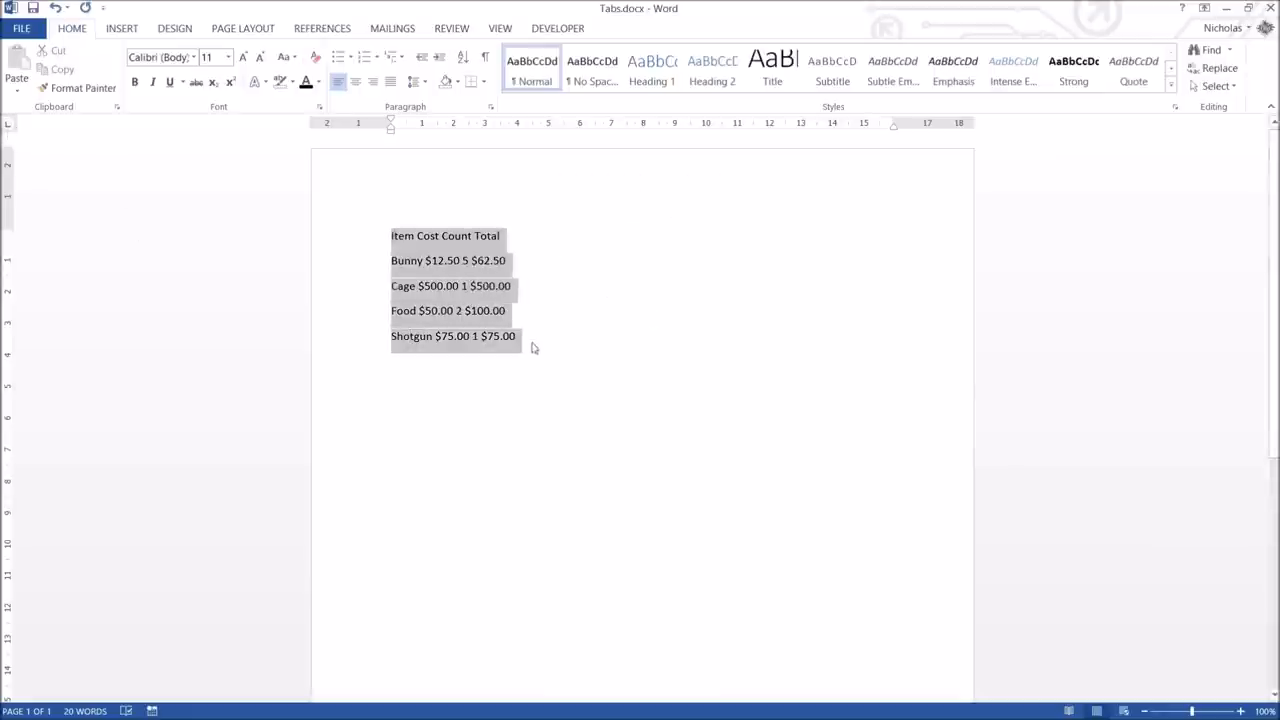
{"action": "left_click", "coordinate": [517, 336]}
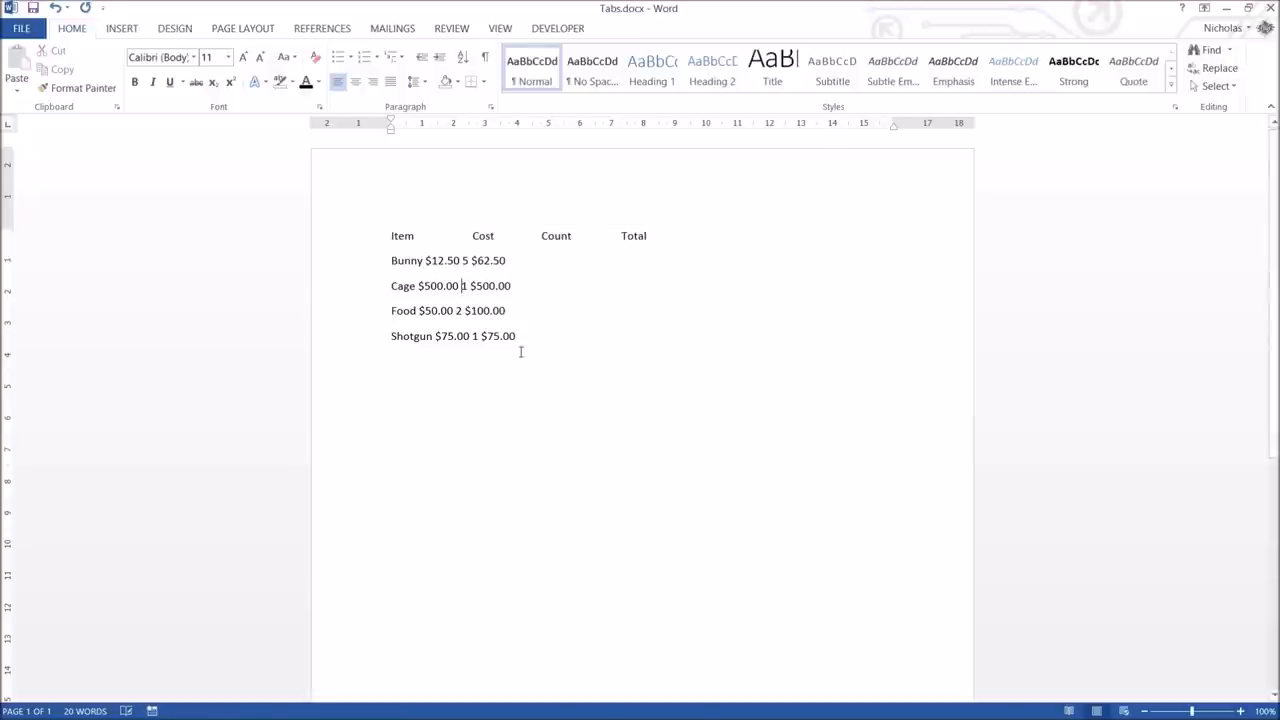
{"action": "double_click", "coordinate": [594, 235]}
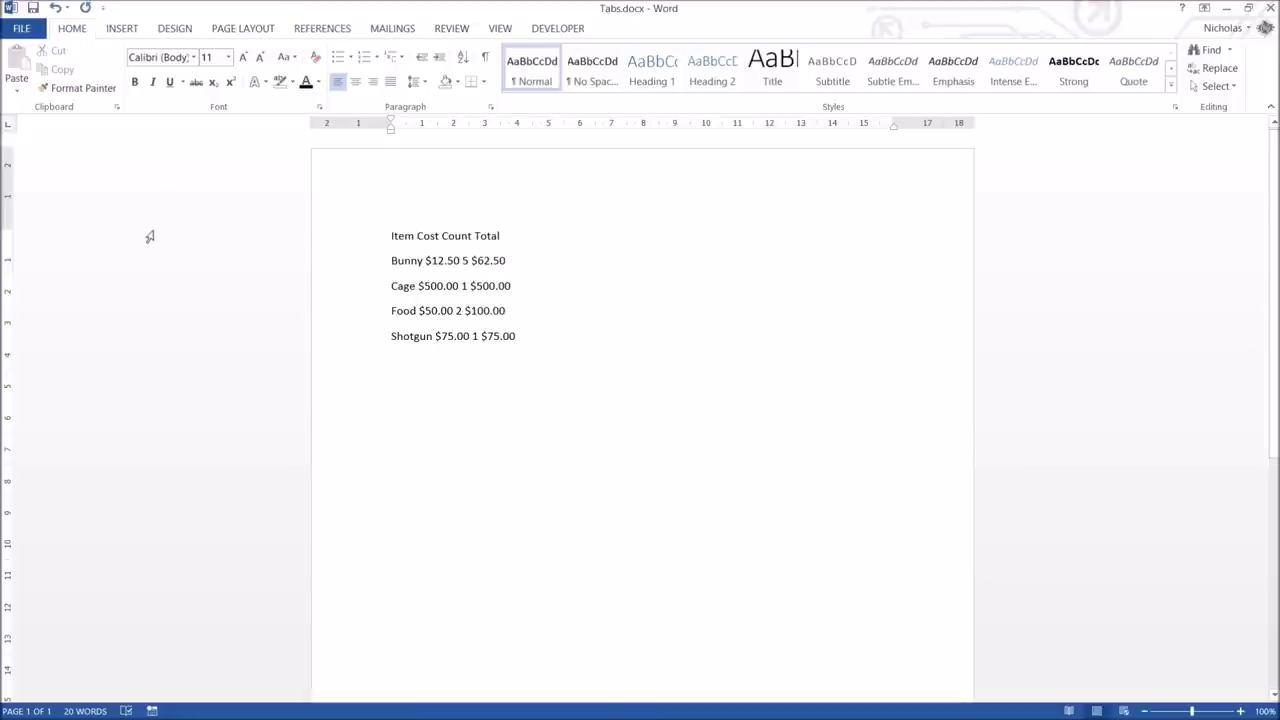
{"action": "mouse_move", "coordinate": [539, 364]}
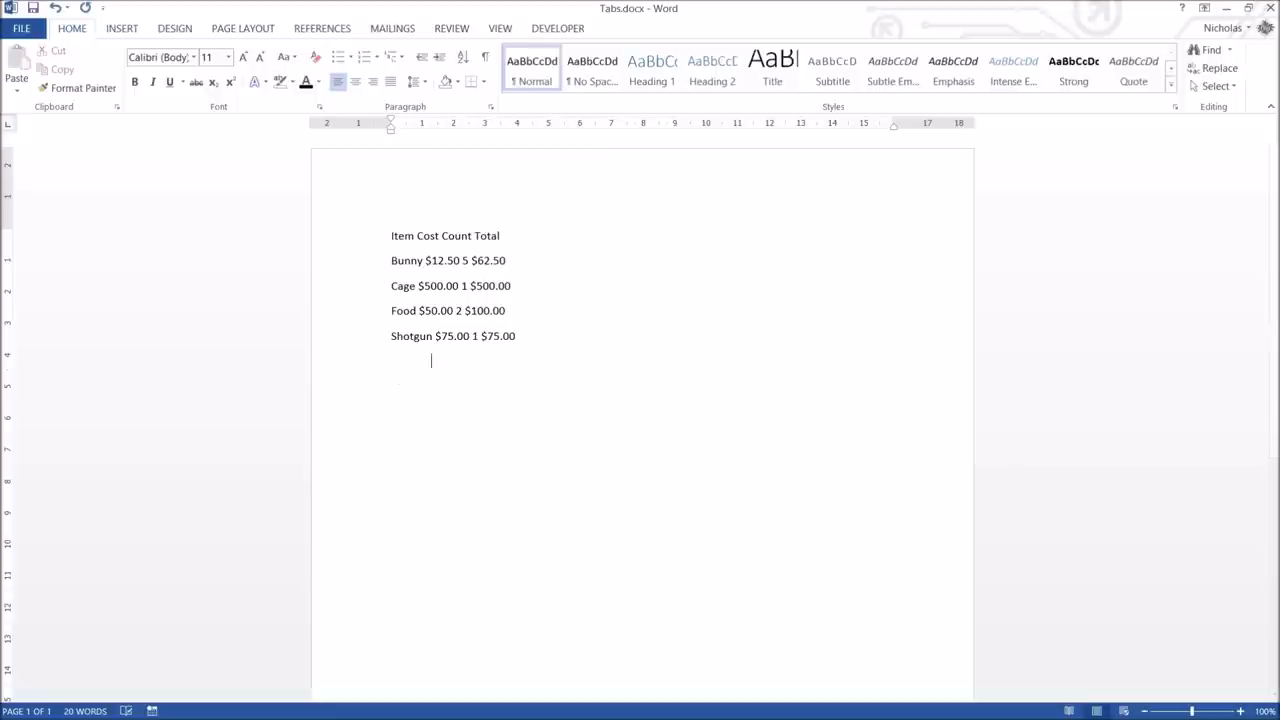
{"action": "left_click", "coordinate": [511, 361]}
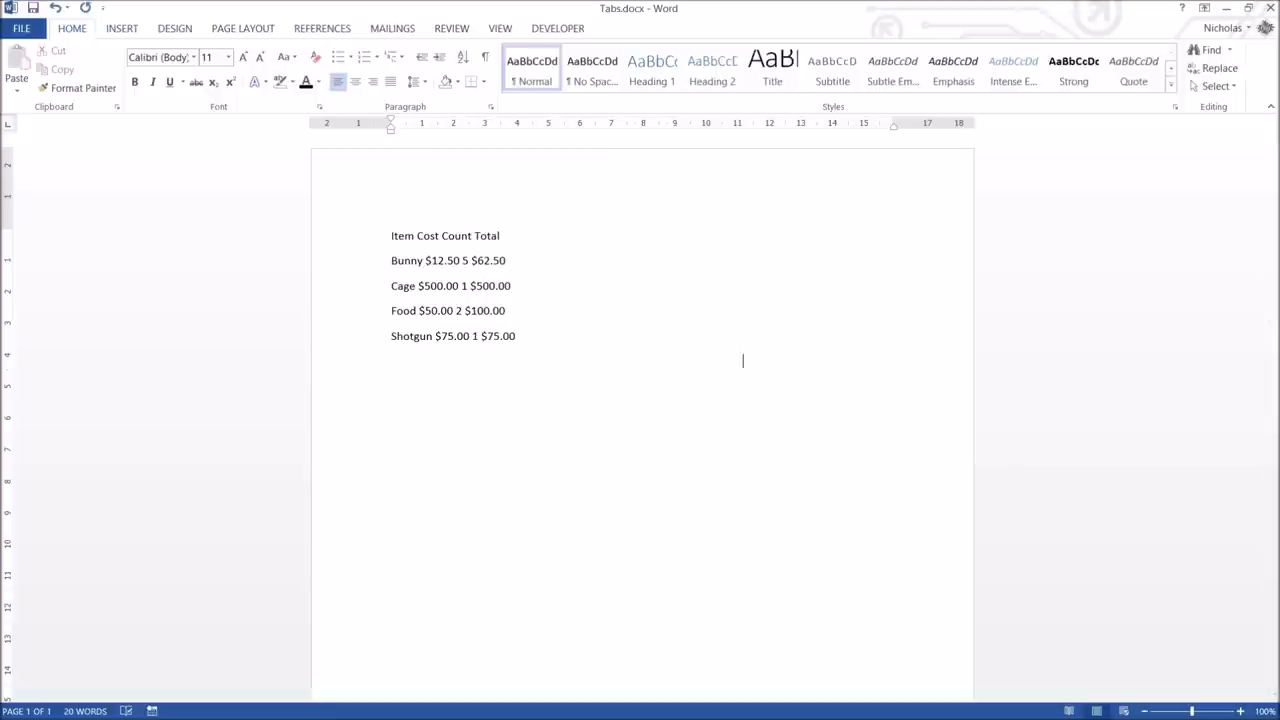
{"action": "left_click", "coordinate": [591, 360]}
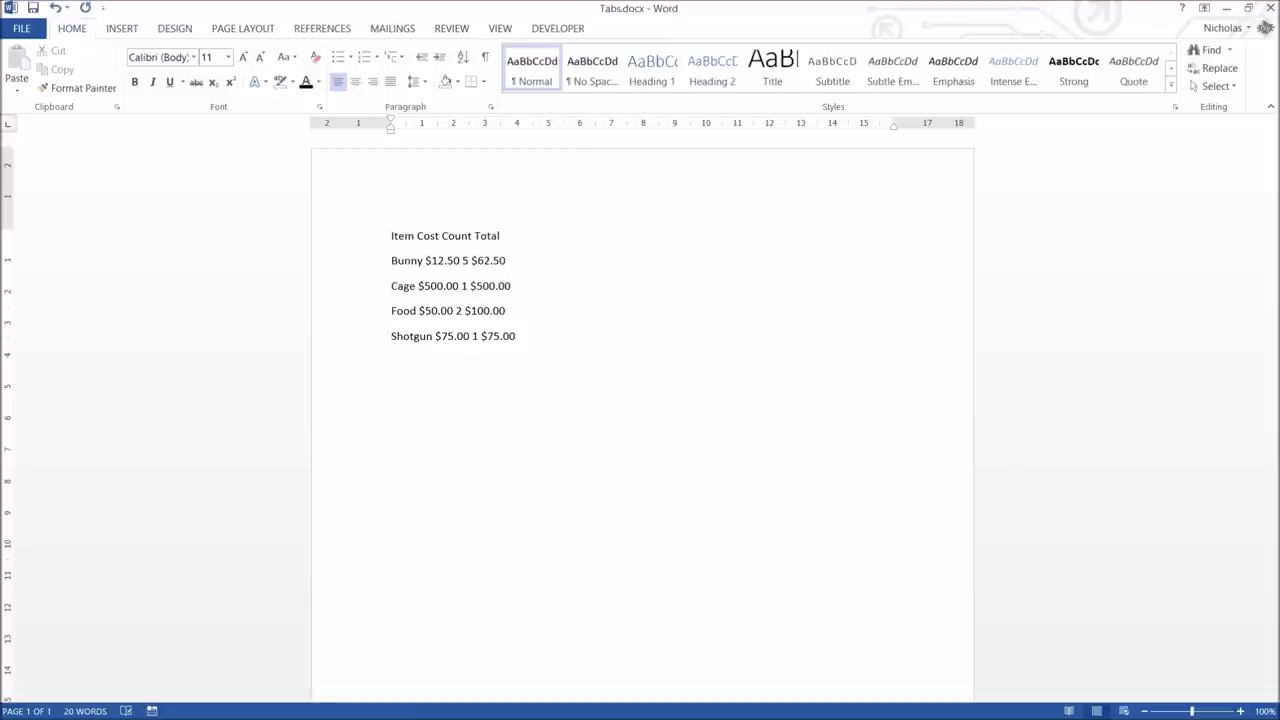
{"action": "left_click", "coordinate": [511, 361]}
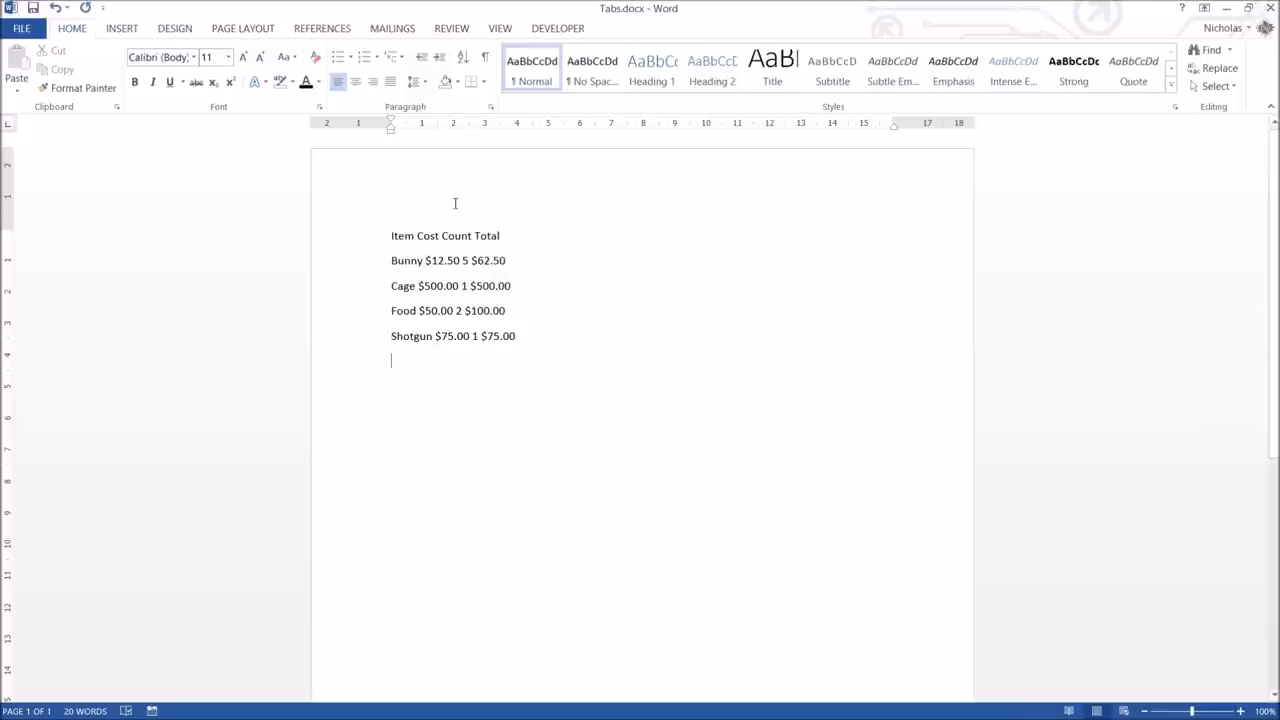
{"action": "mouse_move", "coordinate": [405, 238]}
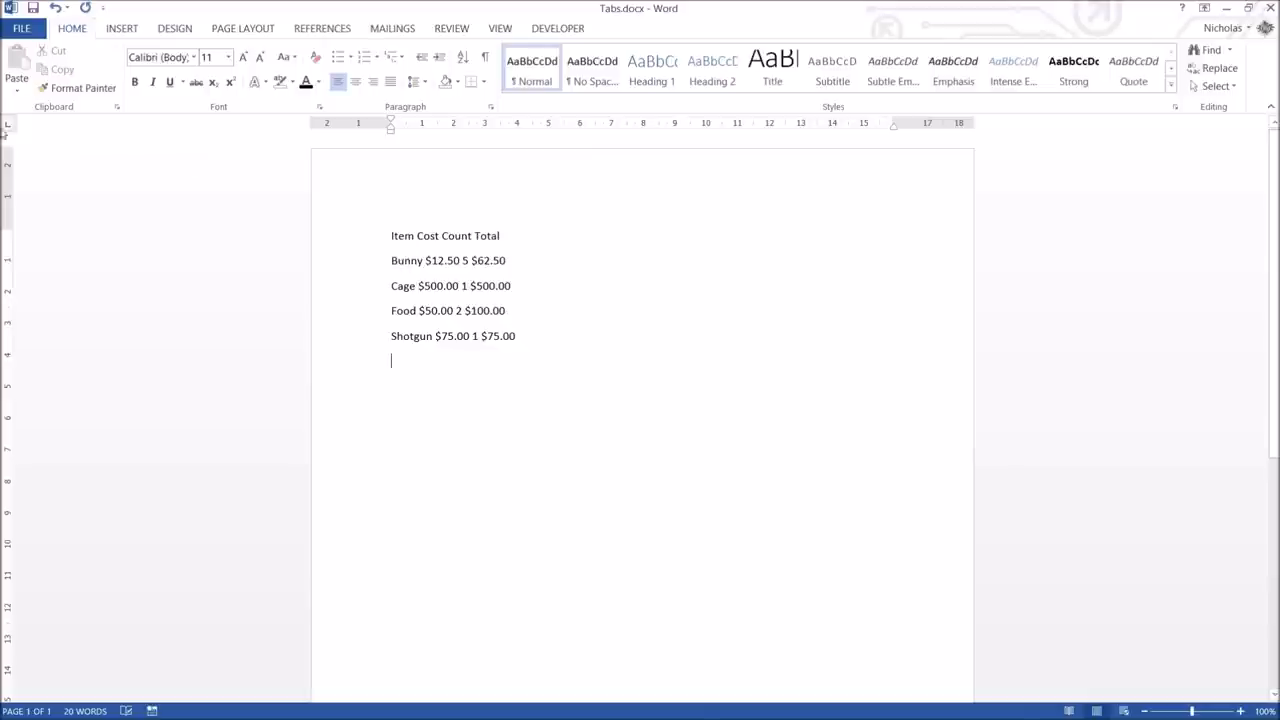
{"action": "mouse_move", "coordinate": [10, 135]}
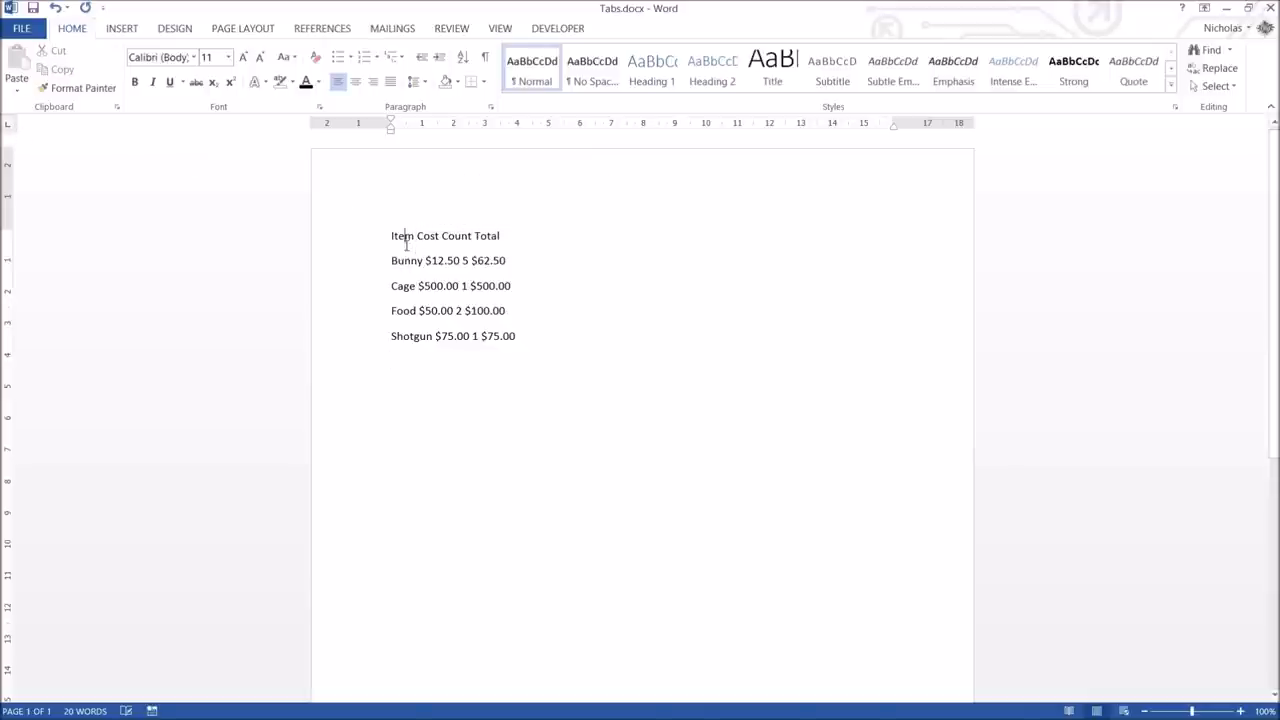
{"action": "mouse_move", "coordinate": [401, 450]}
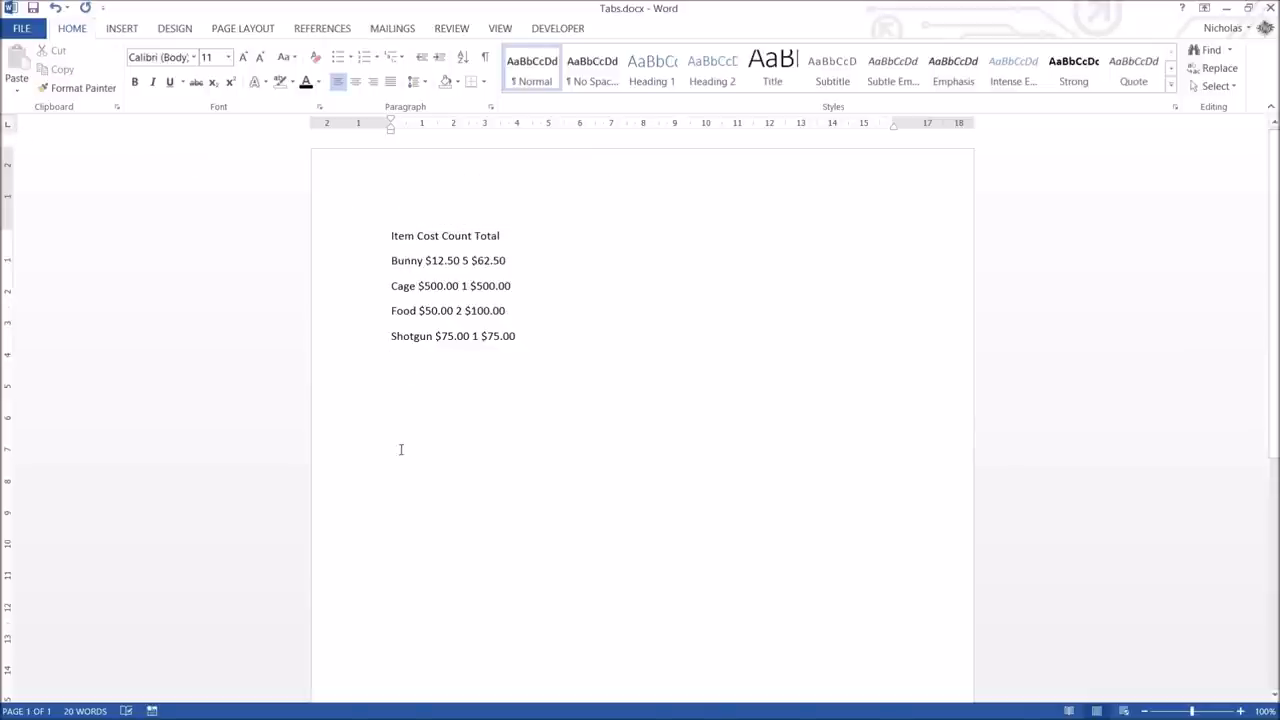
{"action": "double_click", "coordinate": [401, 235]}
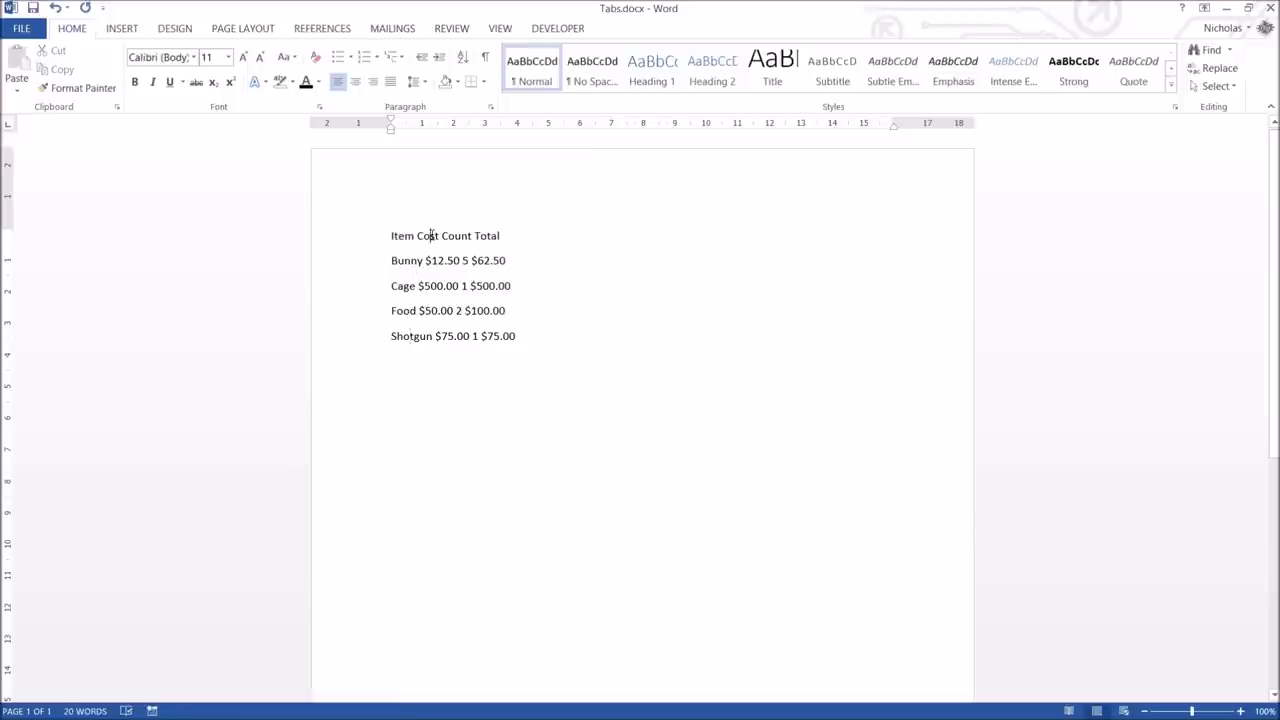
{"action": "mouse_move", "coordinate": [500, 131]}
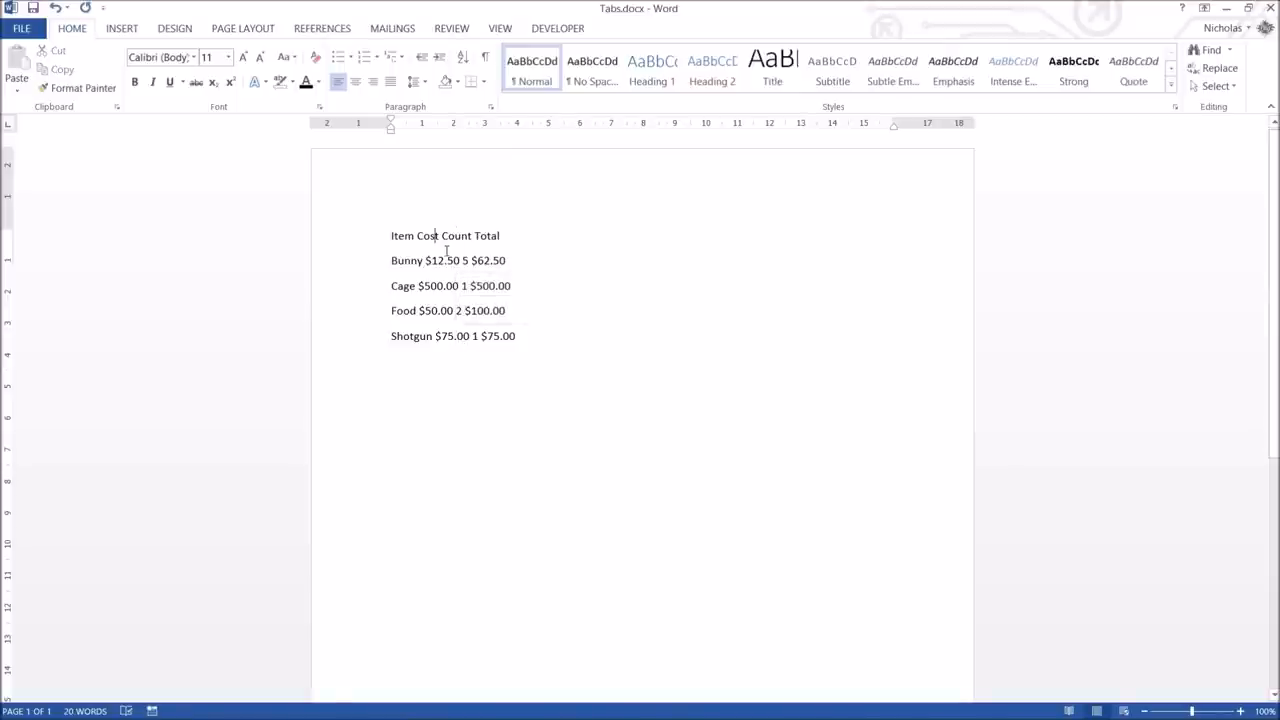
{"action": "double_click", "coordinate": [456, 235]}
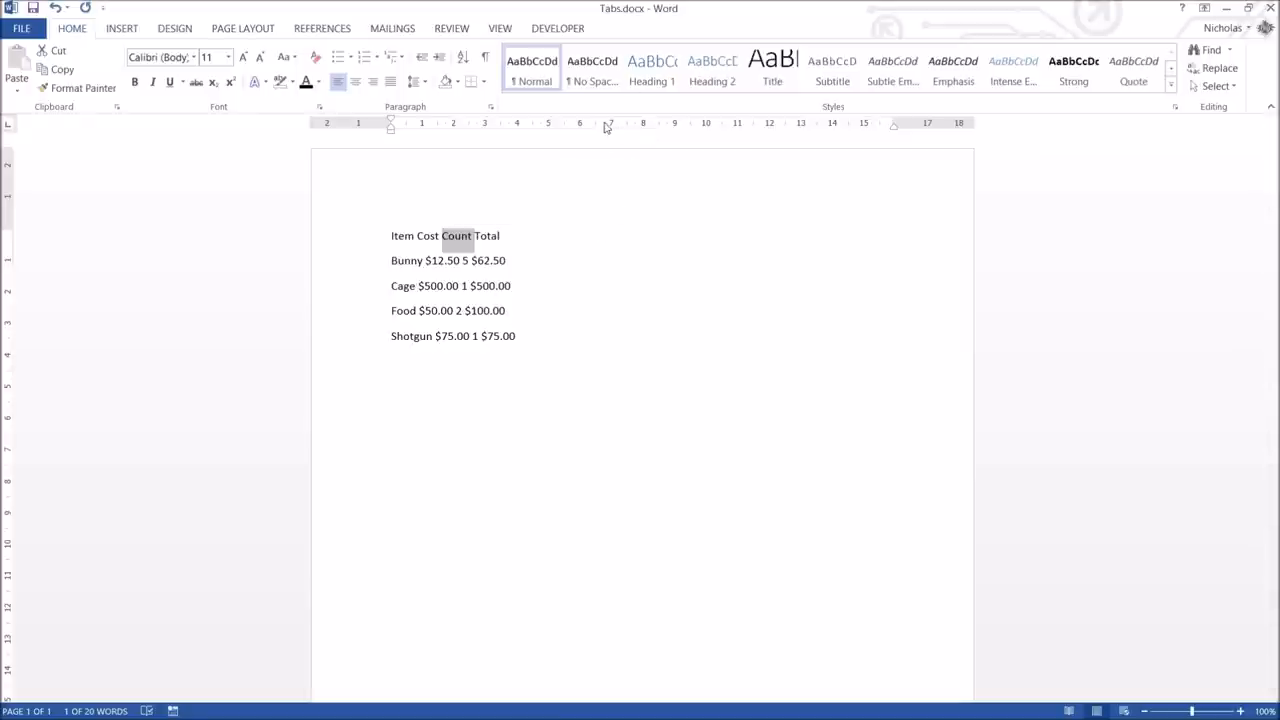
{"action": "mouse_move", "coordinate": [610, 130]}
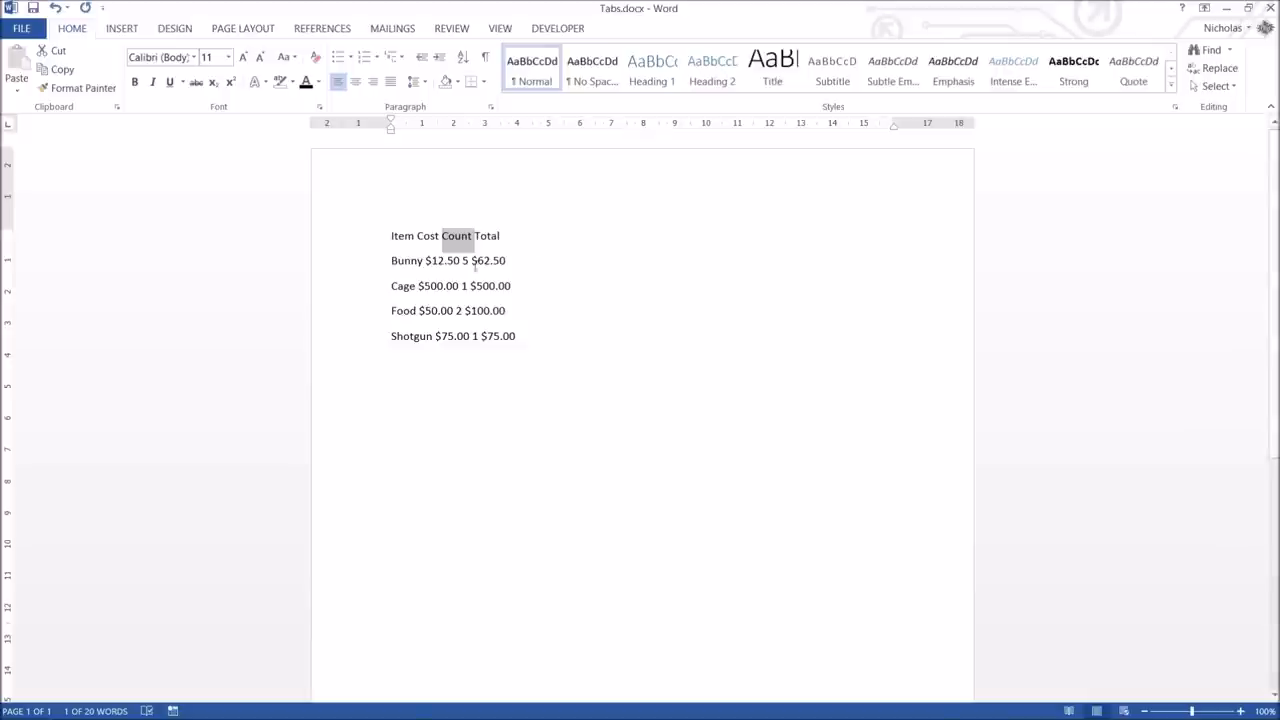
{"action": "mouse_move", "coordinate": [465, 250]}
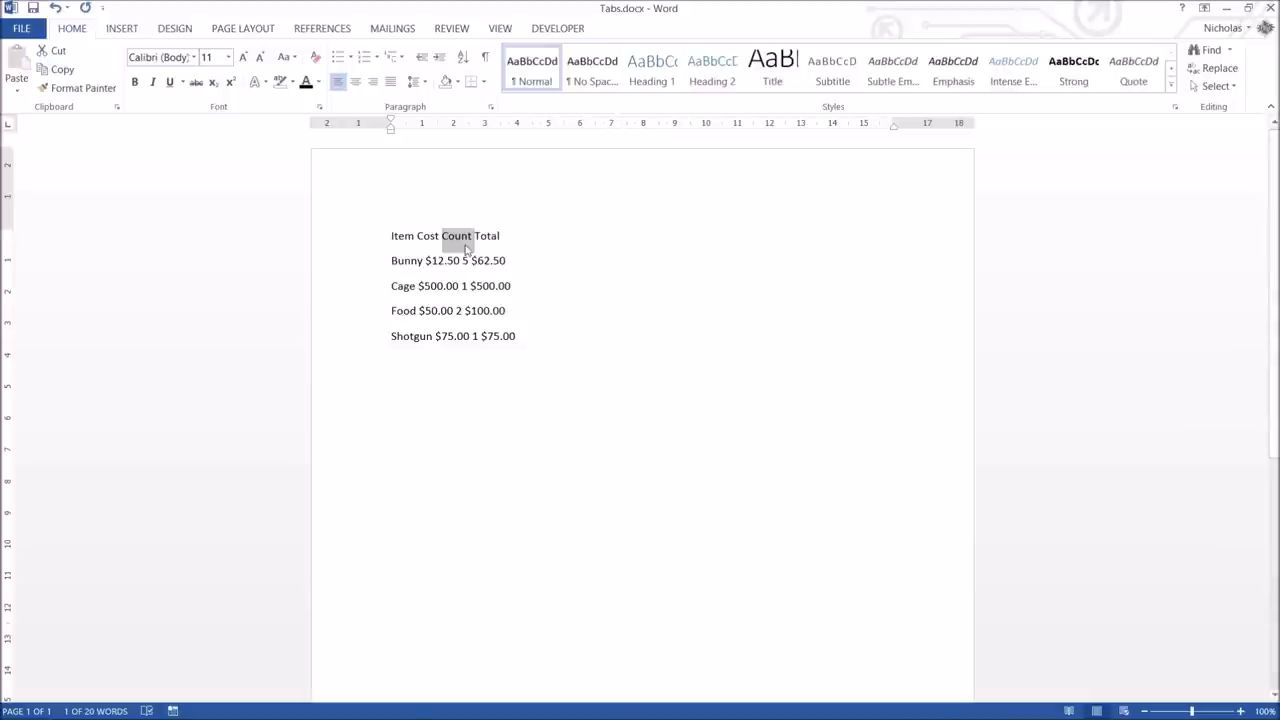
{"action": "mouse_move", "coordinate": [465, 347]}
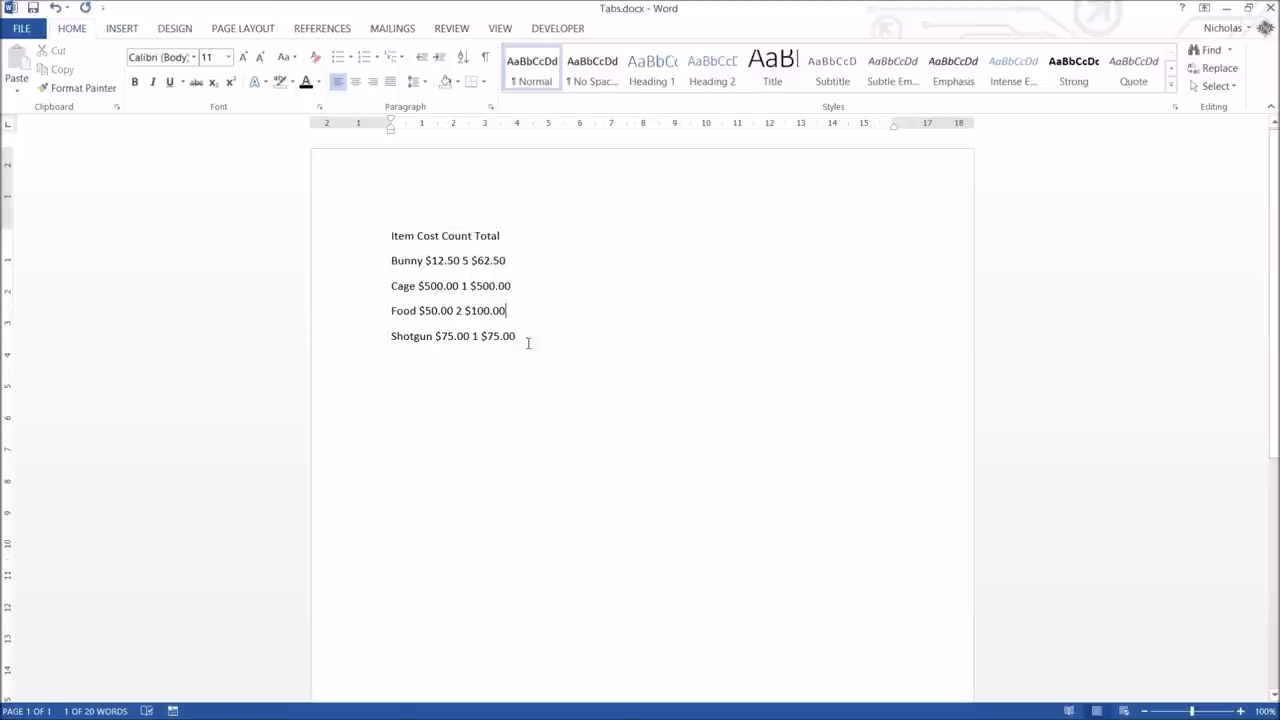
Step: Add a Comment header and row comments: Fluffy, Made of mteal, Yummy, Not so yummy!
{"action": "left_click", "coordinate": [503, 235]}
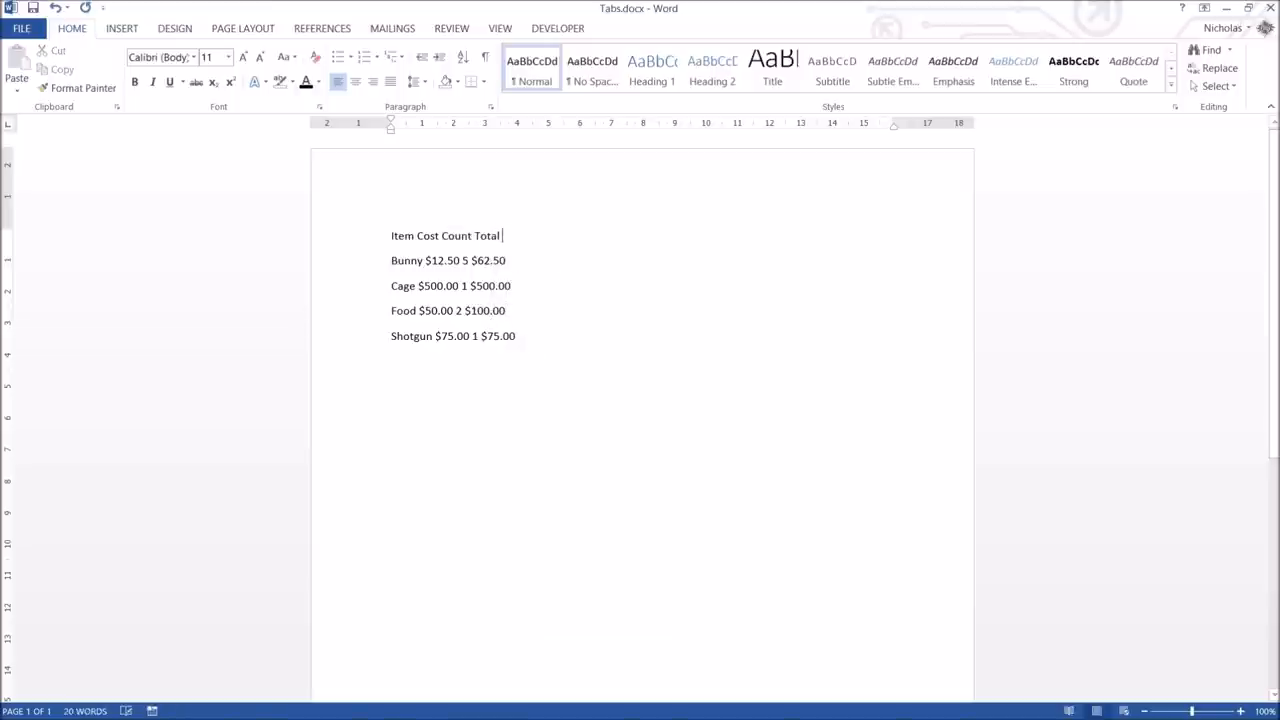
{"action": "type", "text": "Comment"}
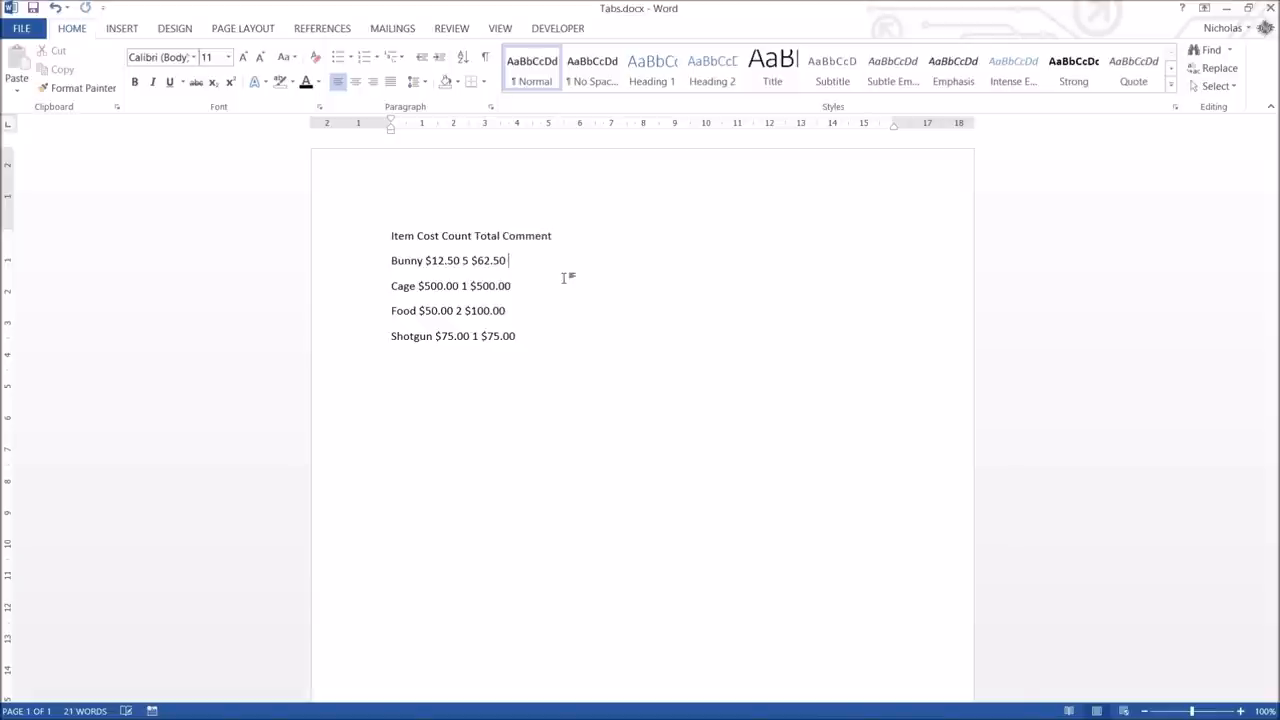
{"action": "type", "text": "Fluffy"}
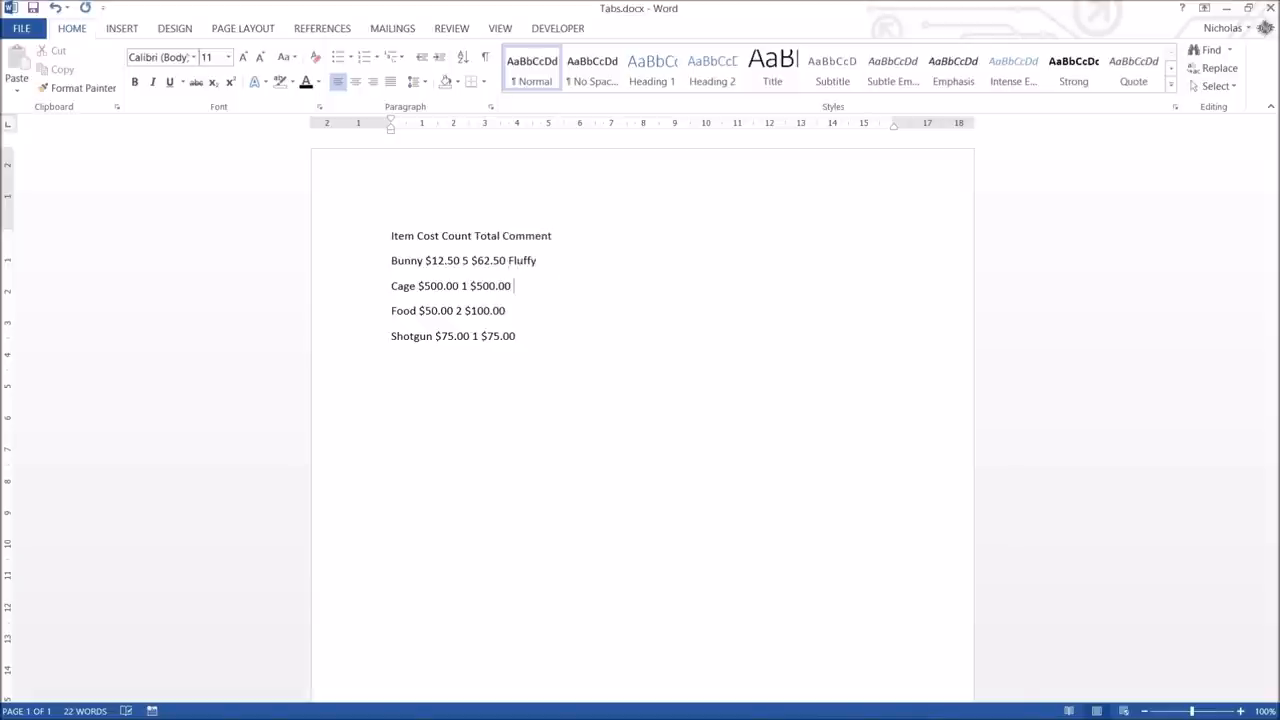
{"action": "type", "text": "Made of mteal"}
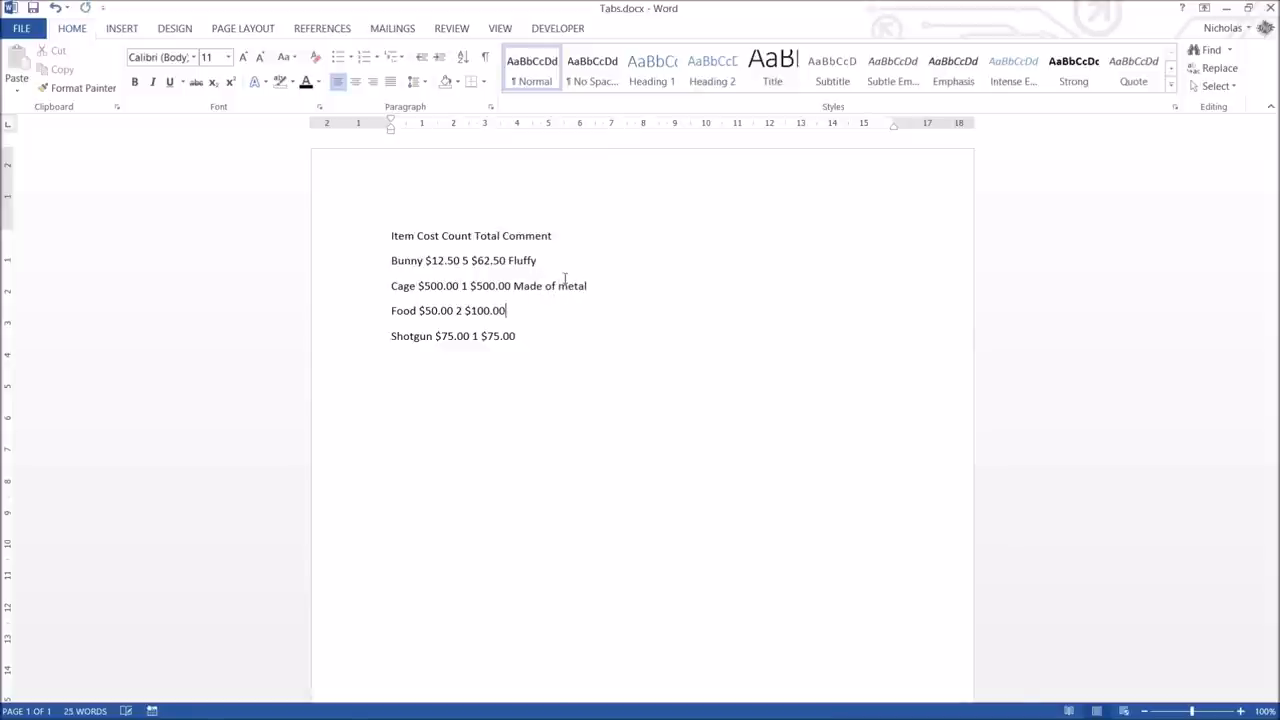
{"action": "type", "text": "Yumm"}
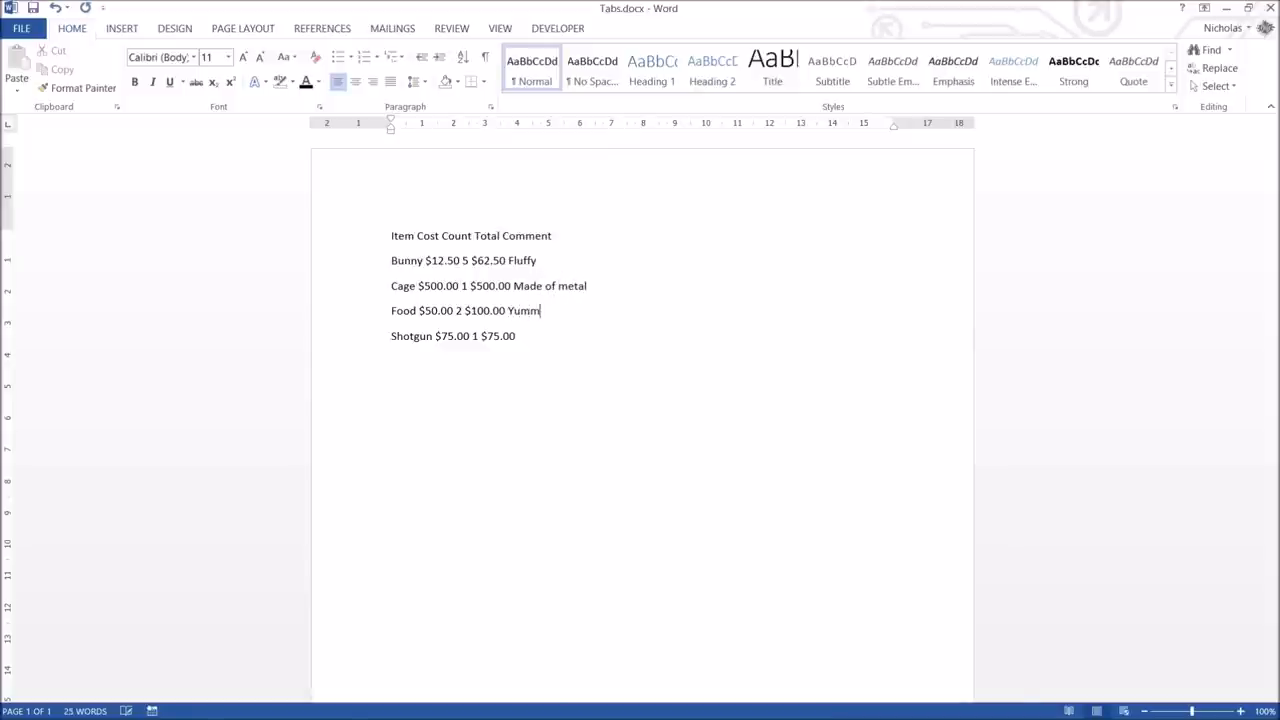
{"action": "type", "text": "y!"}
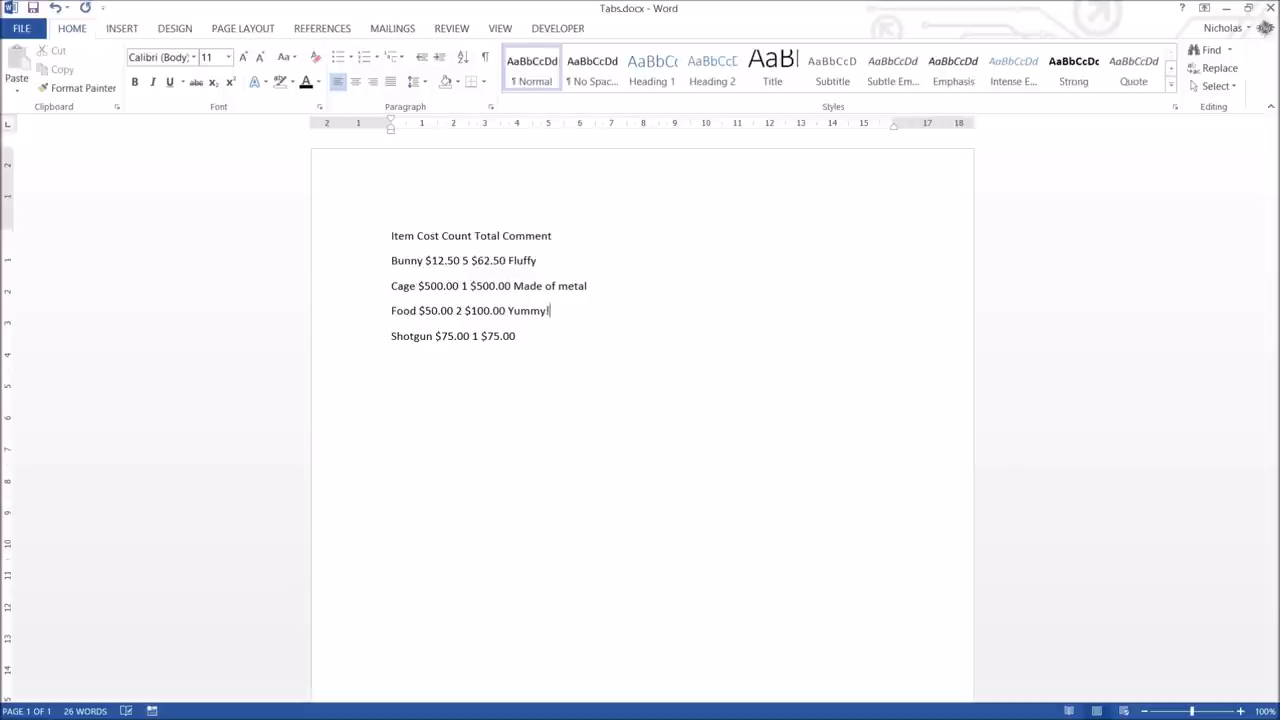
{"action": "type", "text": "Not s"}
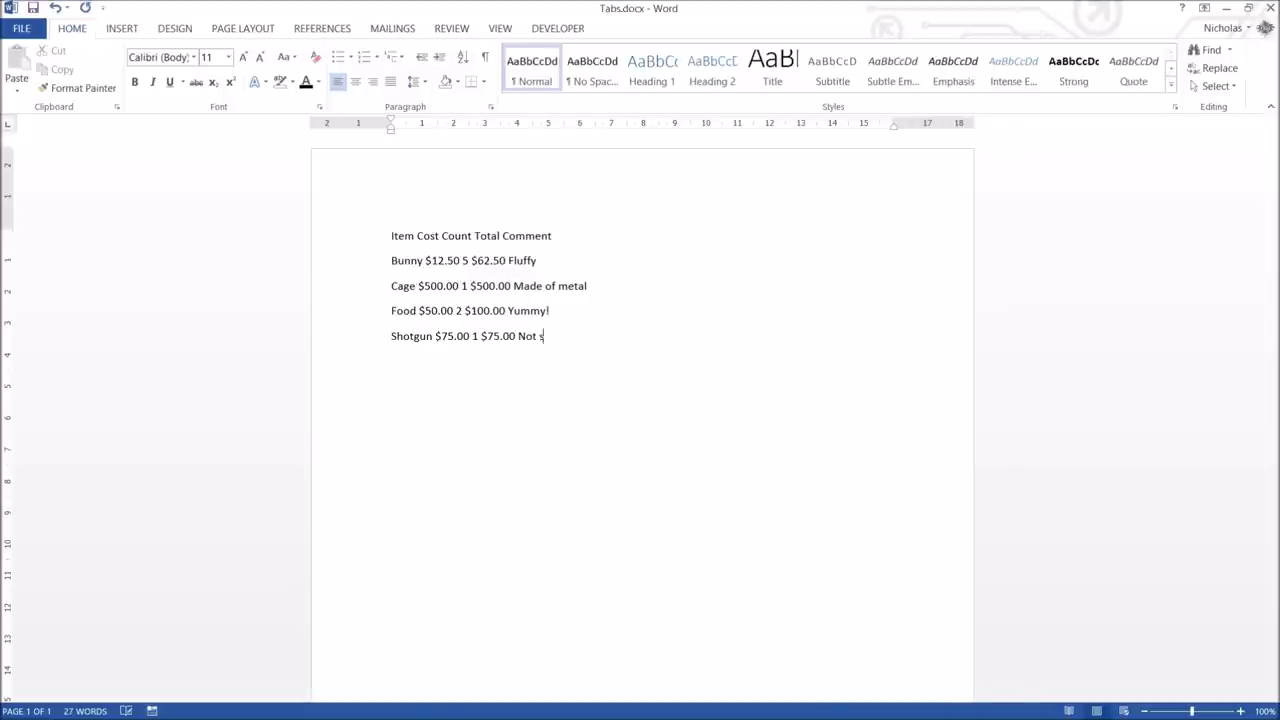
{"action": "type", "text": "o yummy!"}
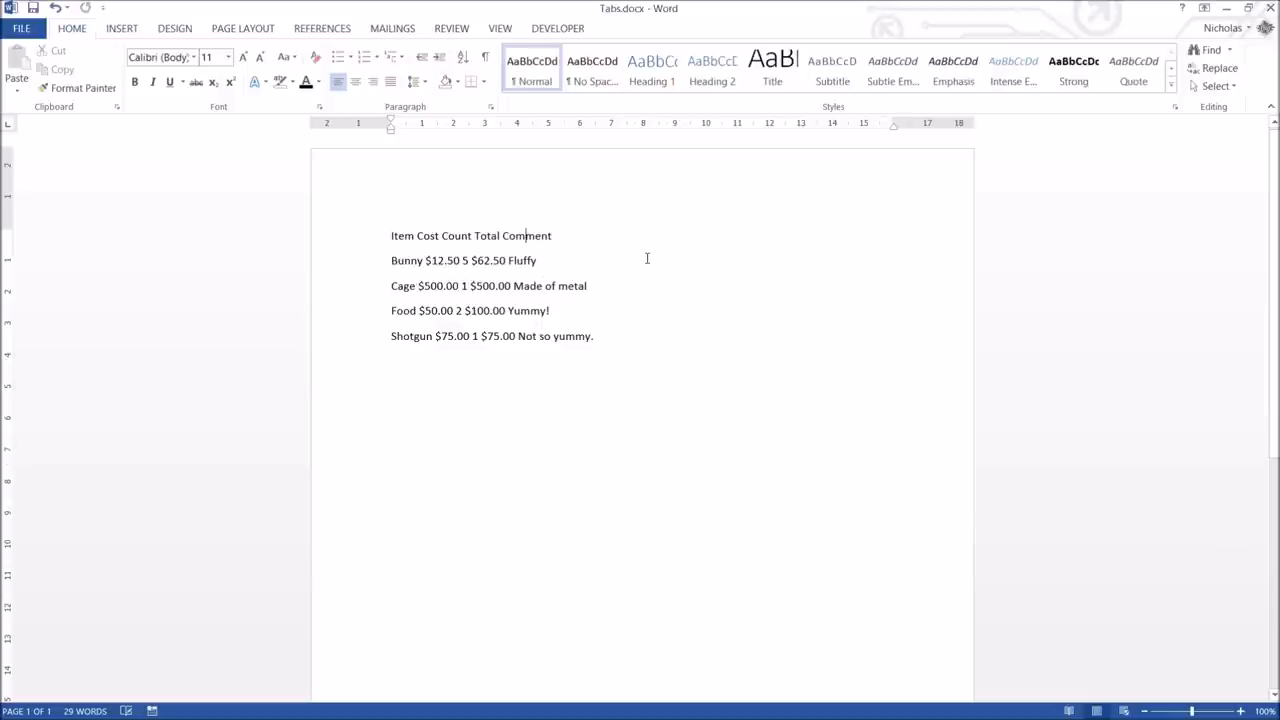
{"action": "mouse_move", "coordinate": [770, 131]}
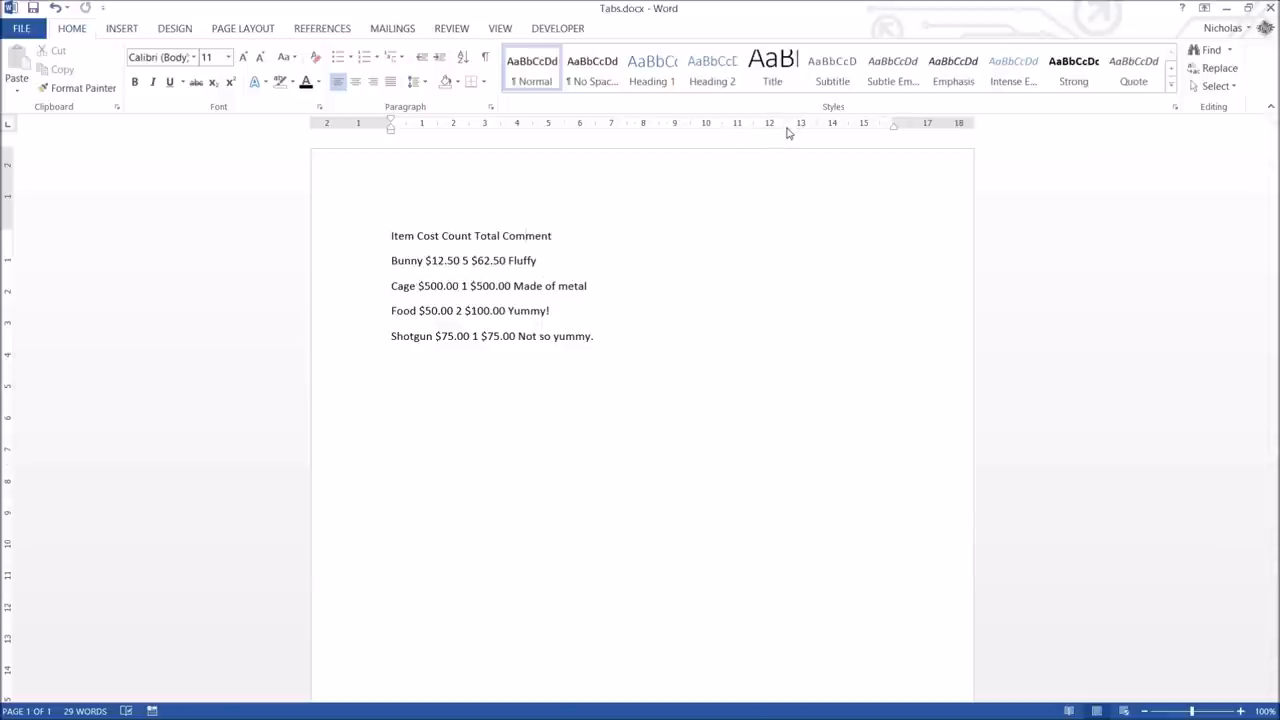
{"action": "mouse_move", "coordinate": [904, 121]}
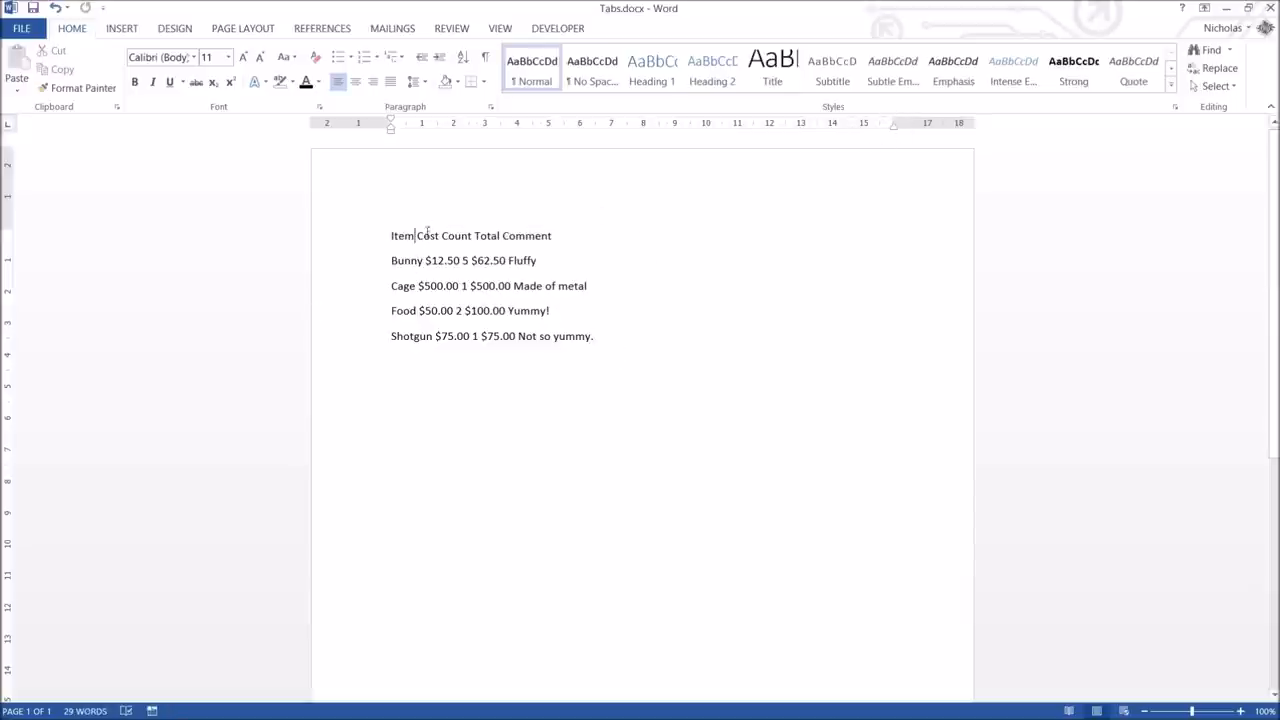
{"action": "key", "text": "tab"}
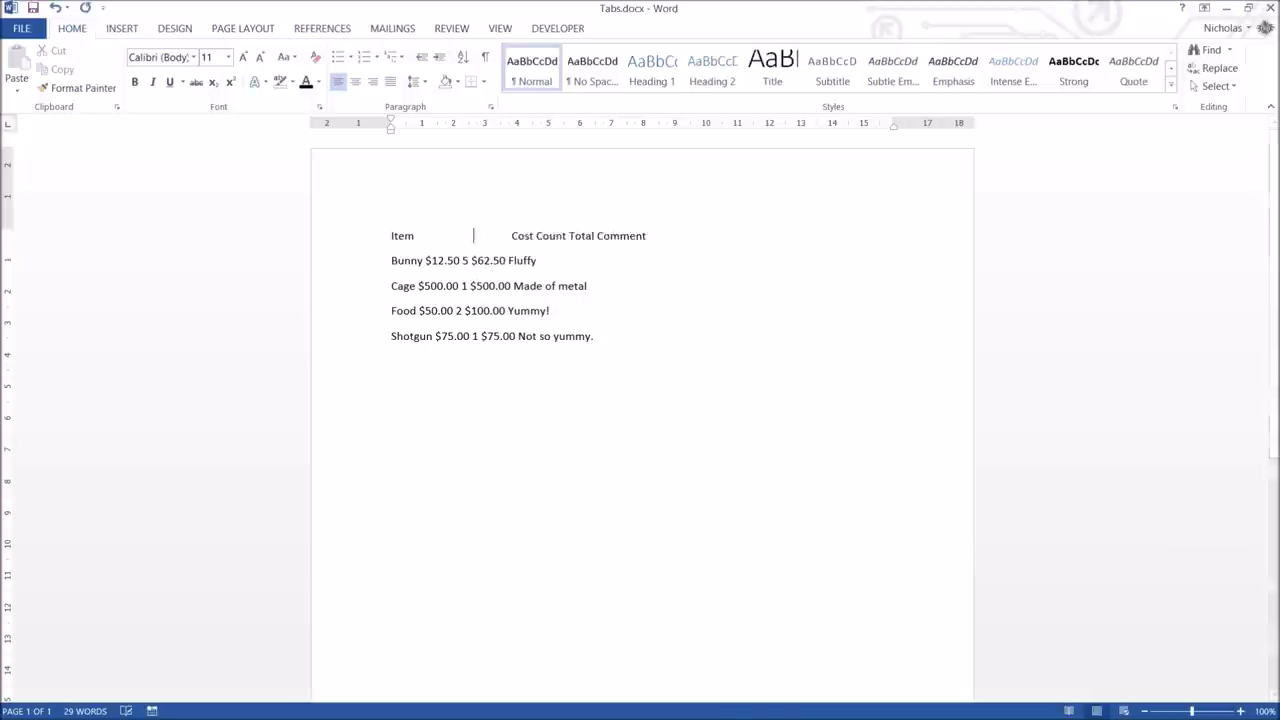
{"action": "left_click", "coordinate": [547, 235]}
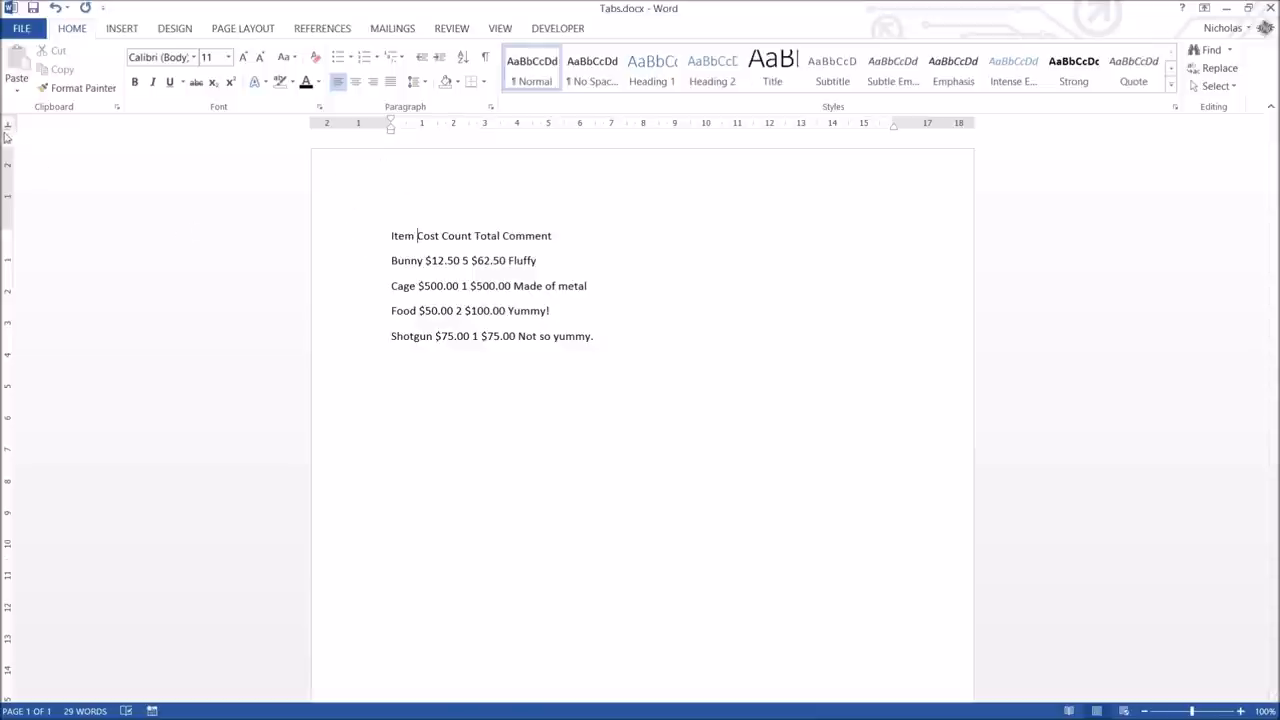
{"action": "mouse_move", "coordinate": [11, 131]}
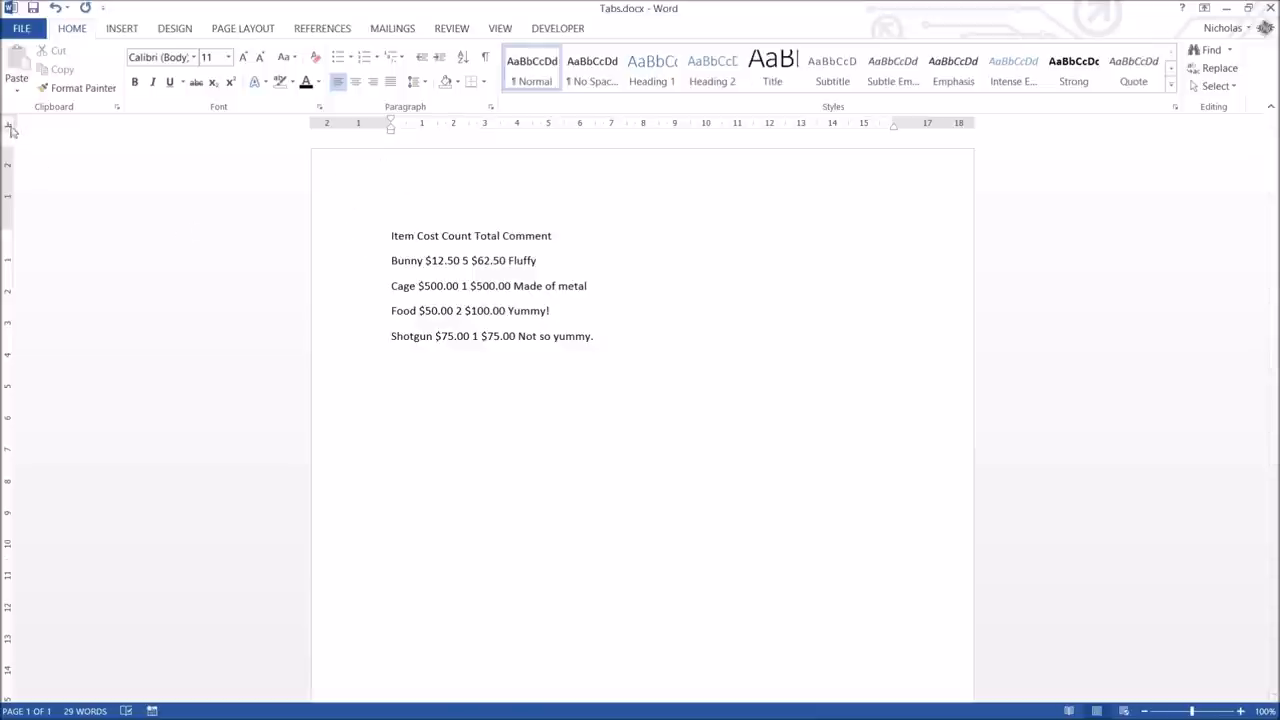
{"action": "mouse_move", "coordinate": [696, 299]}
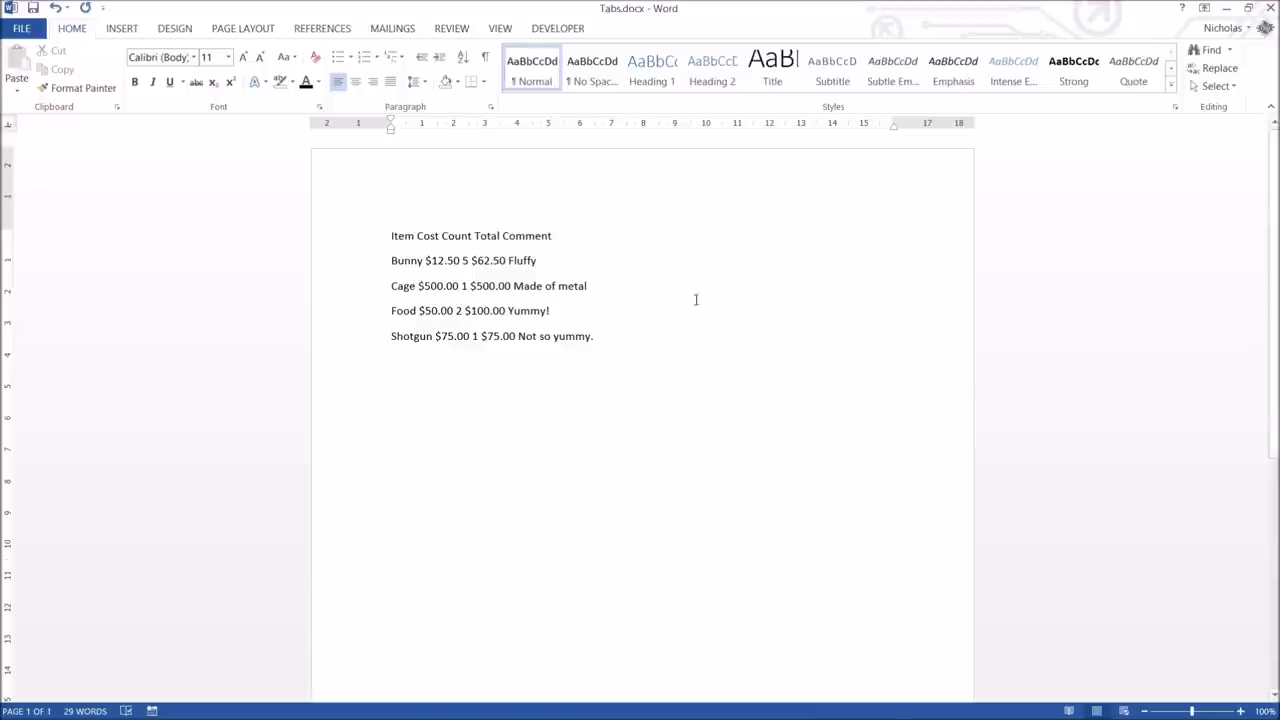
{"action": "mouse_move", "coordinate": [590, 254]}
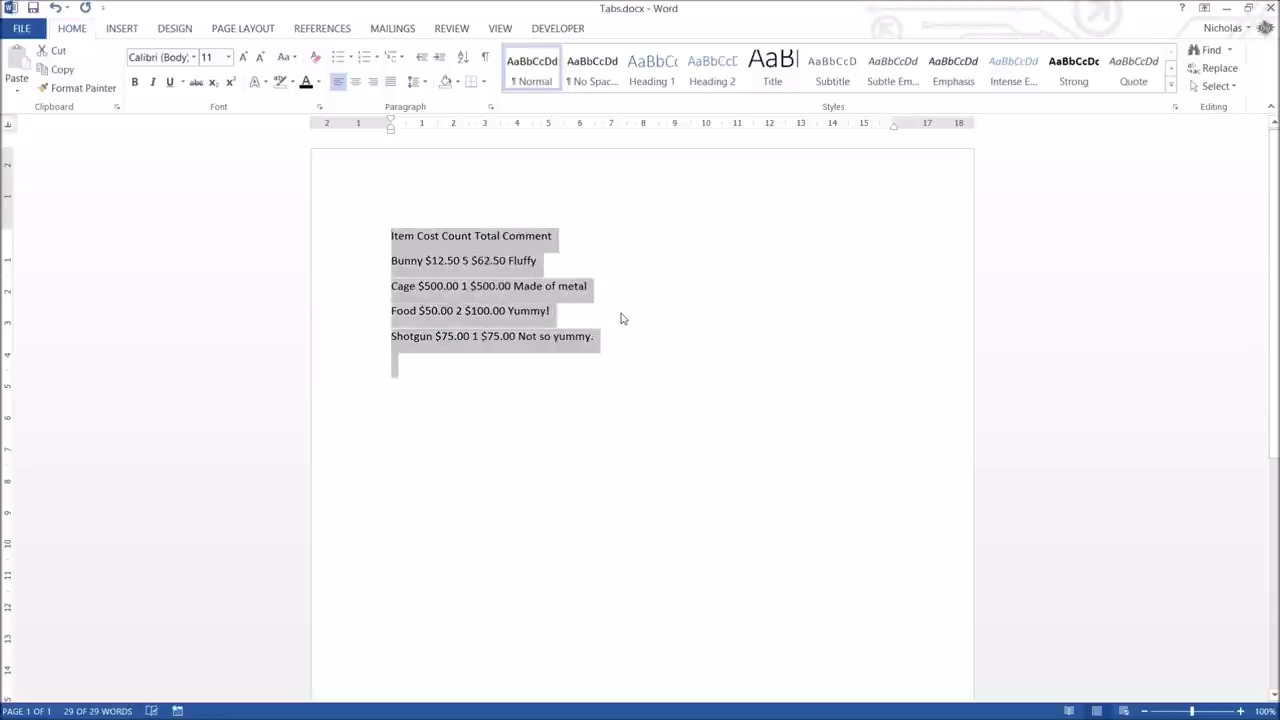
{"action": "mouse_move", "coordinate": [615, 318]}
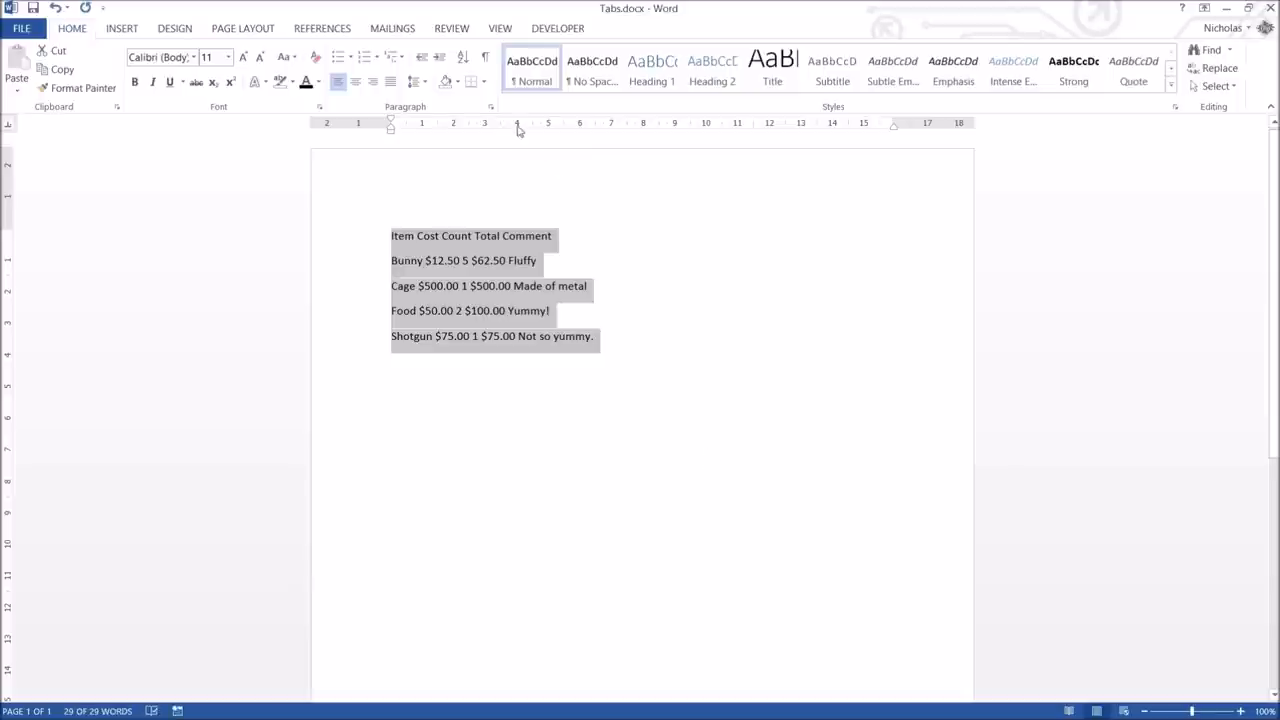
{"action": "mouse_move", "coordinate": [504, 125]}
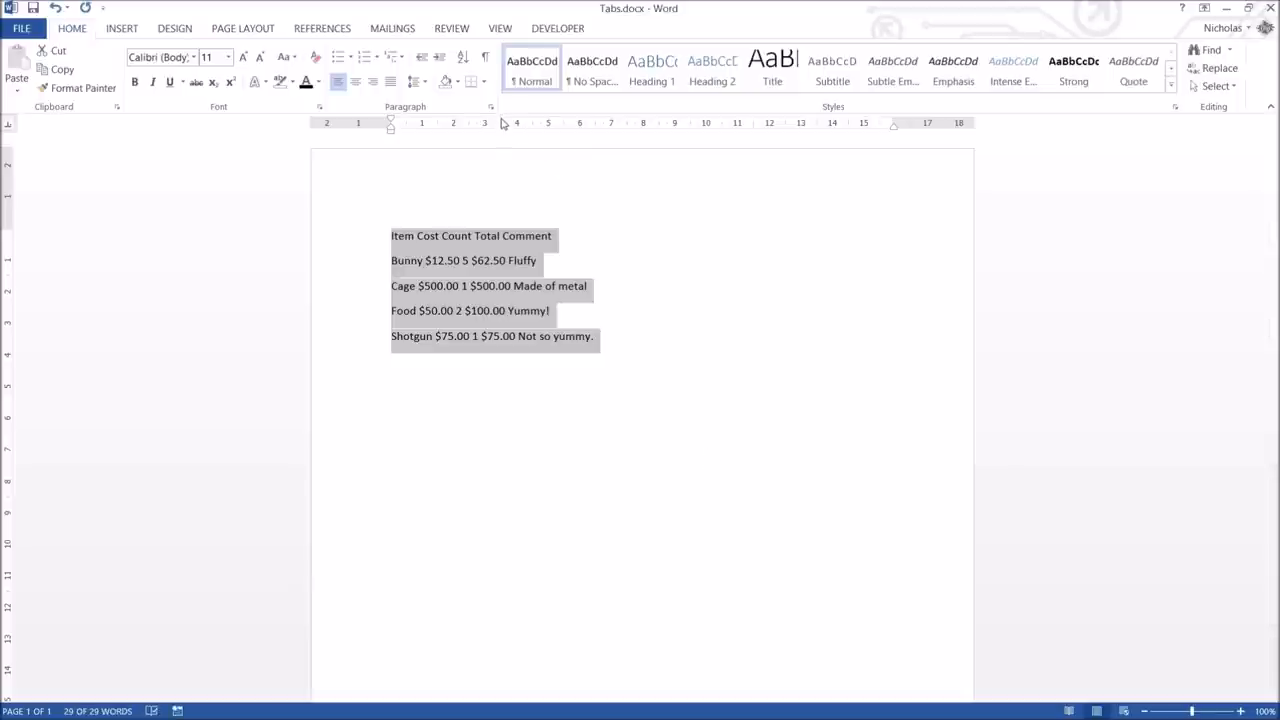
{"action": "mouse_move", "coordinate": [503, 126]}
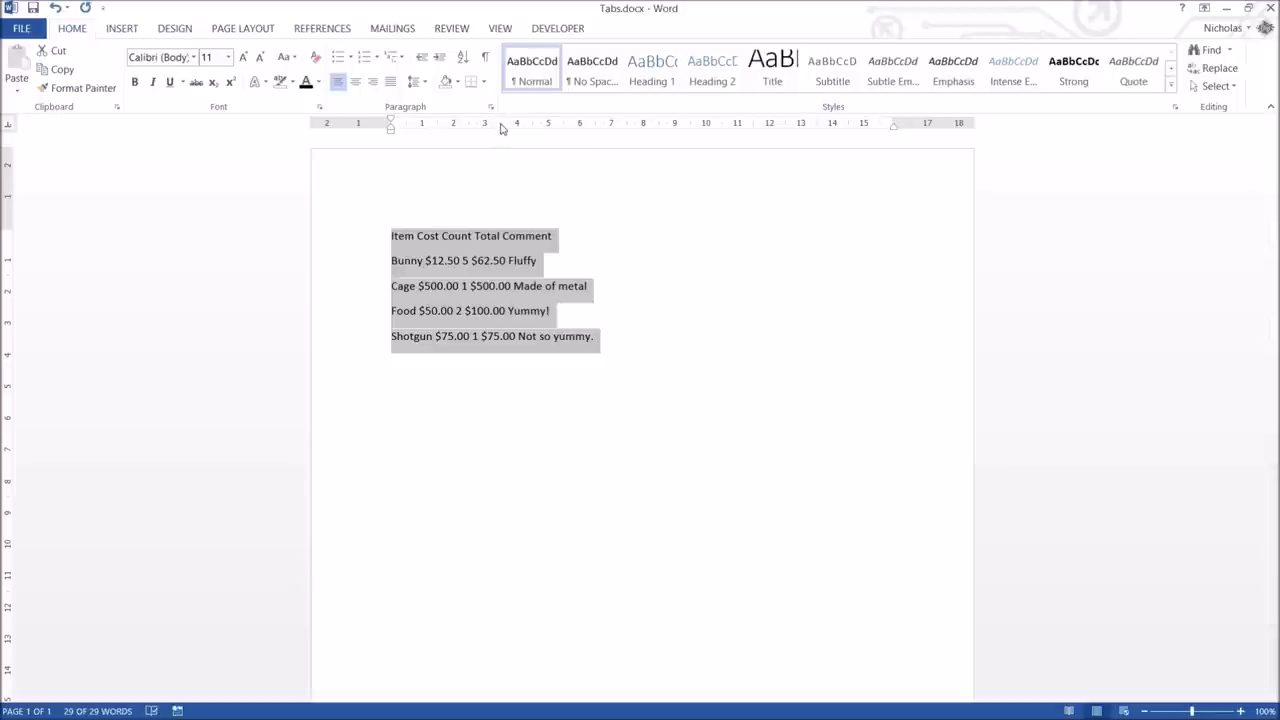
{"action": "mouse_move", "coordinate": [578, 336]}
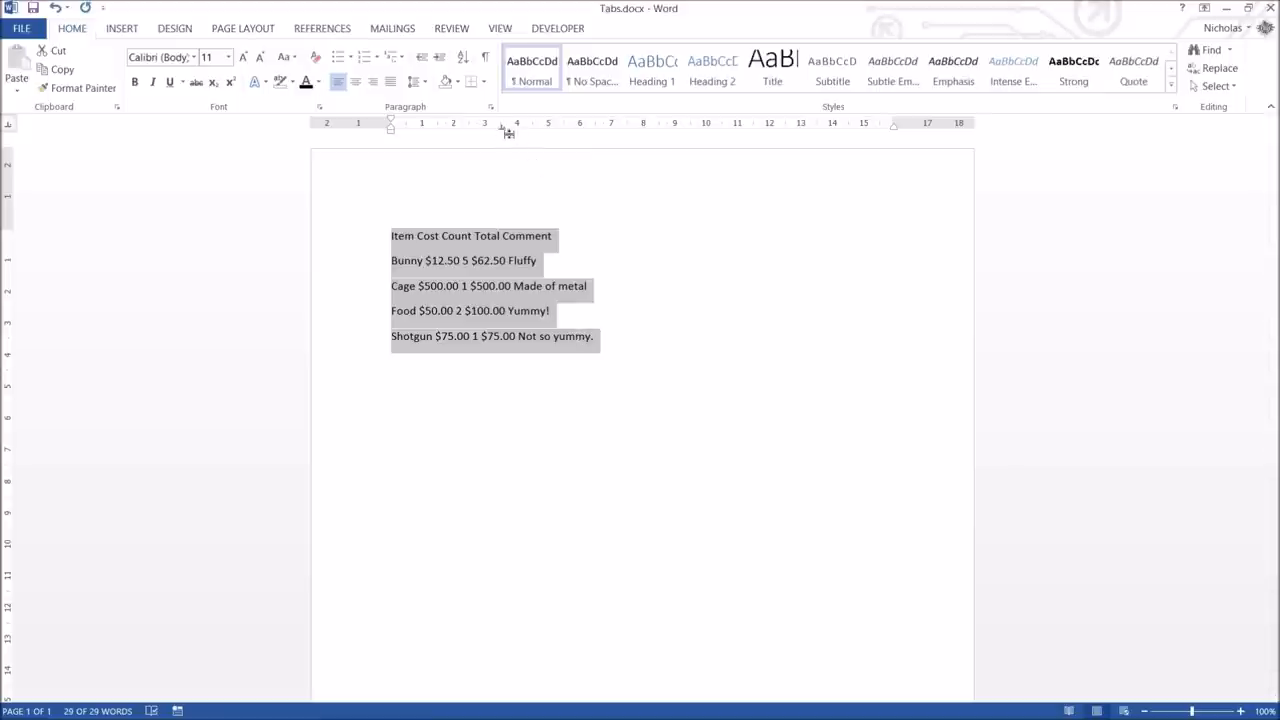
Step: Set a decimal tab stop and tab the costs onto it
{"action": "left_click", "coordinate": [548, 297]}
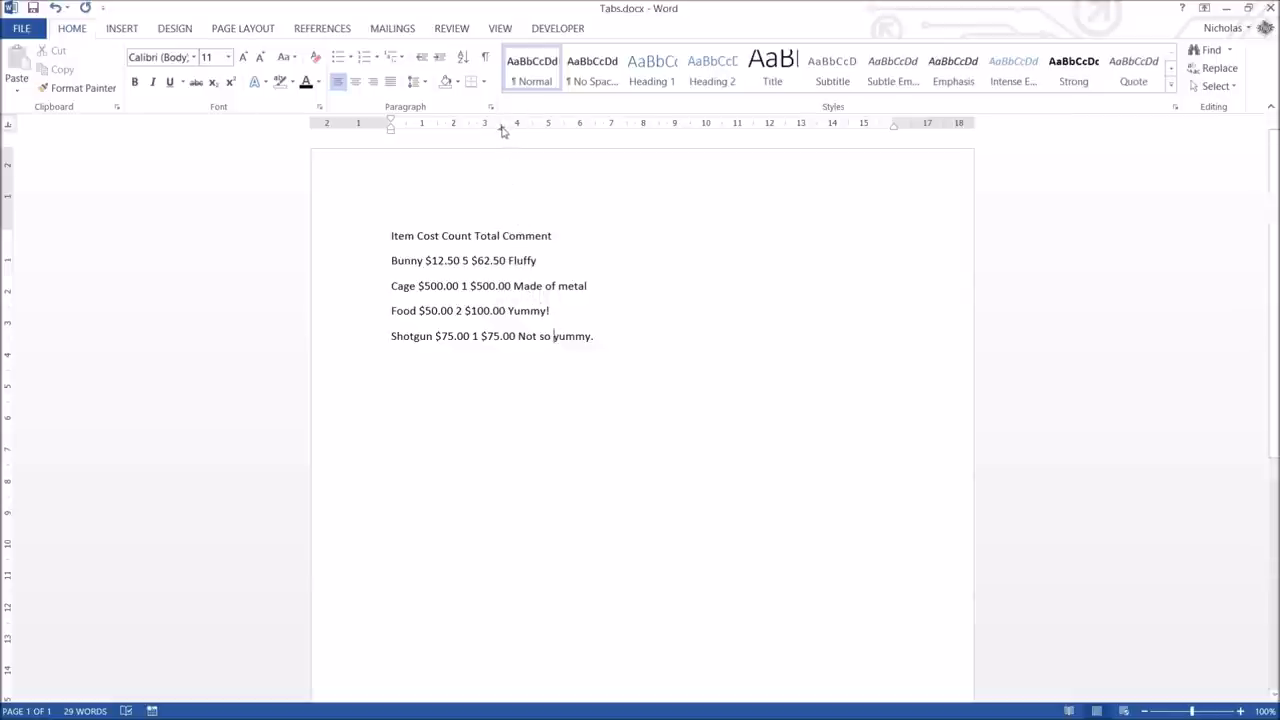
{"action": "key", "text": "enter"}
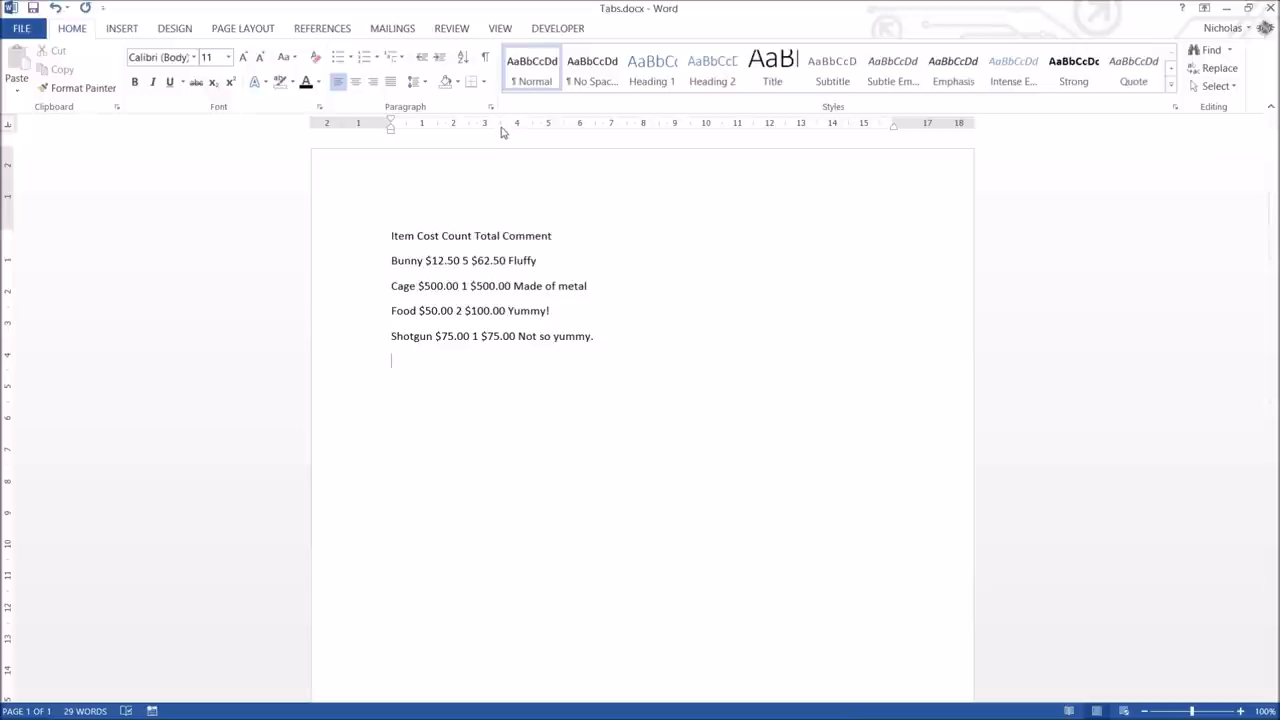
{"action": "left_click", "coordinate": [508, 260]}
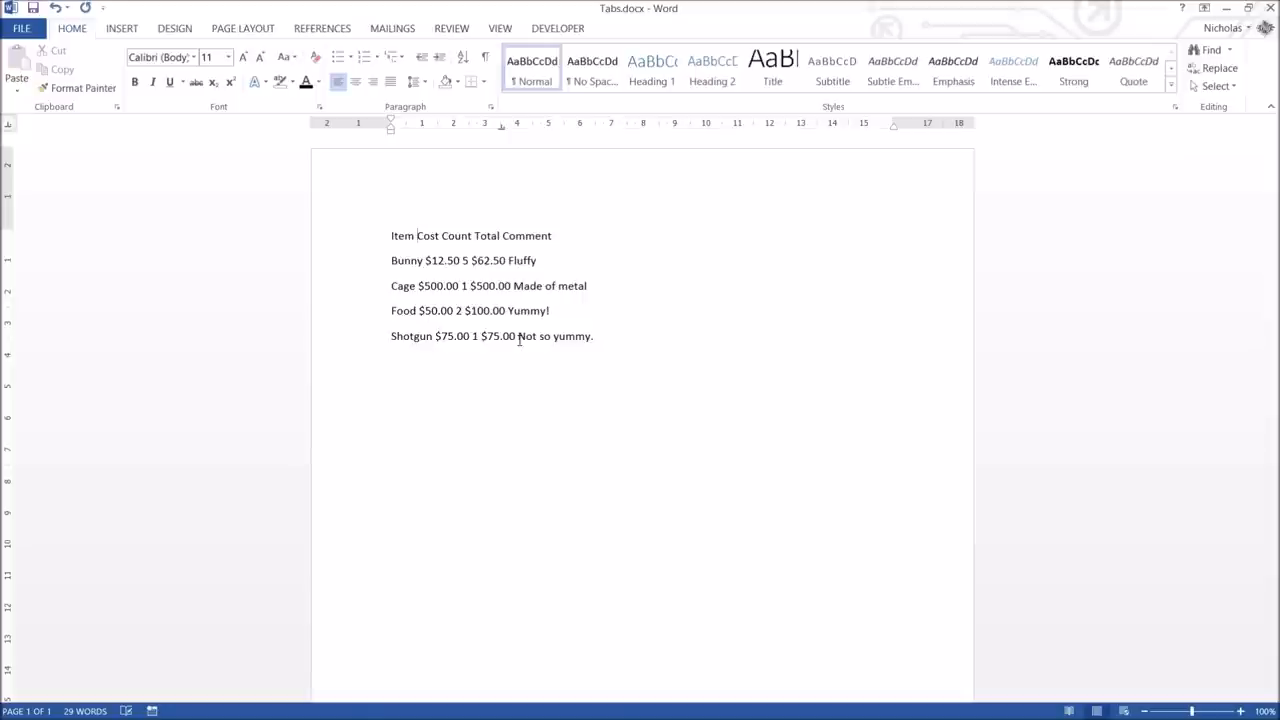
{"action": "key", "text": "tab"}
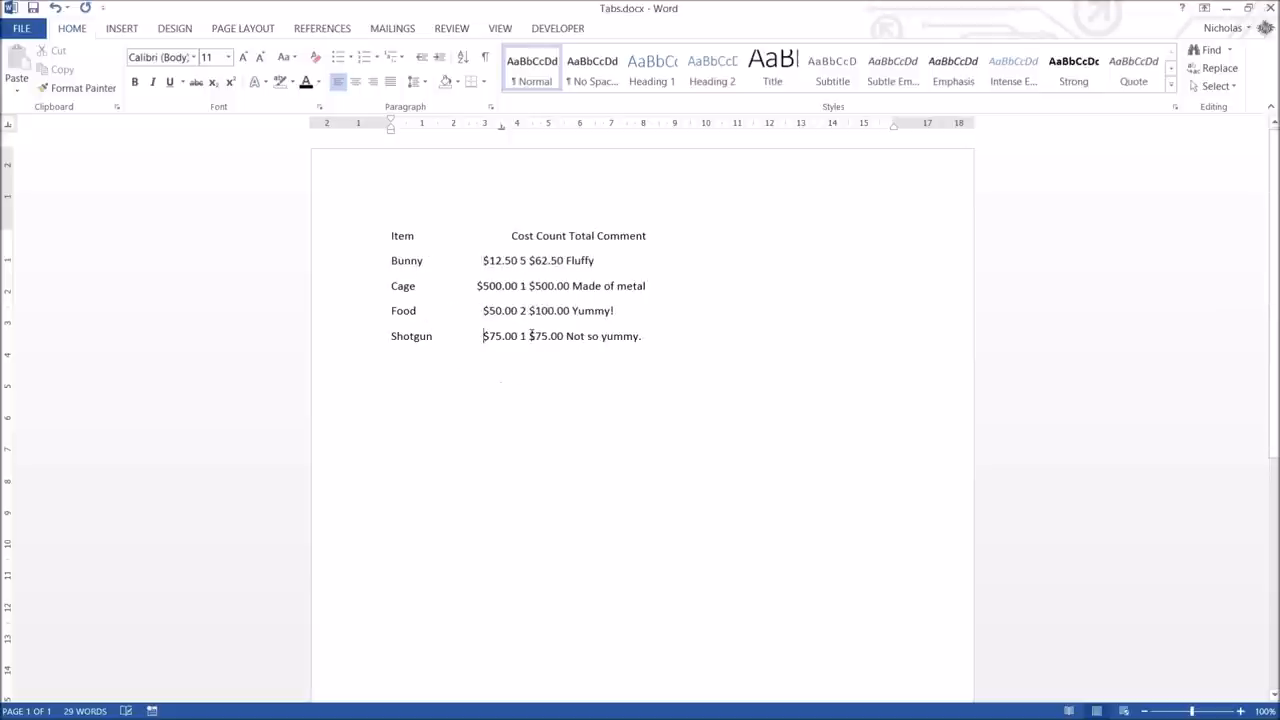
{"action": "mouse_move", "coordinate": [508, 182]}
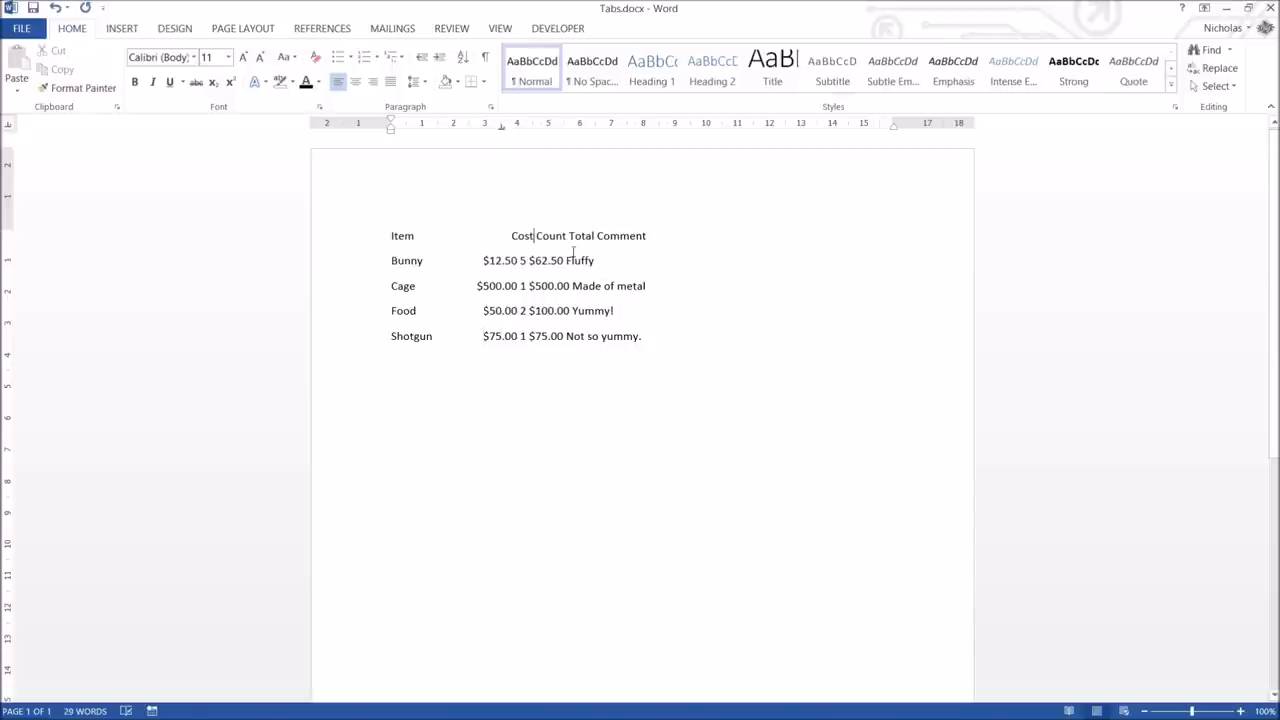
Step: Add '($0.00)' to the Cost header and select the whole list
{"action": "type", "text": "($"}
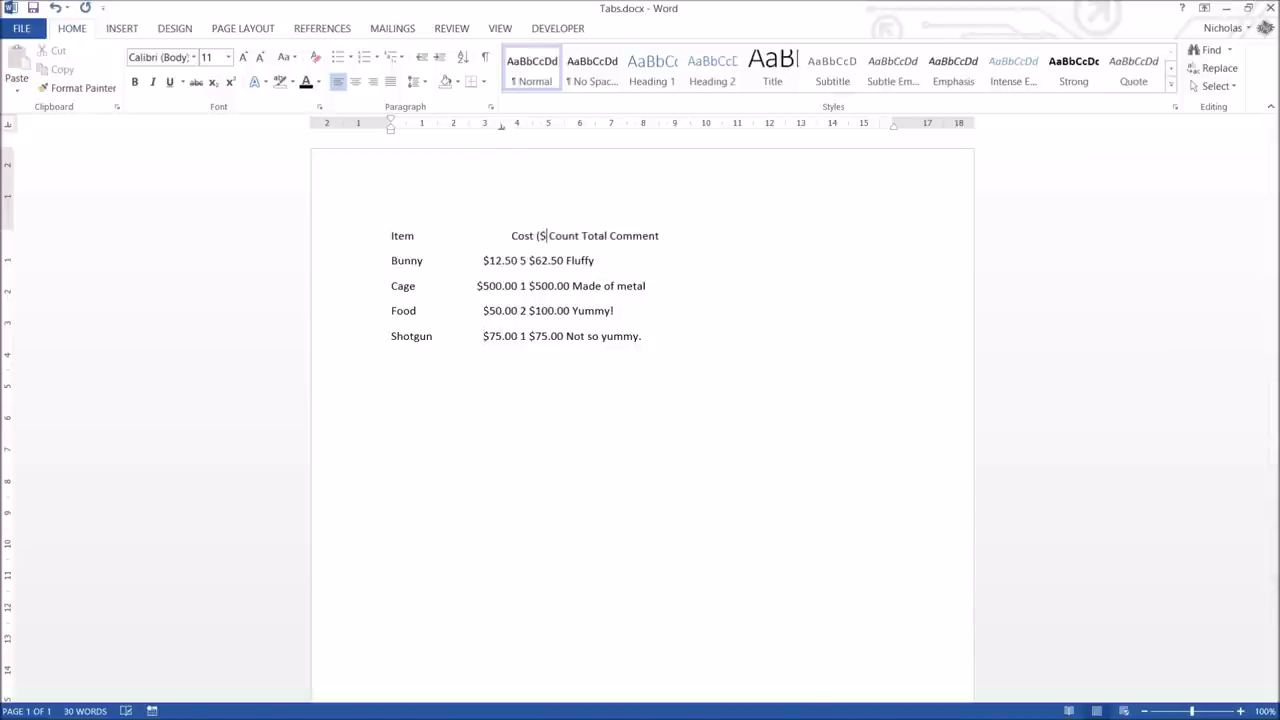
{"action": "type", "text": "0.00)"}
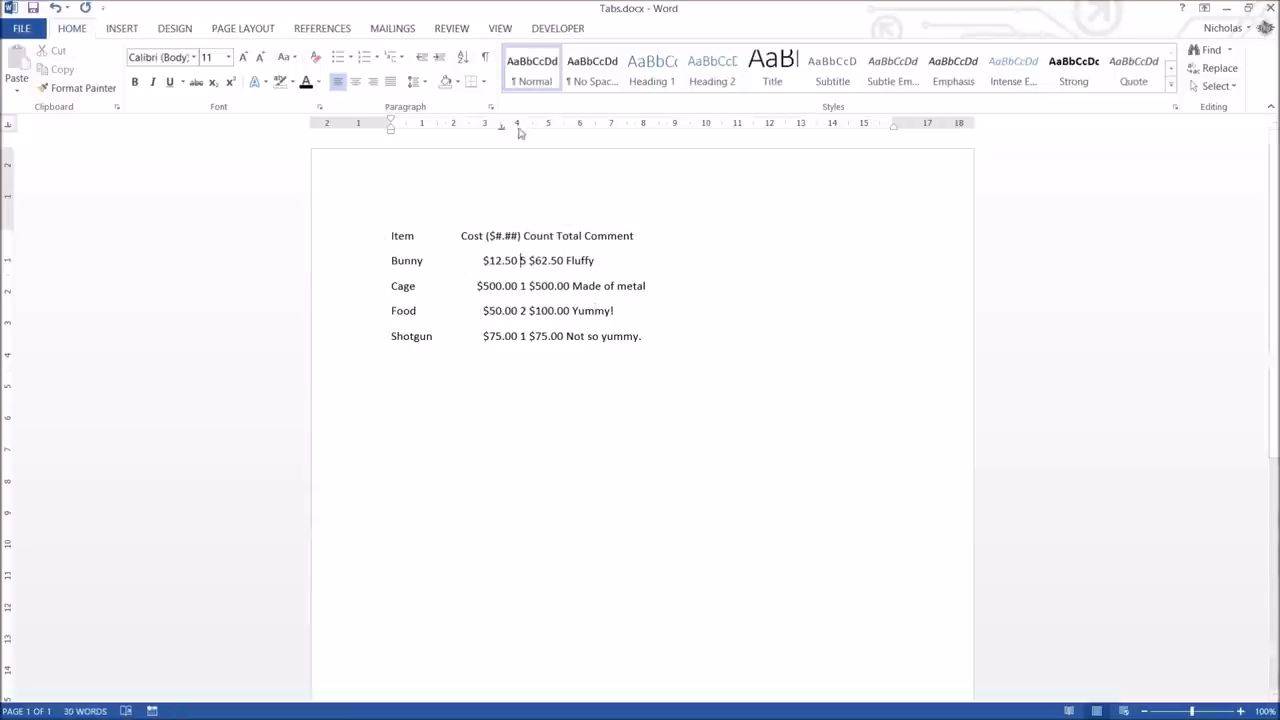
{"action": "left_click_drag", "start_coordinate": [391, 235], "coordinate": [642, 340]}
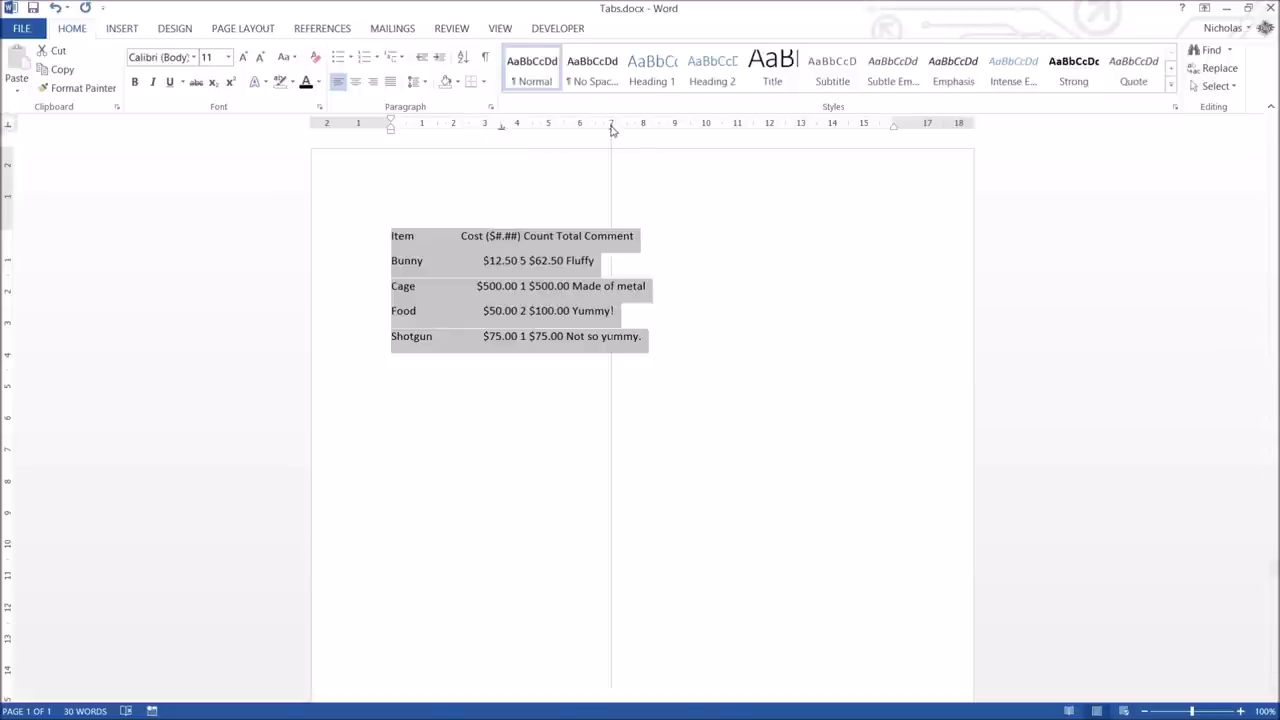
Step: Add a centred tab stop for the Count column and type '($' after Total
{"action": "left_click", "coordinate": [595, 293]}
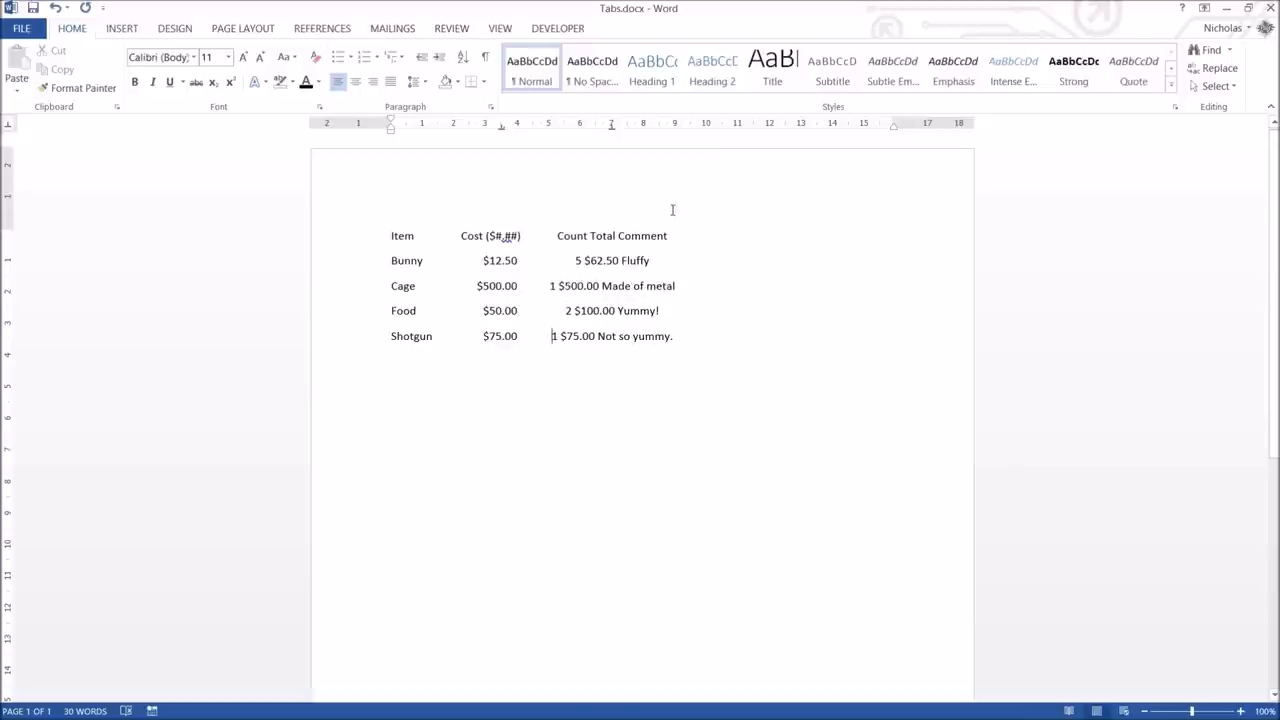
{"action": "mouse_move", "coordinate": [544, 214]}
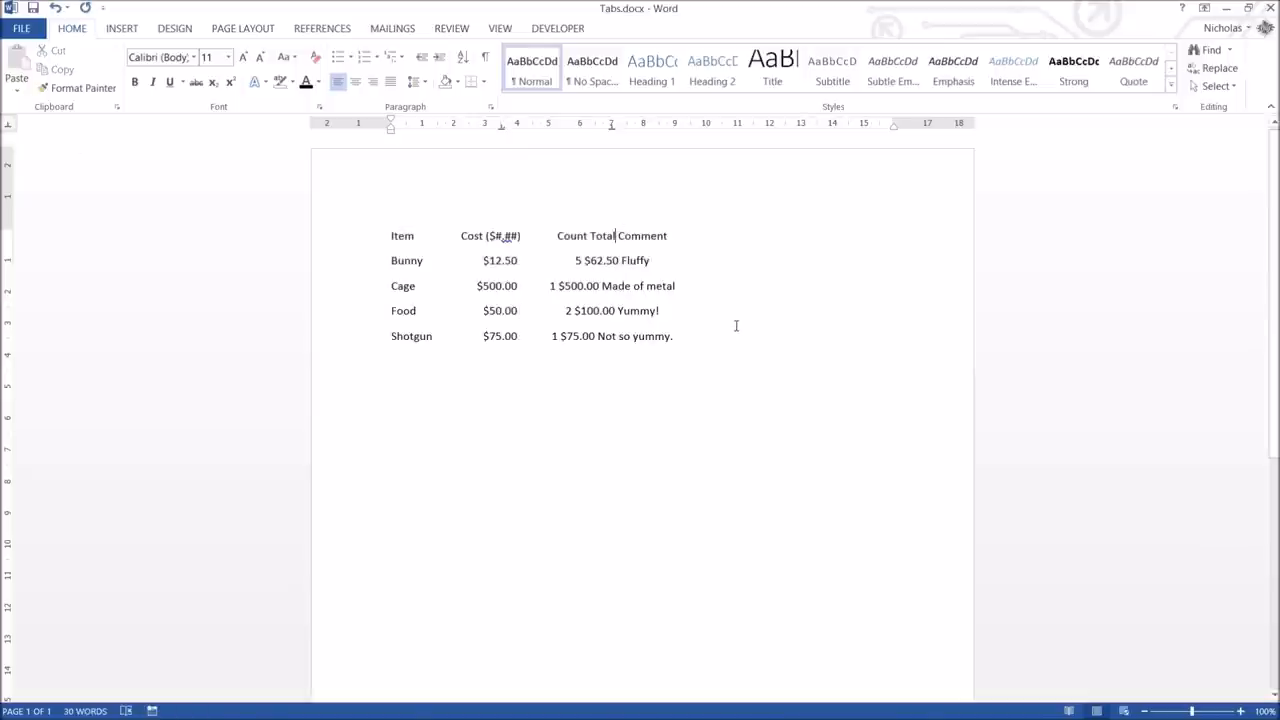
{"action": "type", "text": "($#.##"}
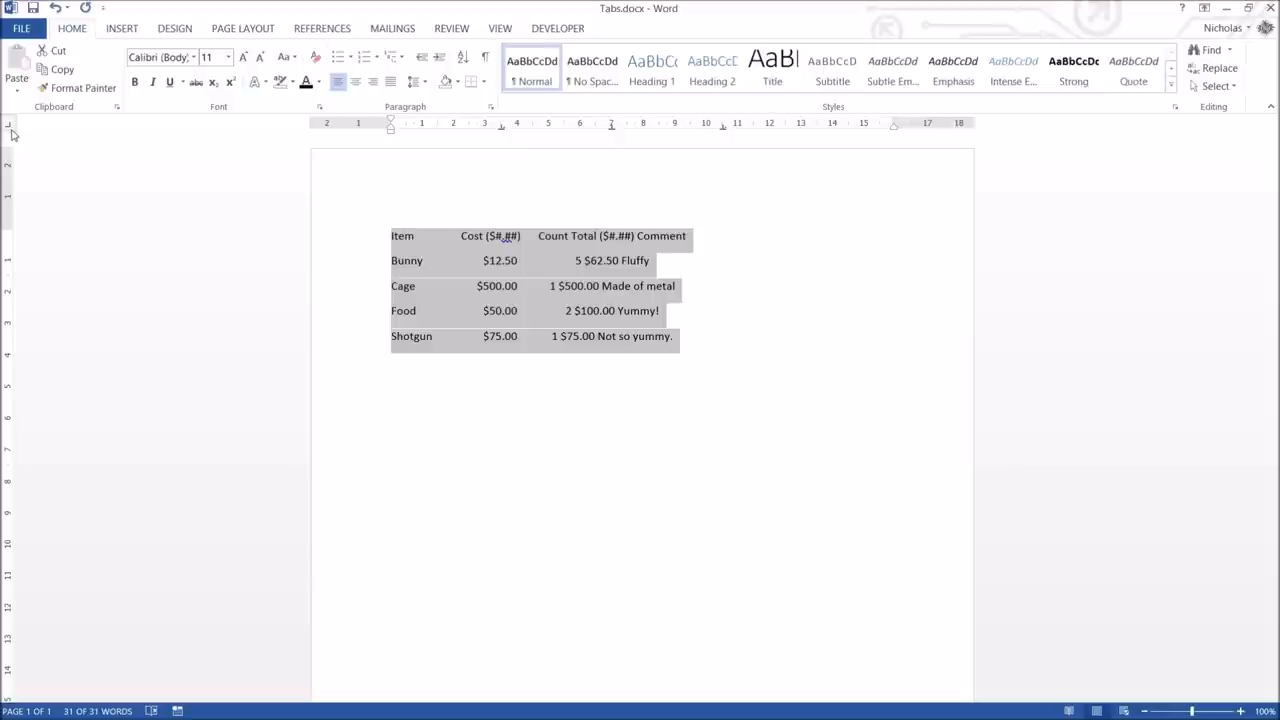
{"action": "mouse_move", "coordinate": [757, 130]}
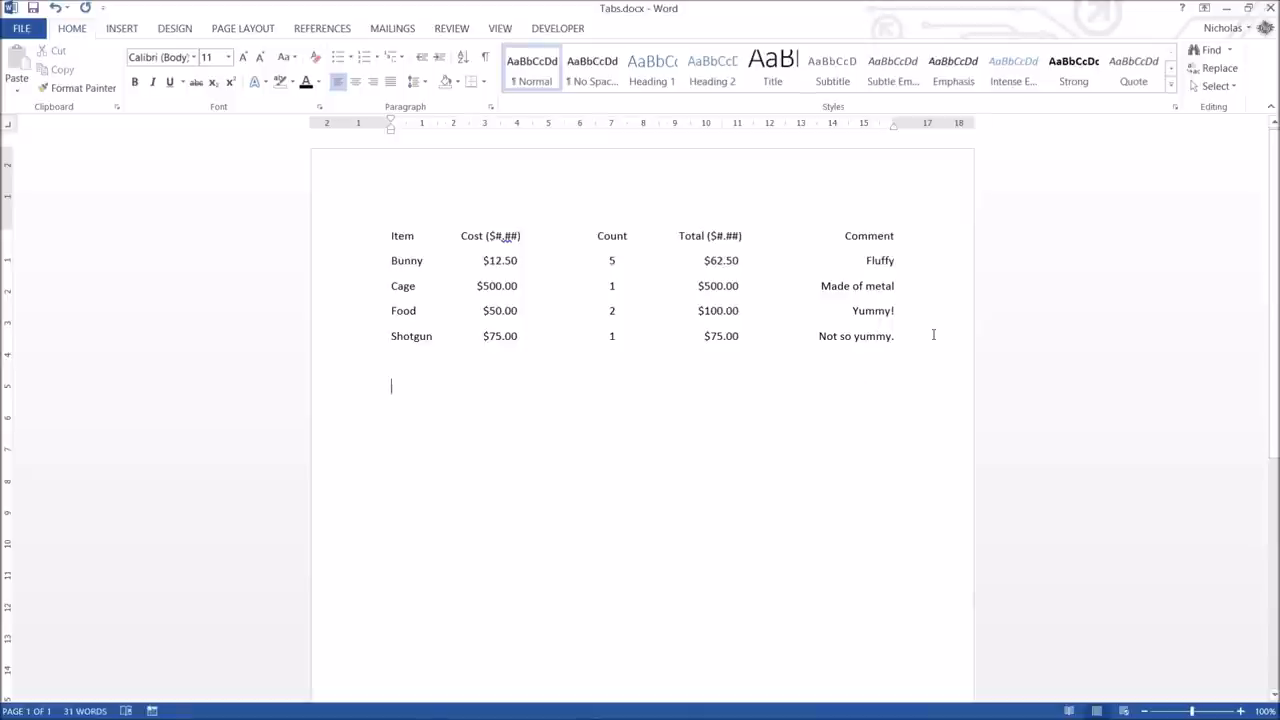
Step: Click in the header row of the shopping list
{"action": "left_click", "coordinate": [630, 235]}
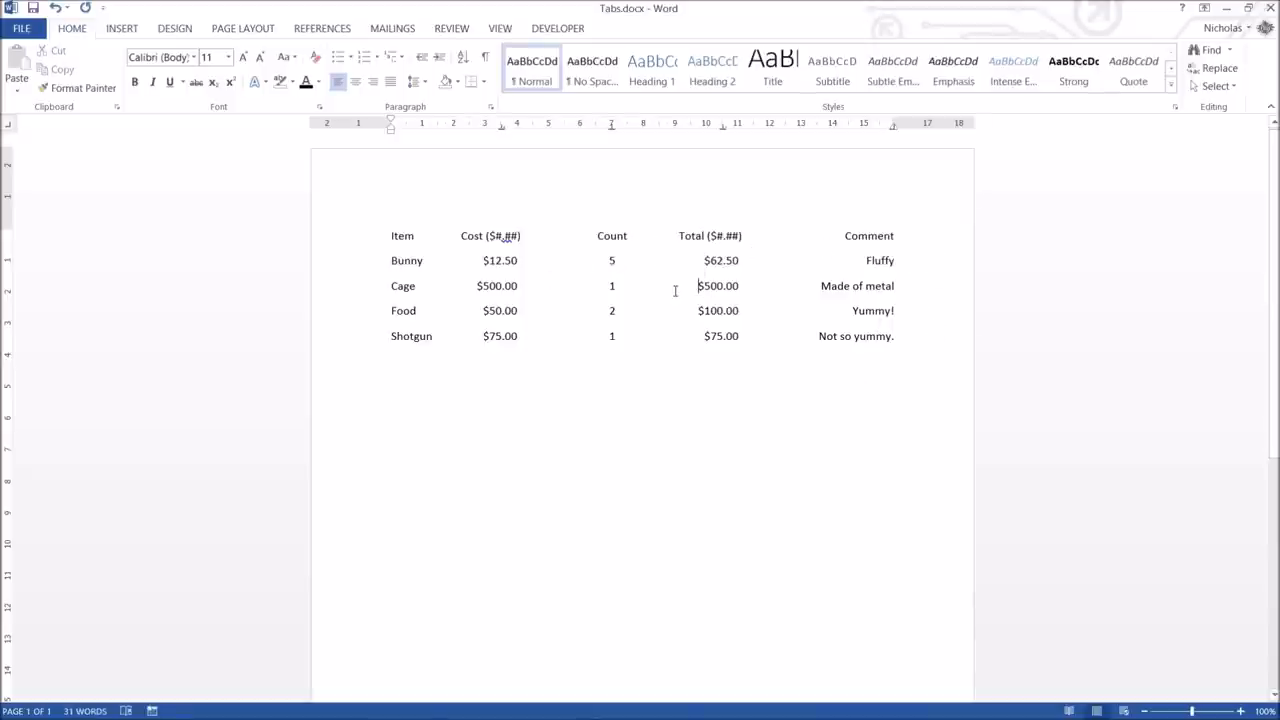
{"action": "mouse_move", "coordinate": [577, 402]}
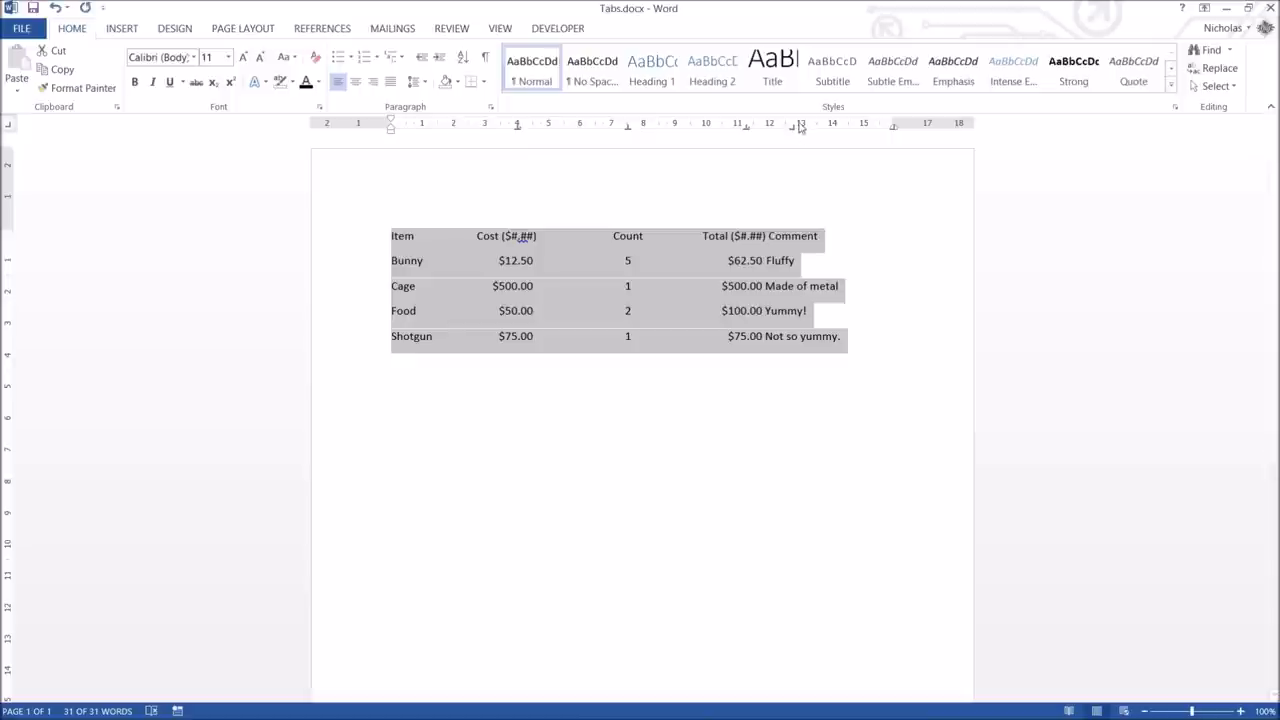
{"action": "mouse_move", "coordinate": [877, 324]}
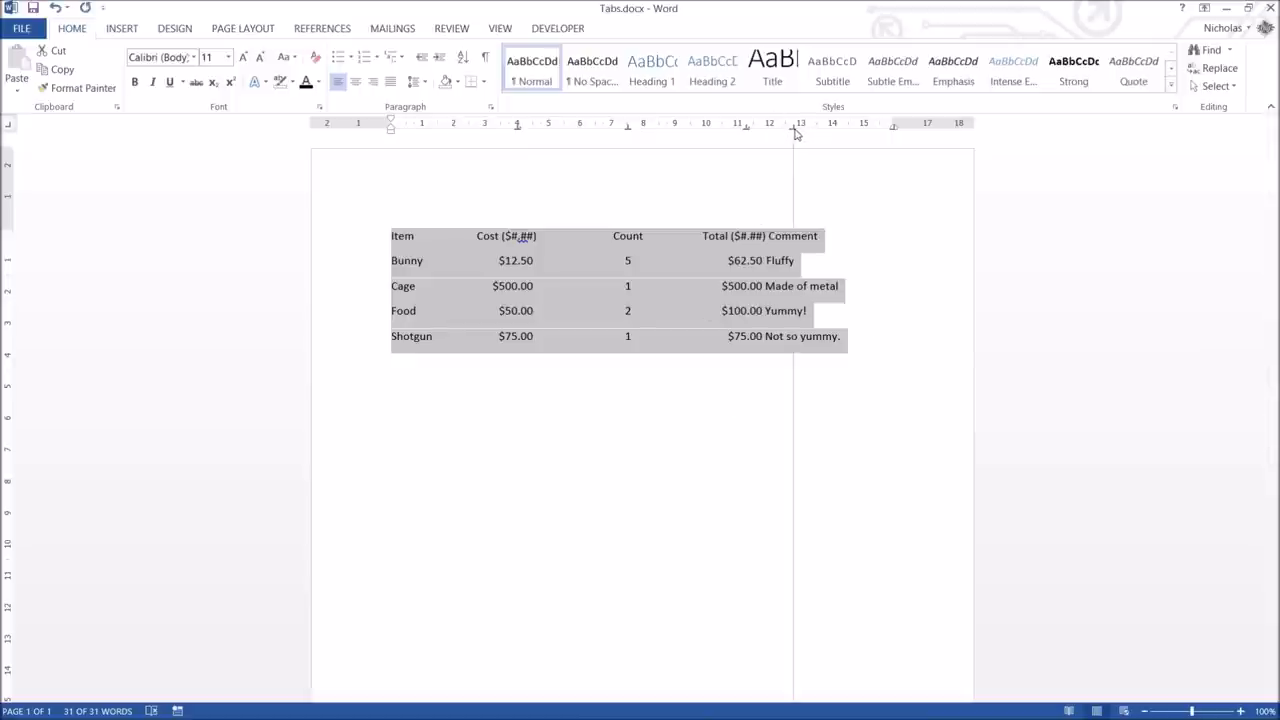
{"action": "mouse_move", "coordinate": [797, 159]}
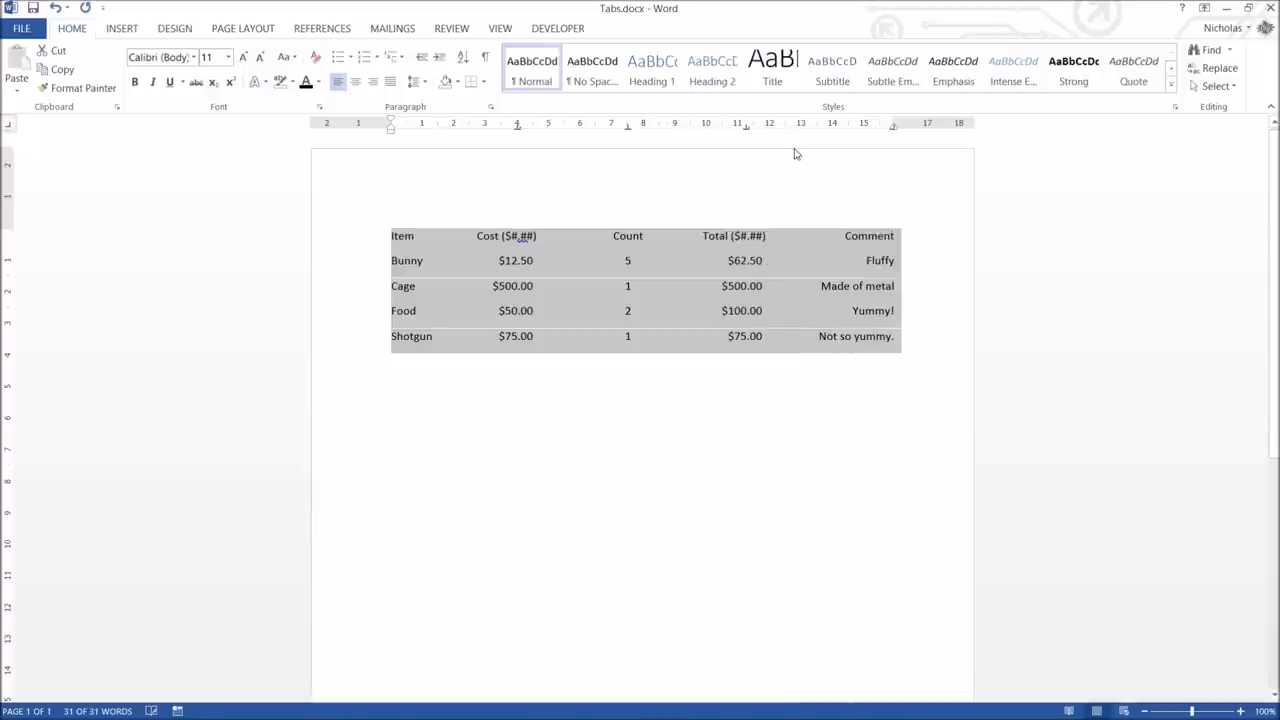
{"action": "mouse_move", "coordinate": [845, 284]}
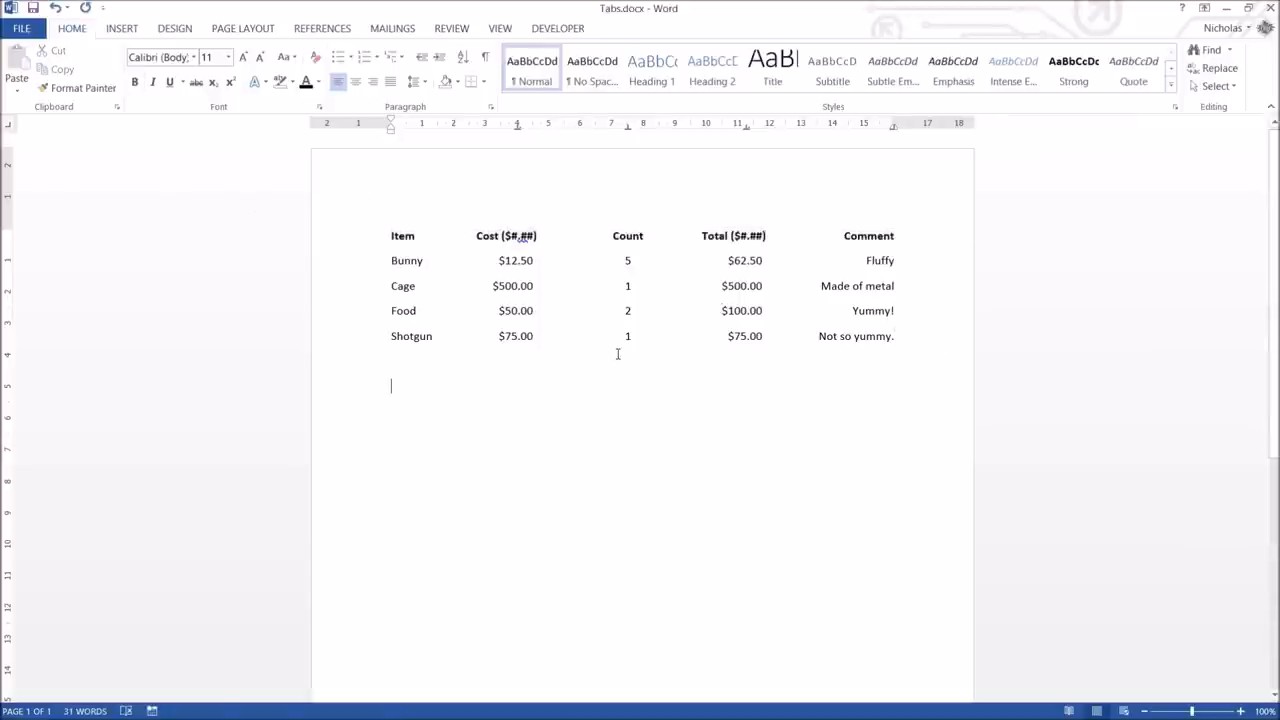
Step: Type bold 'Signed:' and 'Dated:' labels on separate lines below the list
{"action": "type", "text": "s"}
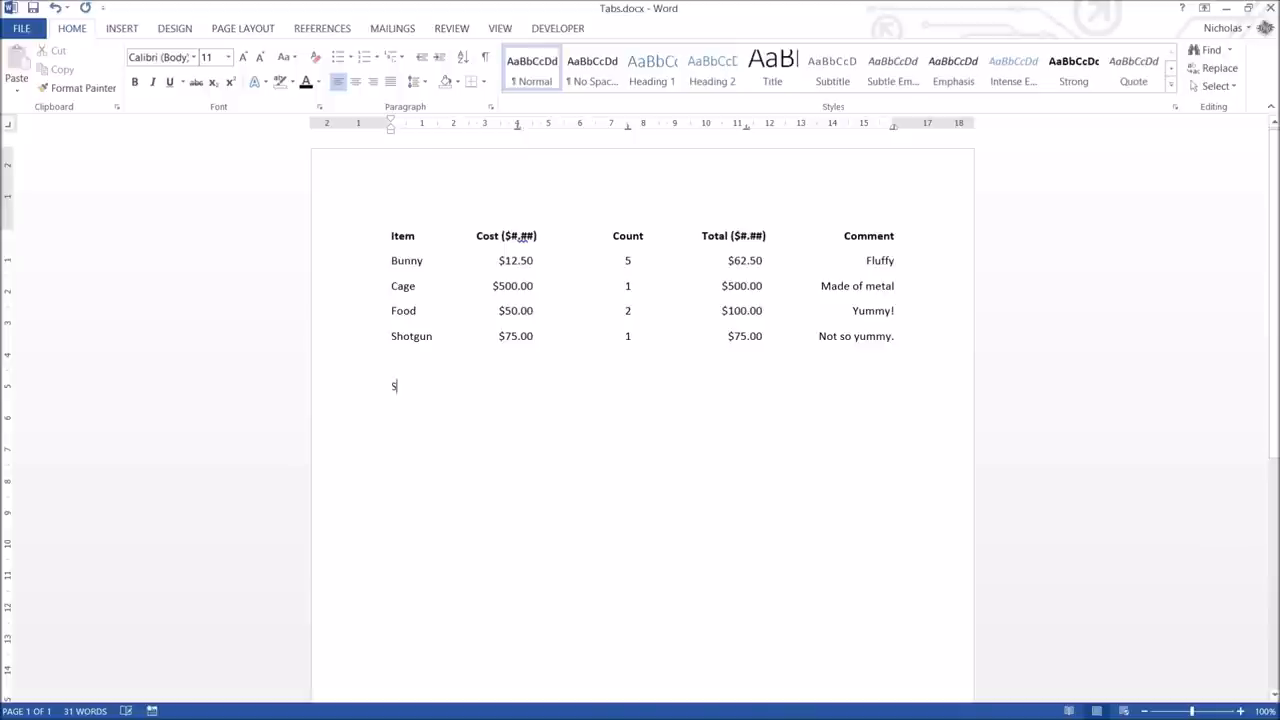
{"action": "type", "text": "igned:"}
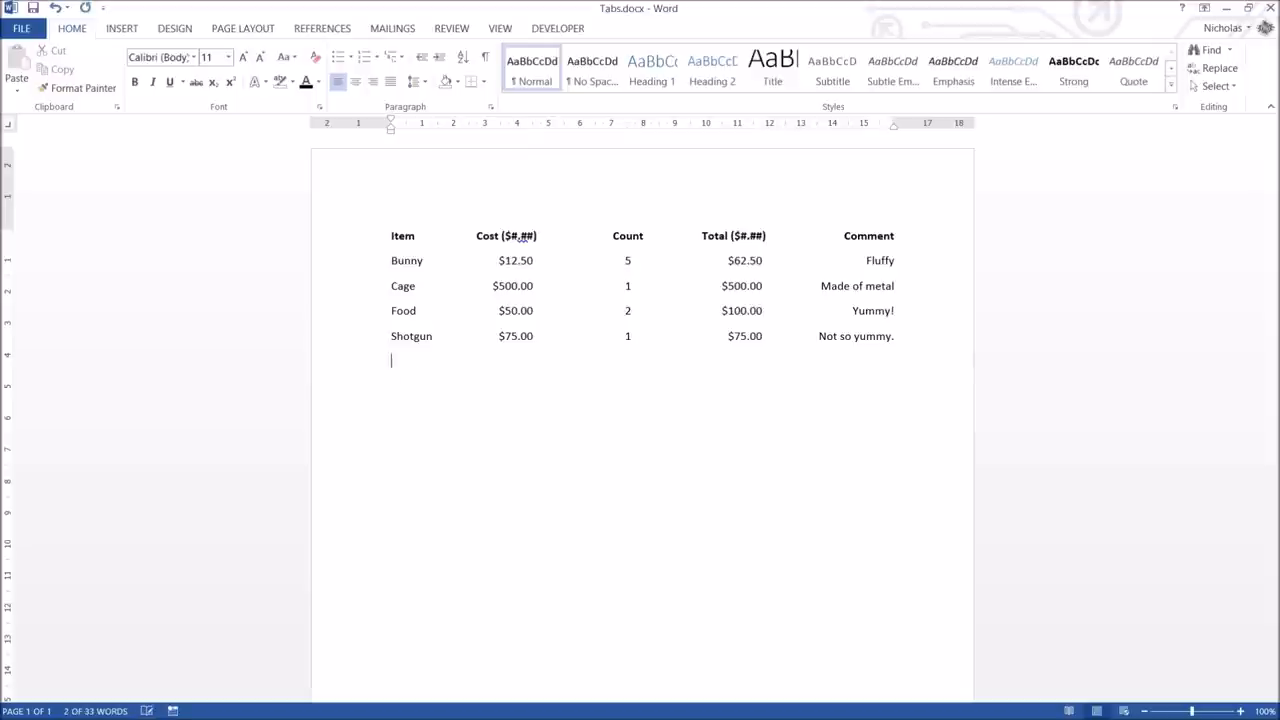
{"action": "type", "text": "Si"}
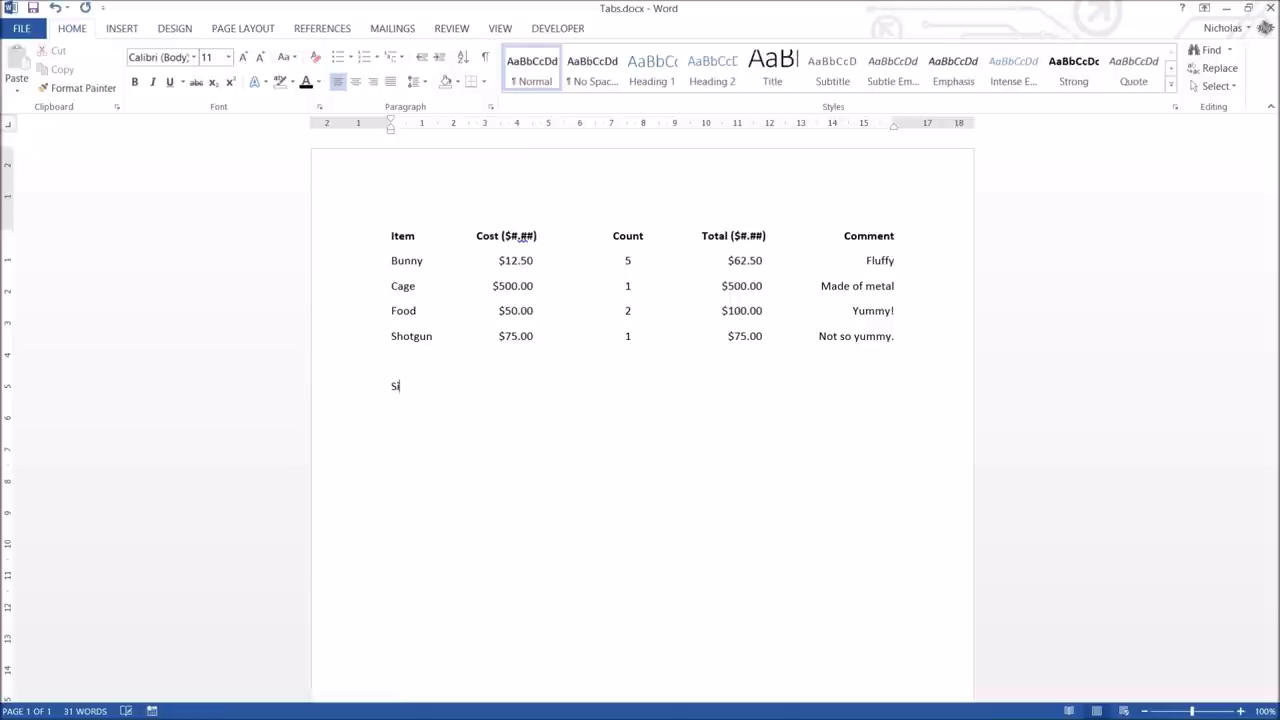
{"action": "type", "text": "gned:"}
{"action": "type", "text": "Date:"}
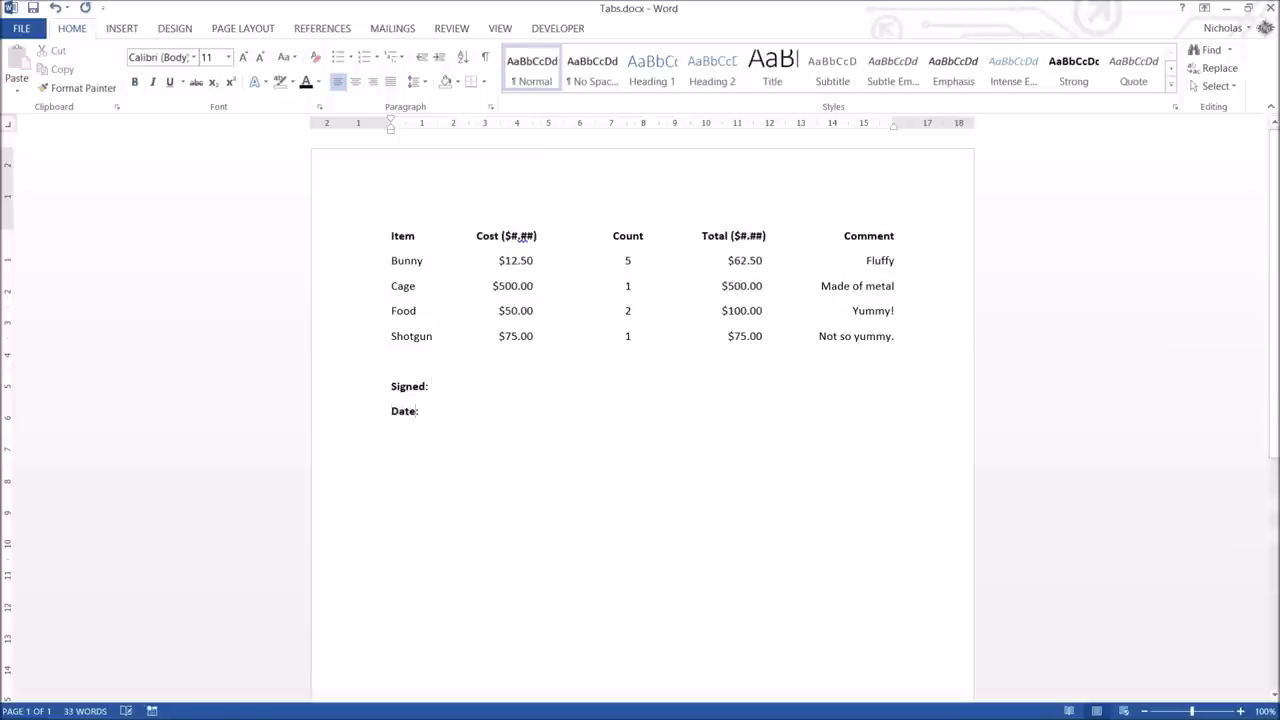
{"action": "type", "text": "d"}
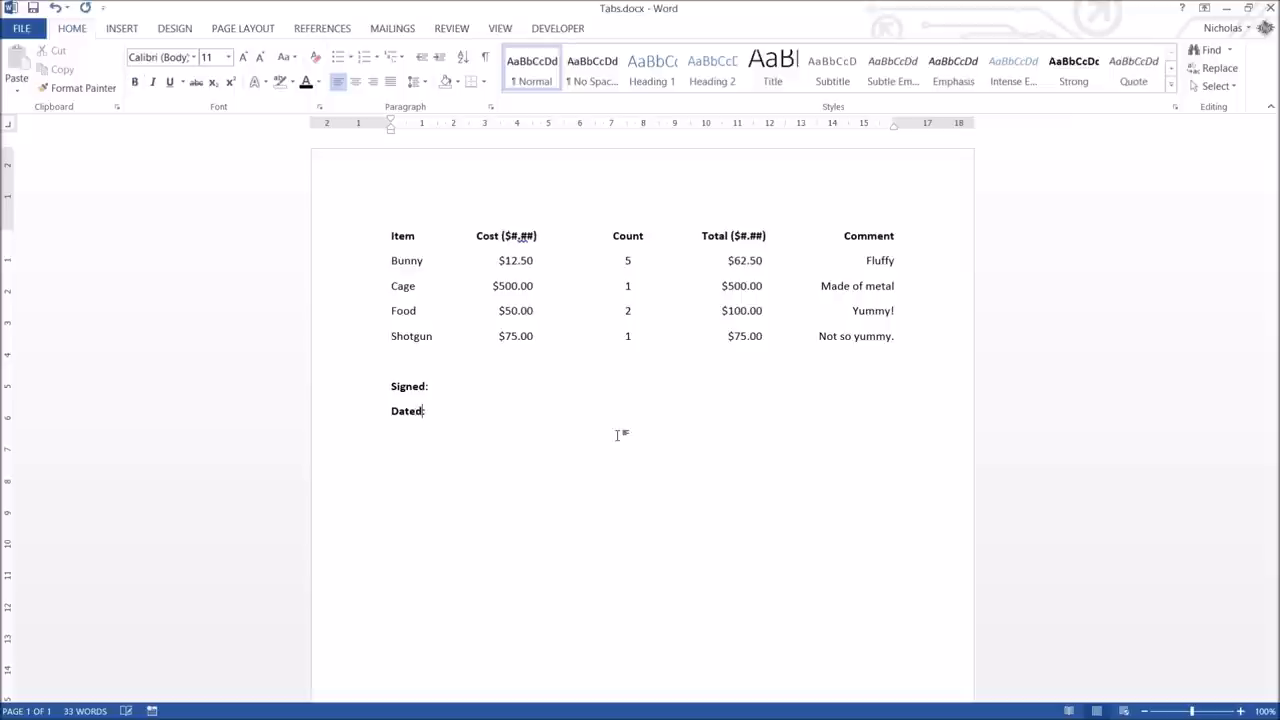
{"action": "left_click", "coordinate": [432, 386]}
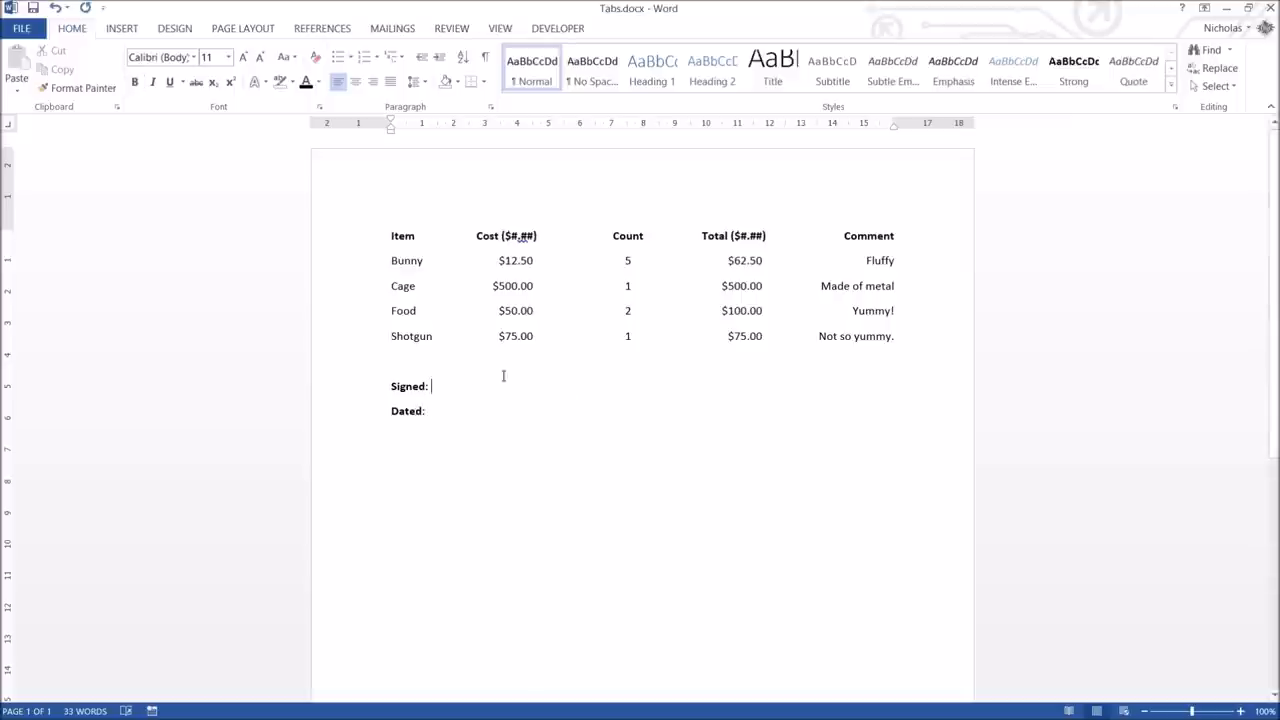
Step: Select the Signed and Dated lines and set a tab stop at 8 cm
{"action": "left_click_drag", "start_coordinate": [391, 386], "coordinate": [425, 410]}
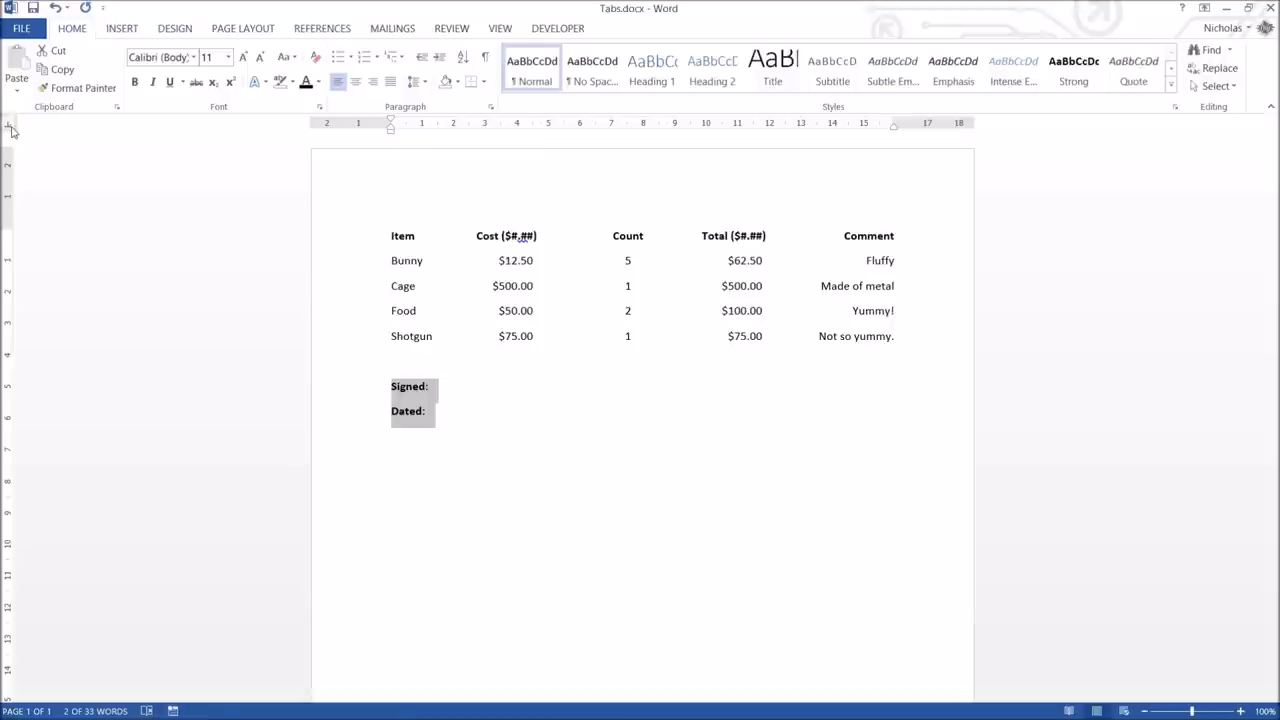
{"action": "mouse_move", "coordinate": [560, 138]}
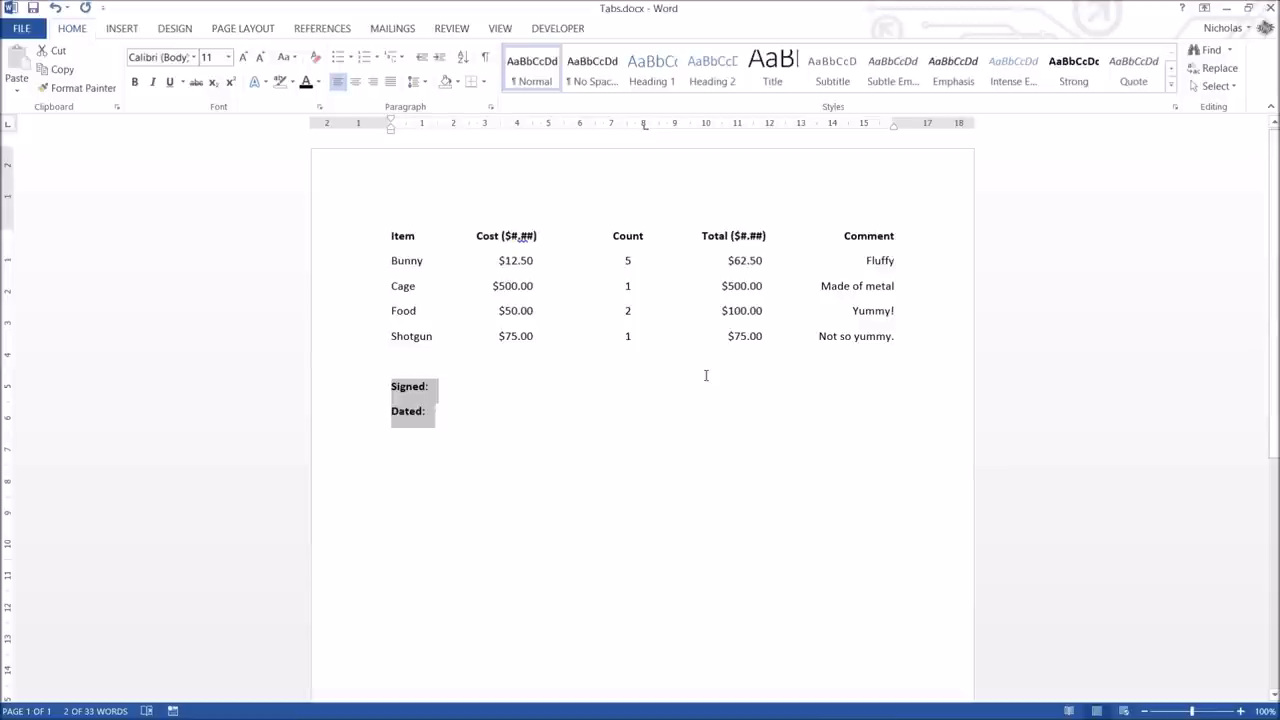
{"action": "left_click", "coordinate": [432, 386]}
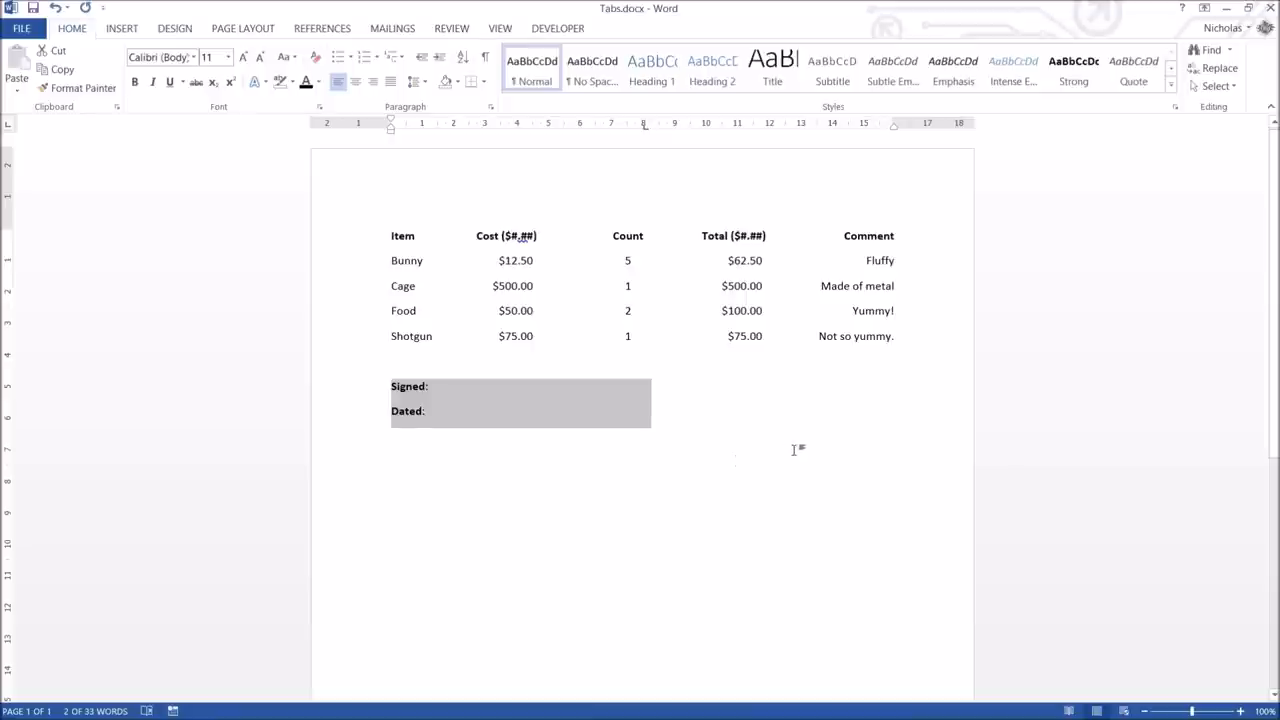
{"action": "mouse_move", "coordinate": [645, 135]}
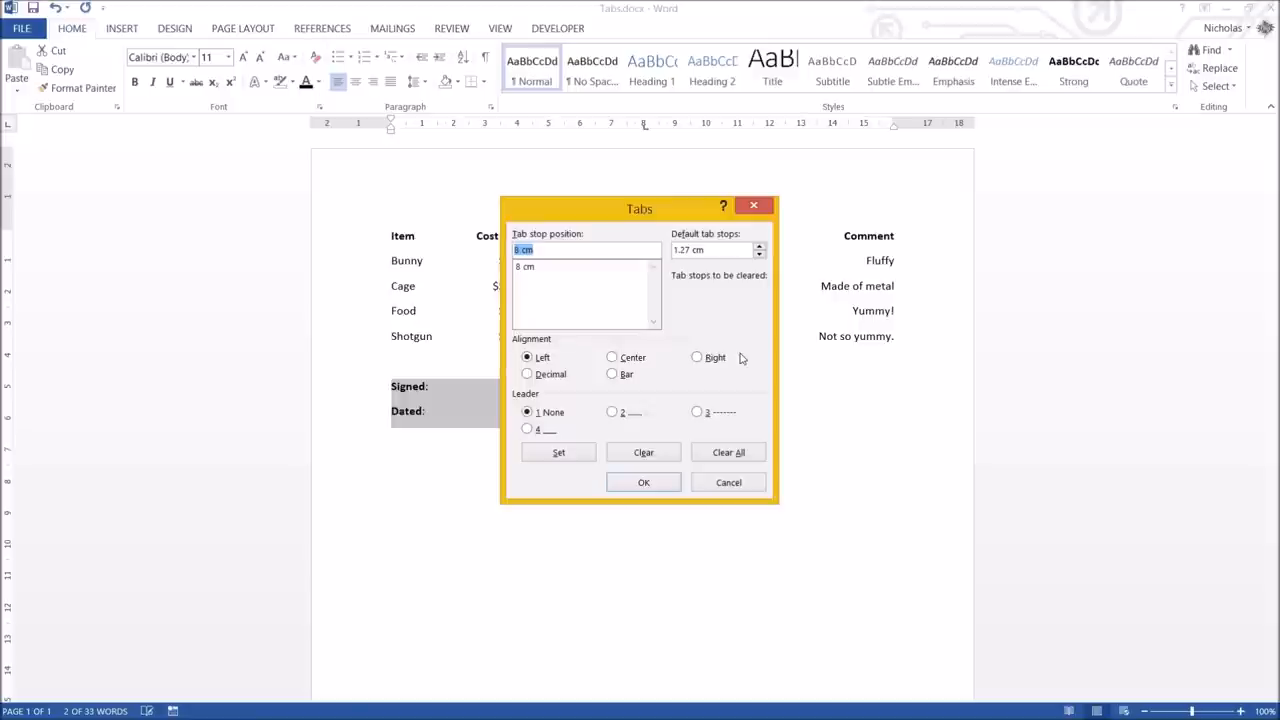
{"action": "mouse_move", "coordinate": [423, 437]}
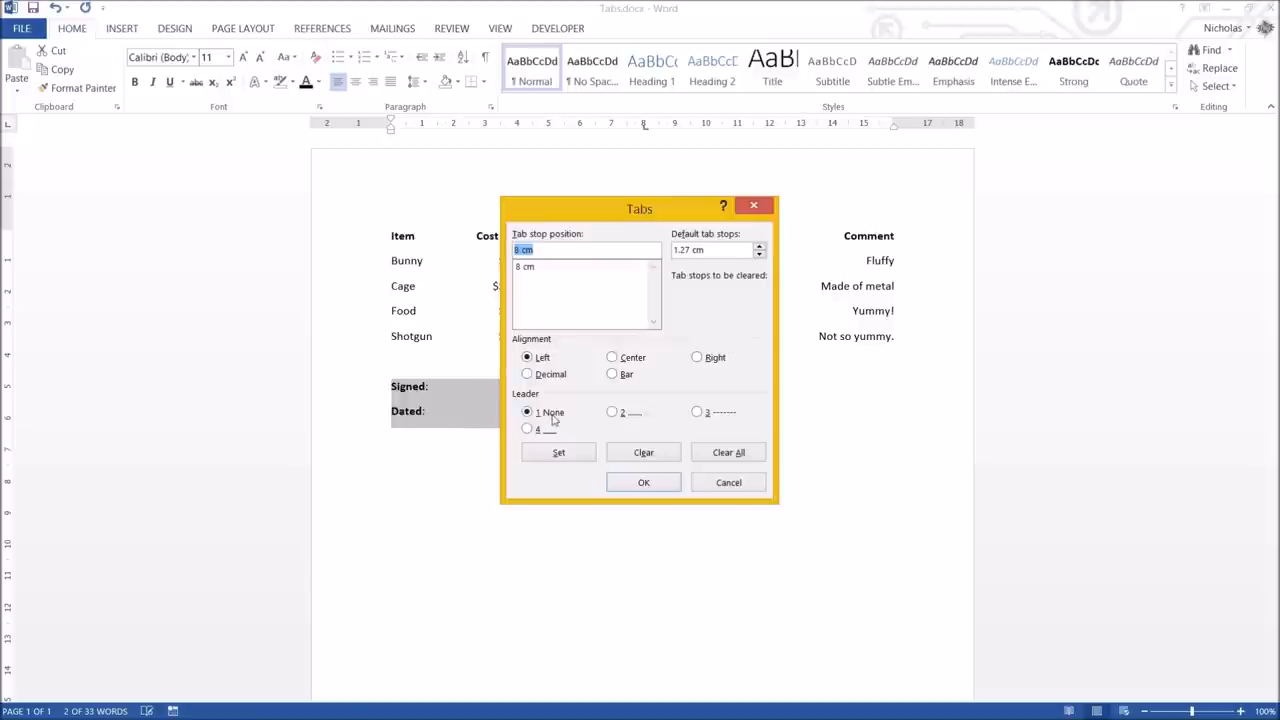
Step: Give the 8 cm tab stop a solid underscore leader (option 4) after Signed and Dated
{"action": "left_click", "coordinate": [612, 411]}
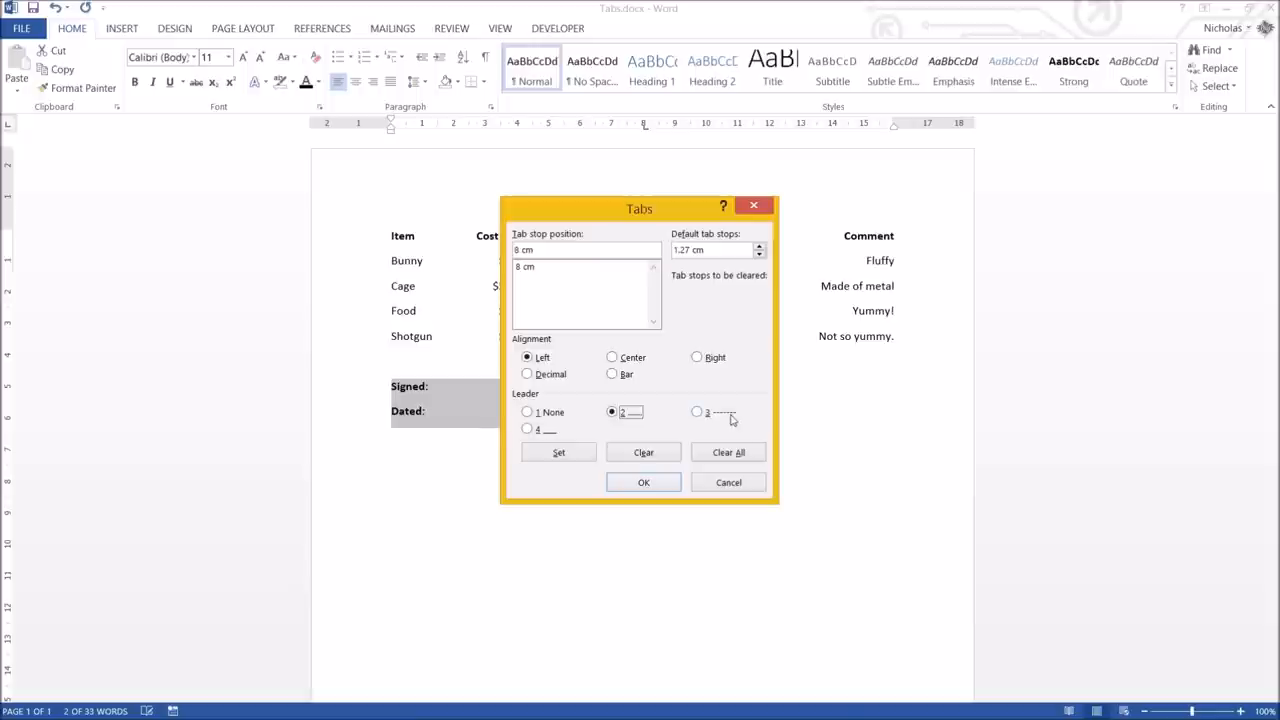
{"action": "left_click", "coordinate": [527, 428]}
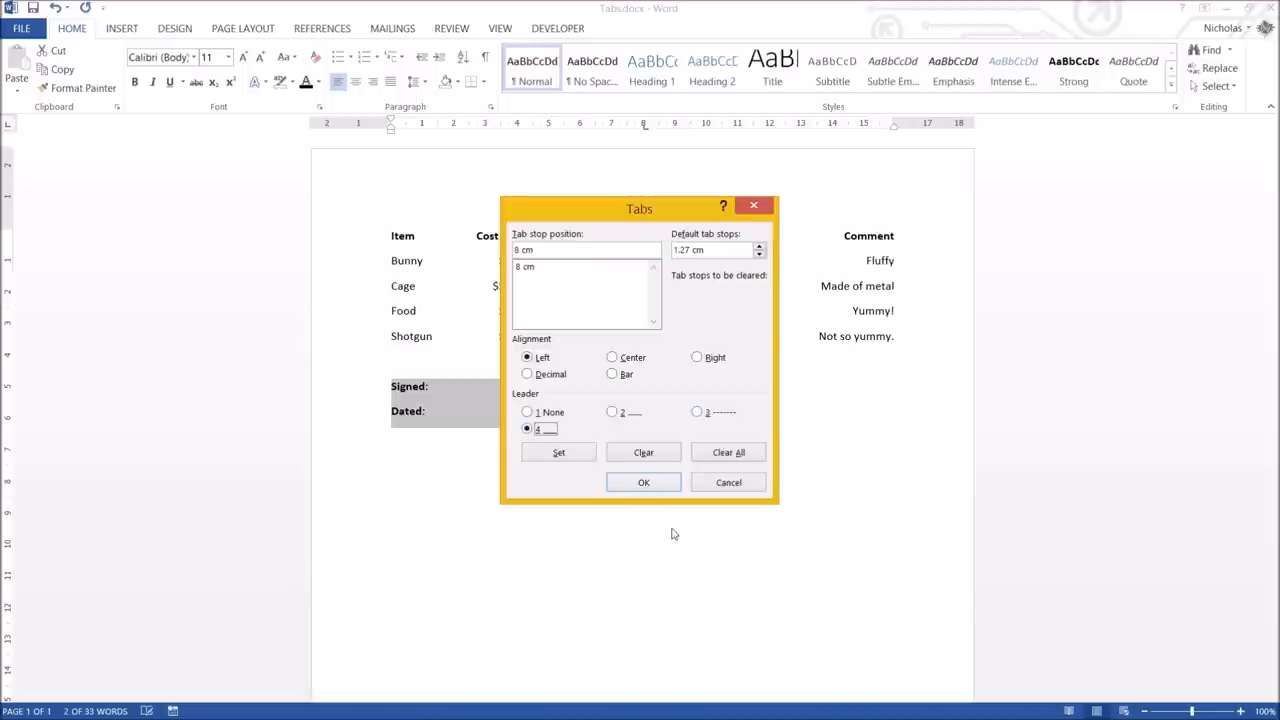
{"action": "left_click", "coordinate": [643, 482]}
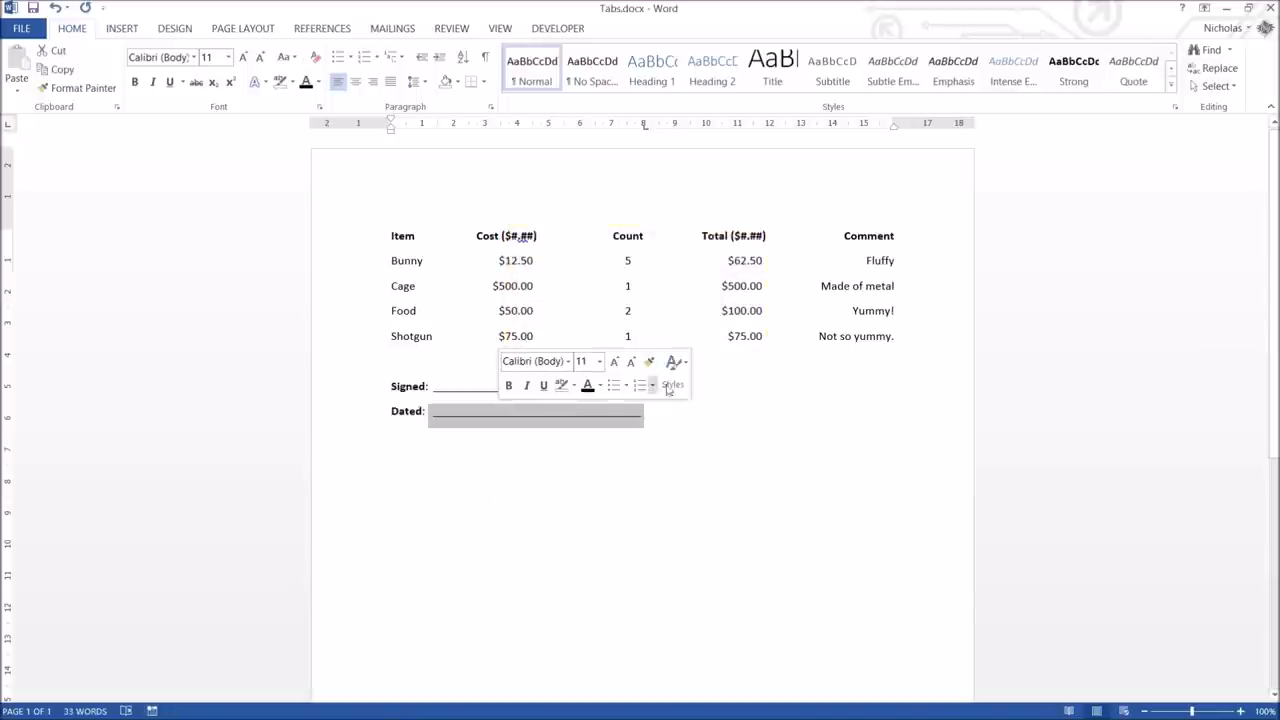
Step: Reopen the tab stop settings and confirm the underscore leader on the Dated line
{"action": "left_click", "coordinate": [715, 411]}
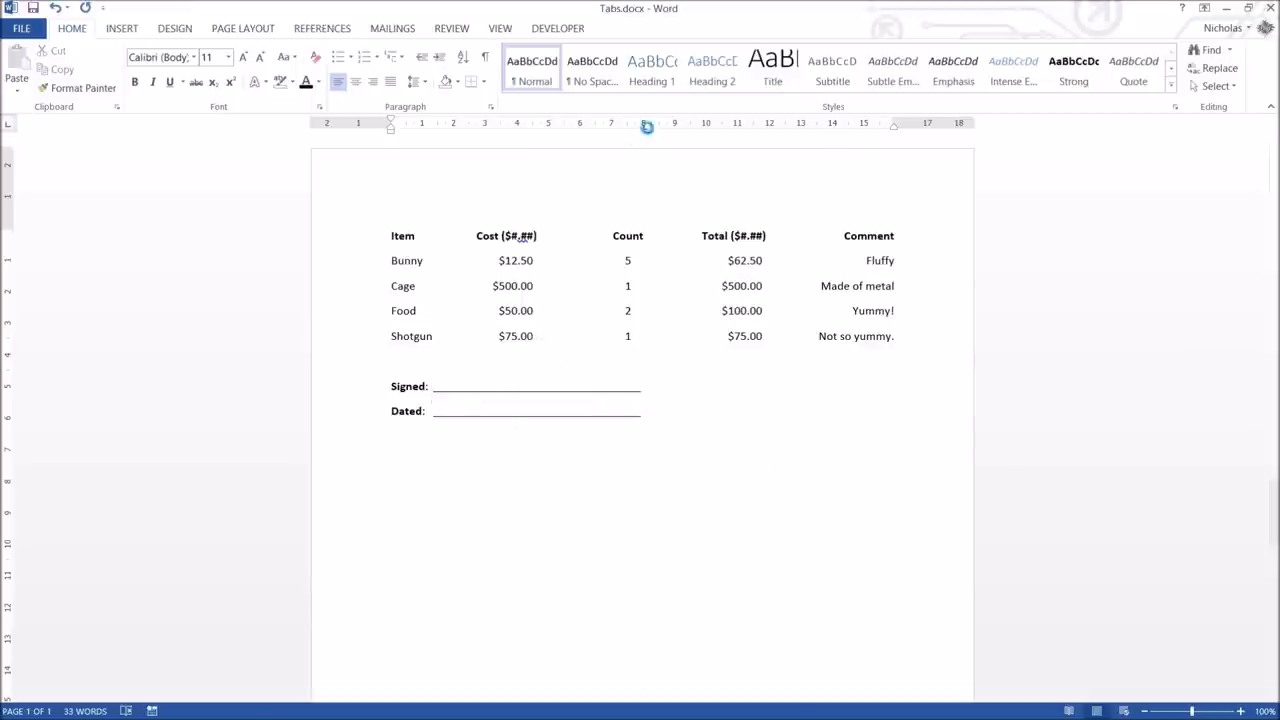
{"action": "left_click", "coordinate": [640, 410]}
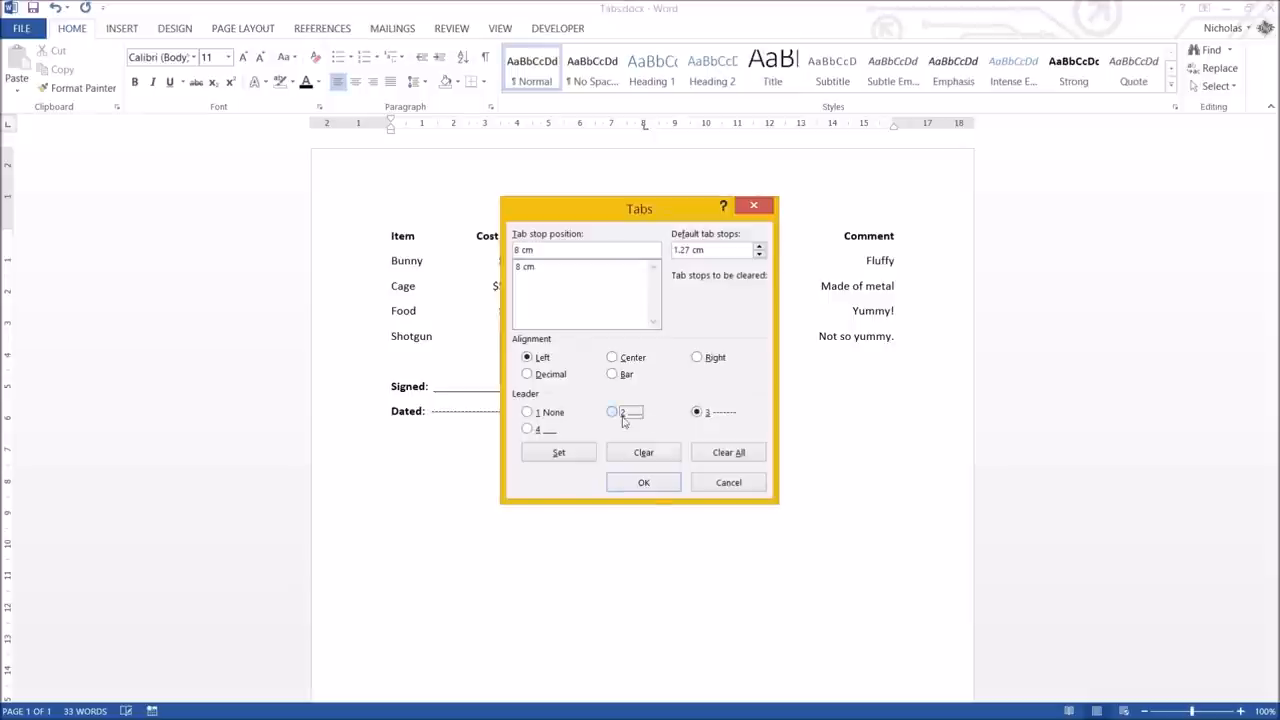
{"action": "left_click", "coordinate": [612, 411]}
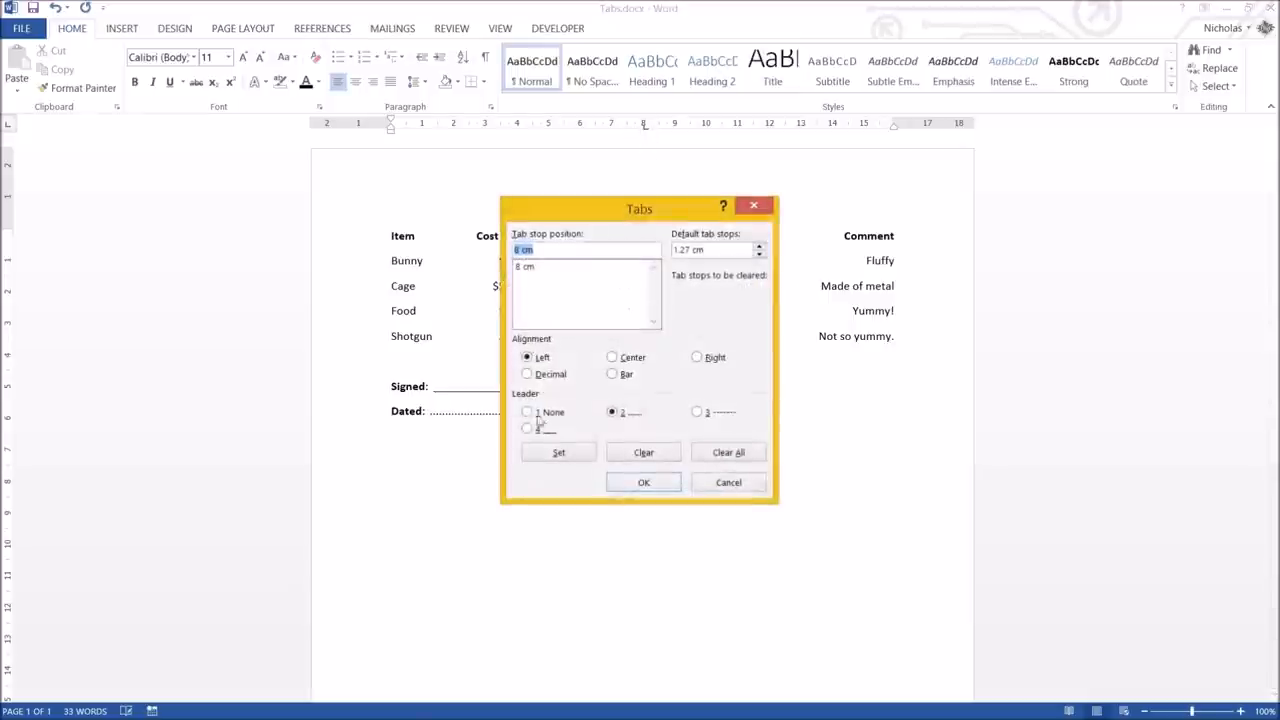
{"action": "left_click", "coordinate": [643, 482]}
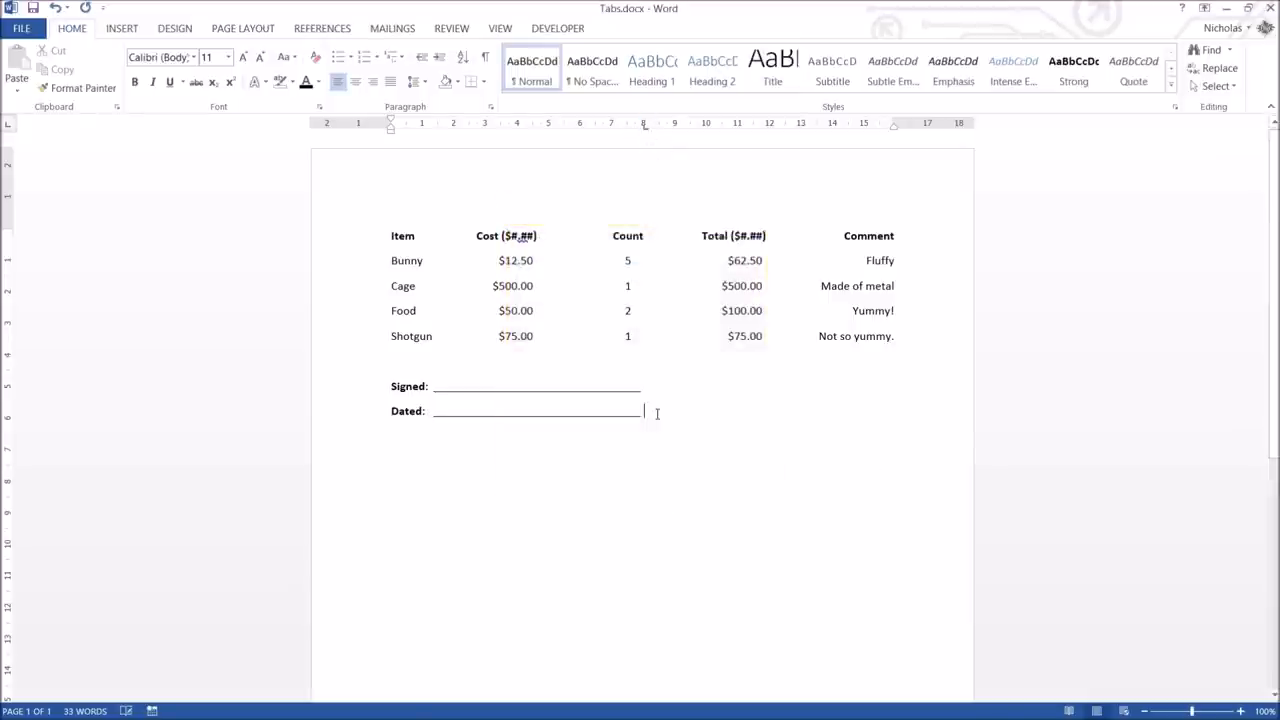
{"action": "mouse_move", "coordinate": [737, 415]}
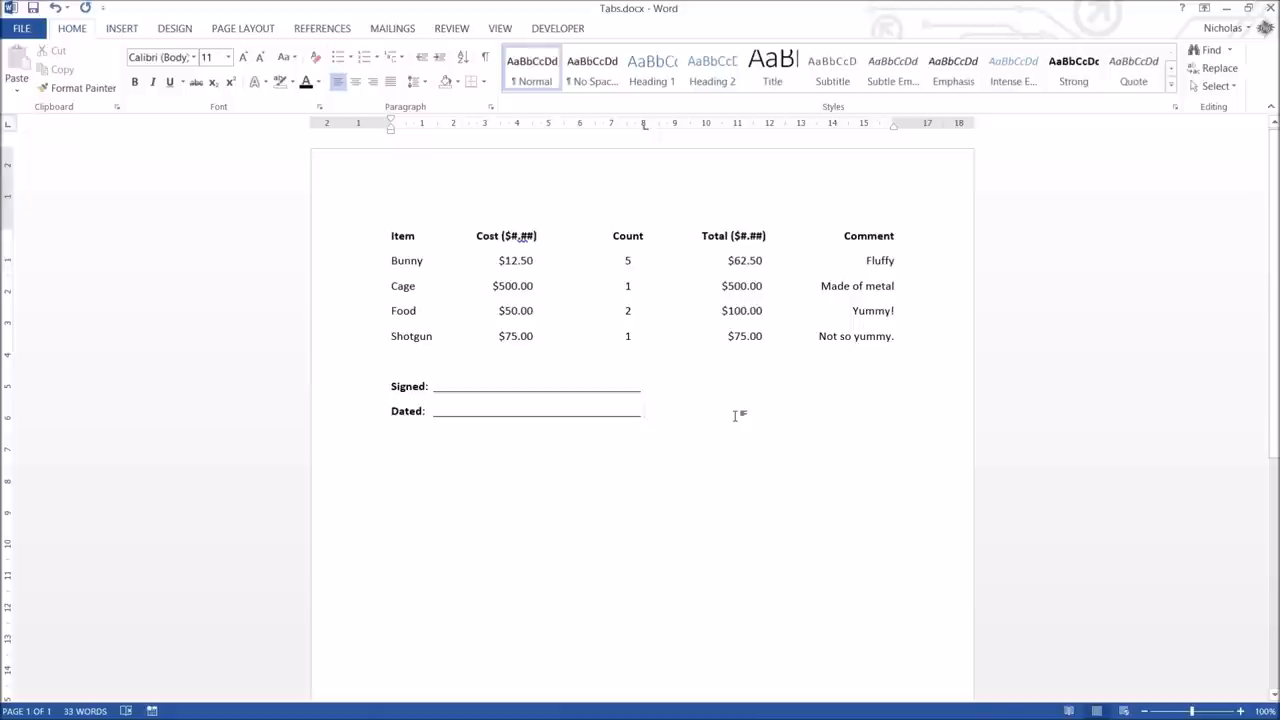
{"action": "left_click", "coordinate": [643, 411]}
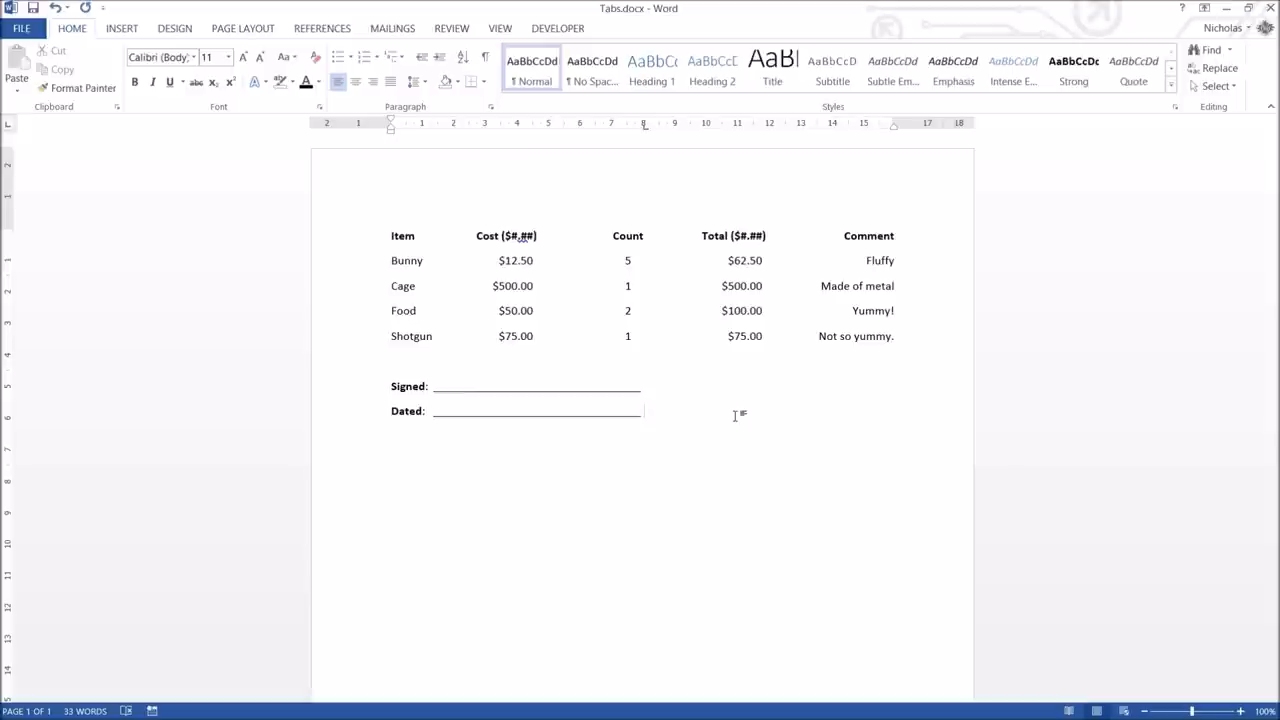
{"action": "left_click", "coordinate": [644, 411]}
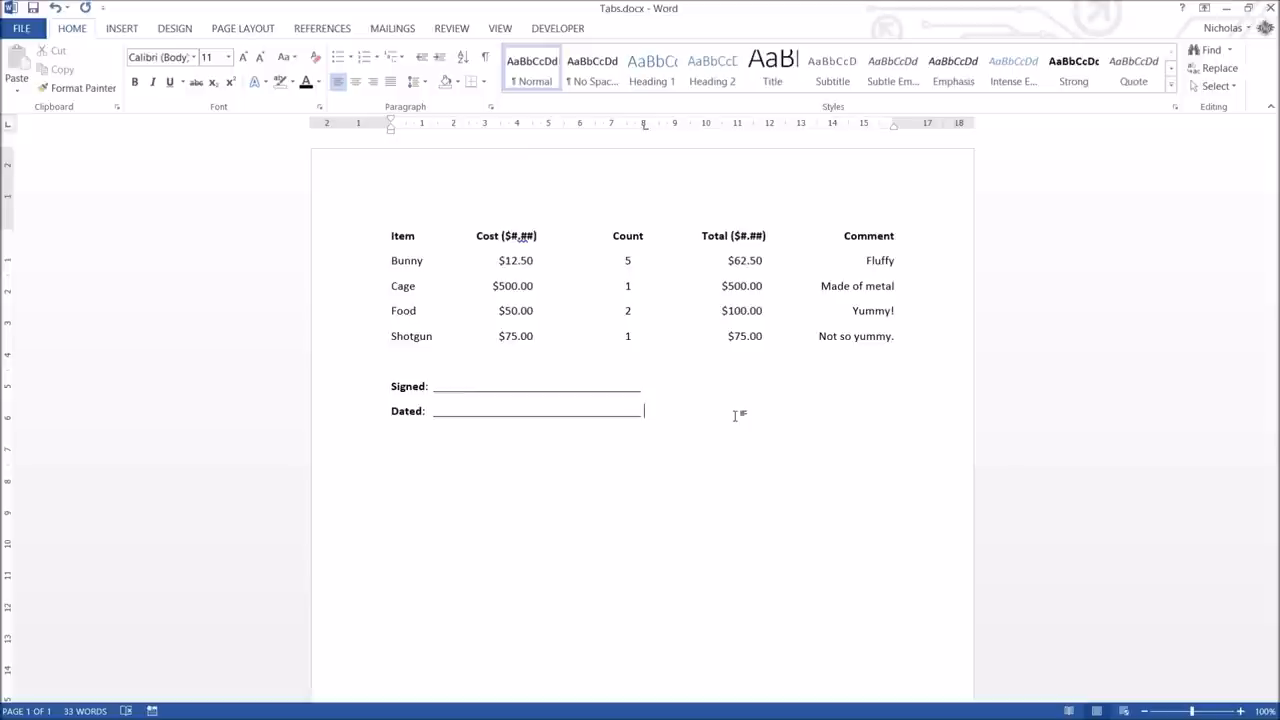